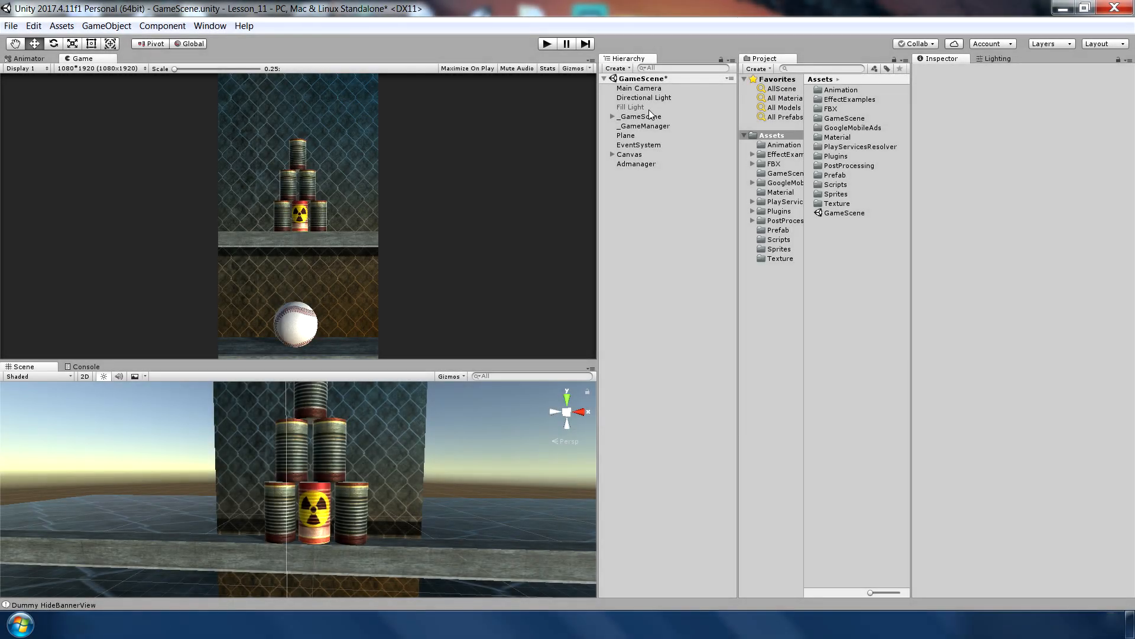
Delete the existing Directional Light and Fill Light from the Hierarchy.
left_click(631, 107)
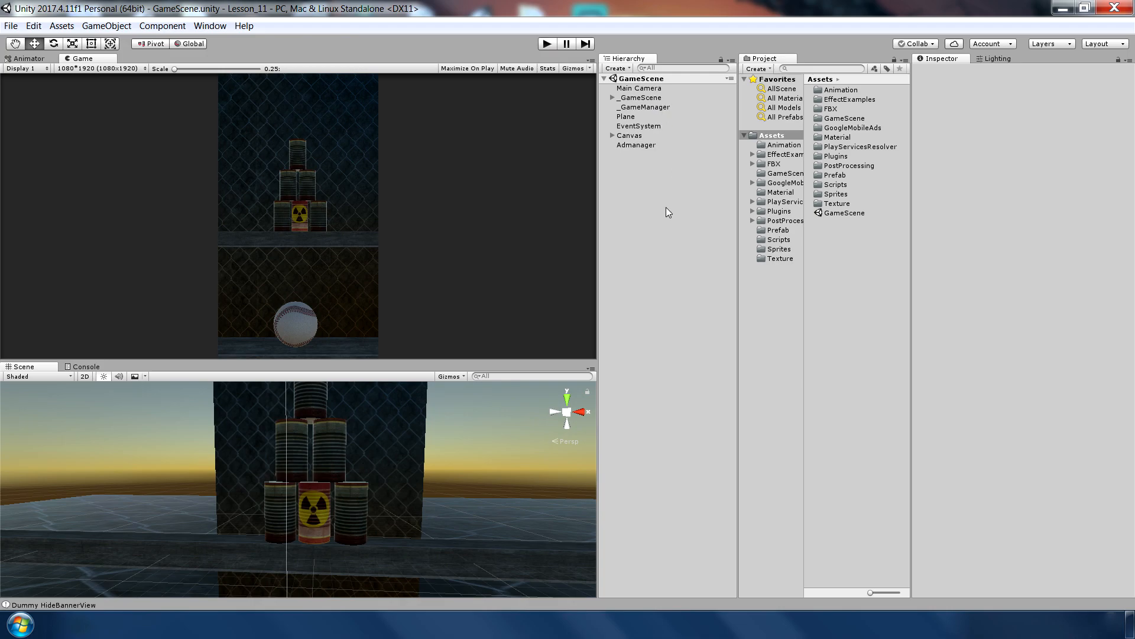
mouse_move(227, 39)
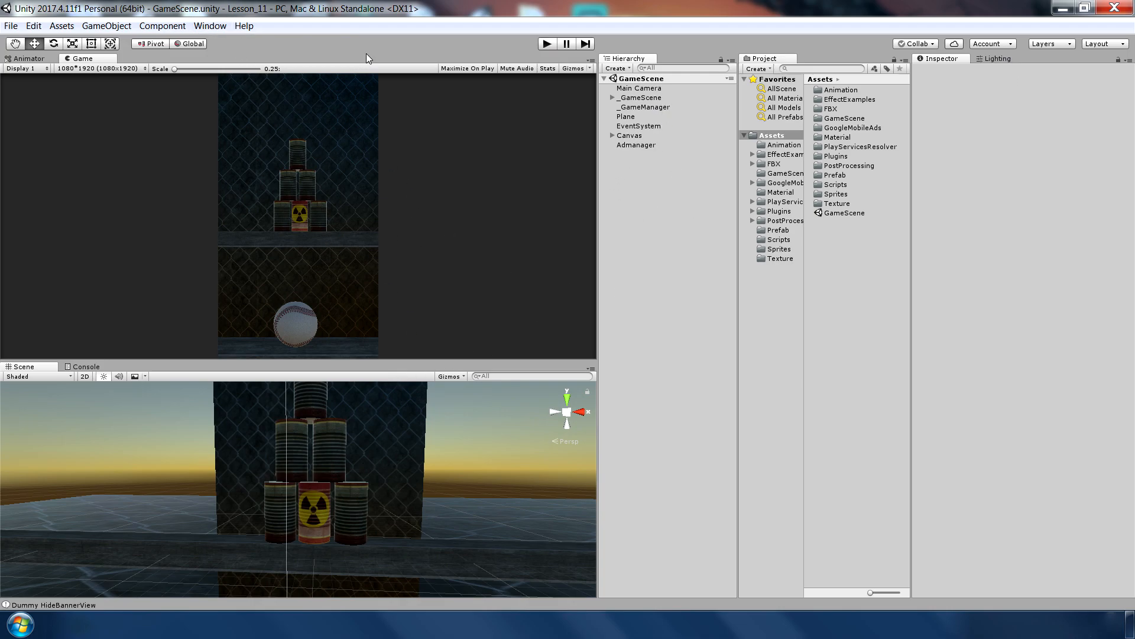
In Lighting settings, switch Environment Lighting Source to Color with a cyan Ambient Color.
left_click(209, 25)
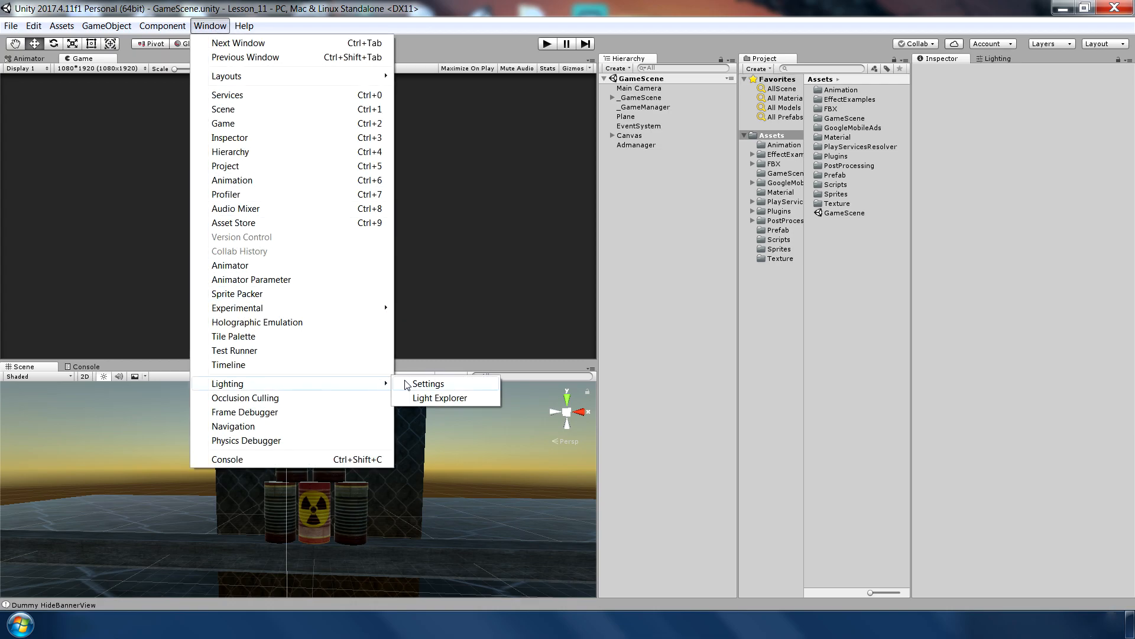
left_click(427, 383)
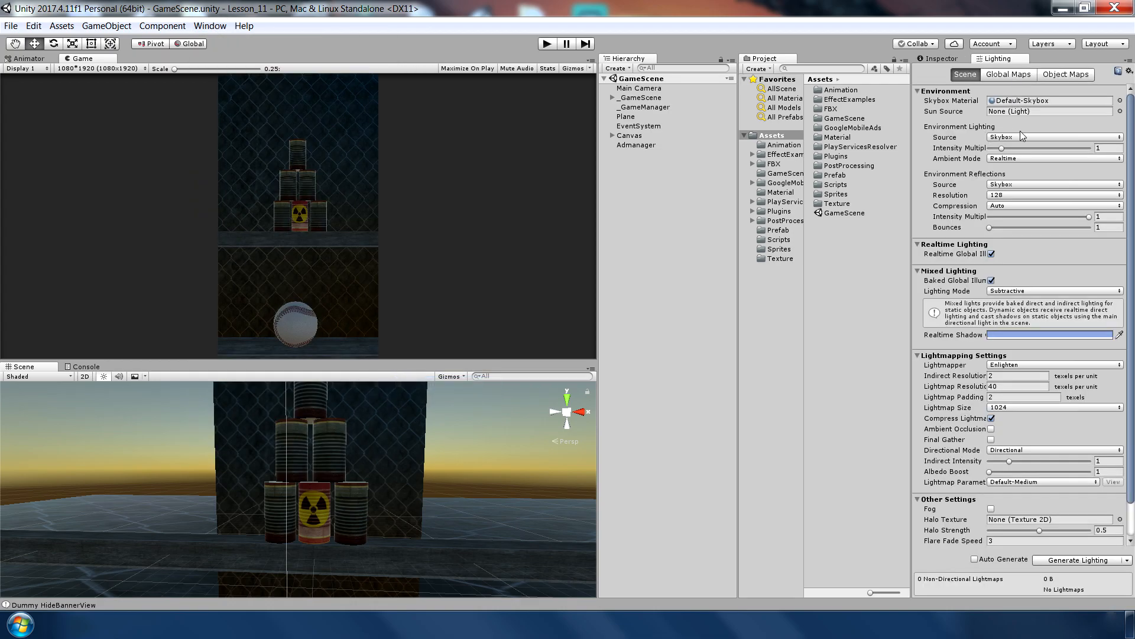
left_click(1051, 138)
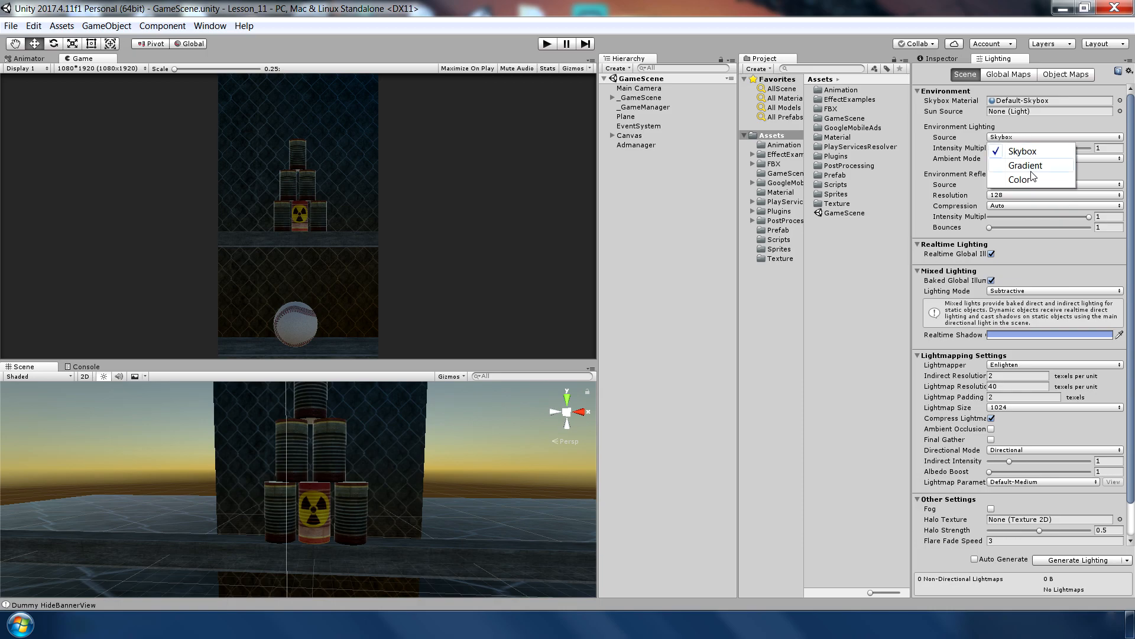
left_click(1020, 179)
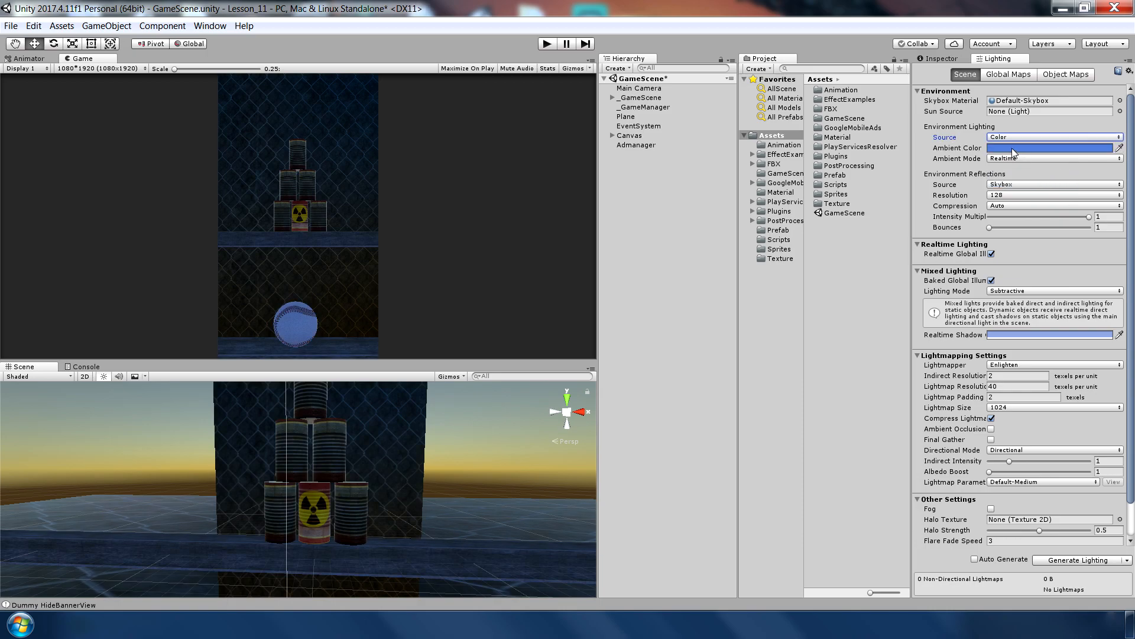
left_click(1050, 148)
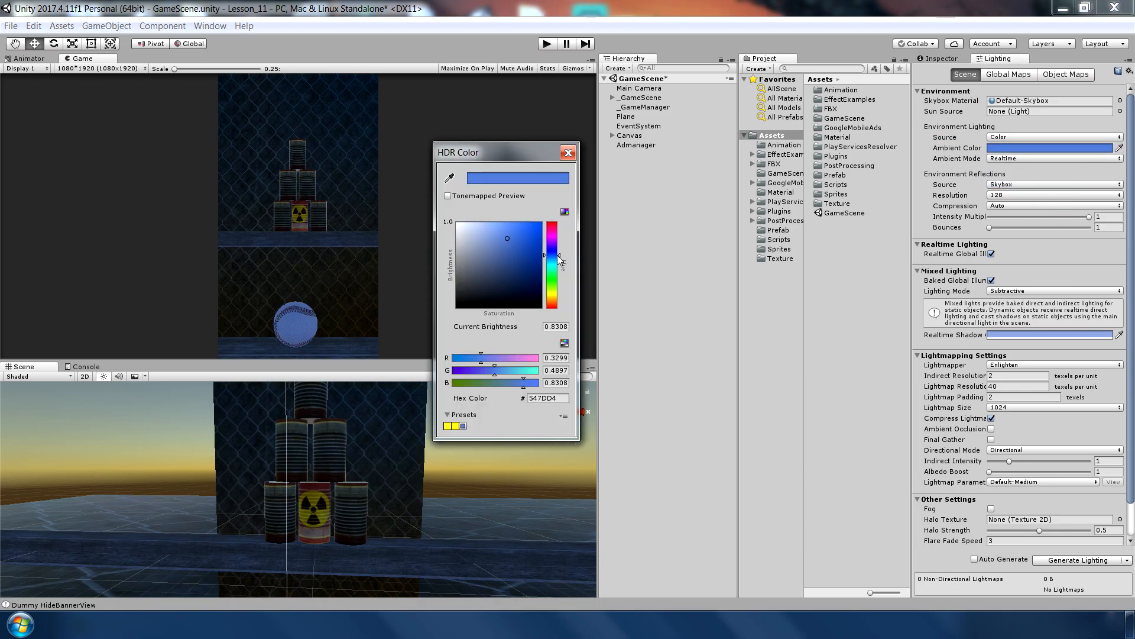
left_click(505, 246)
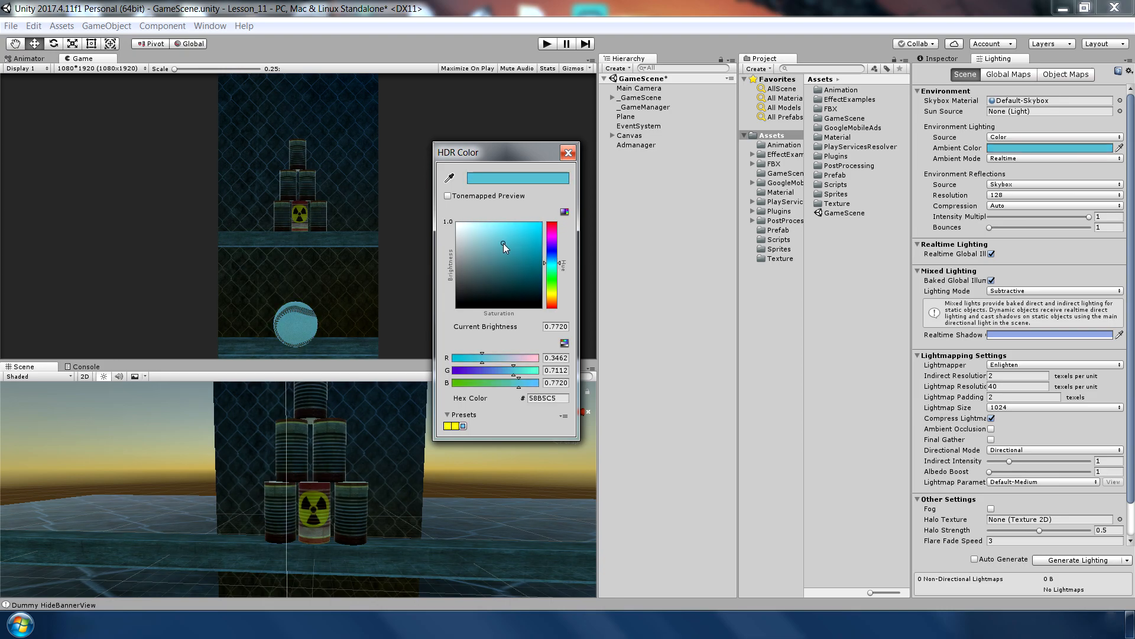
left_click(568, 153)
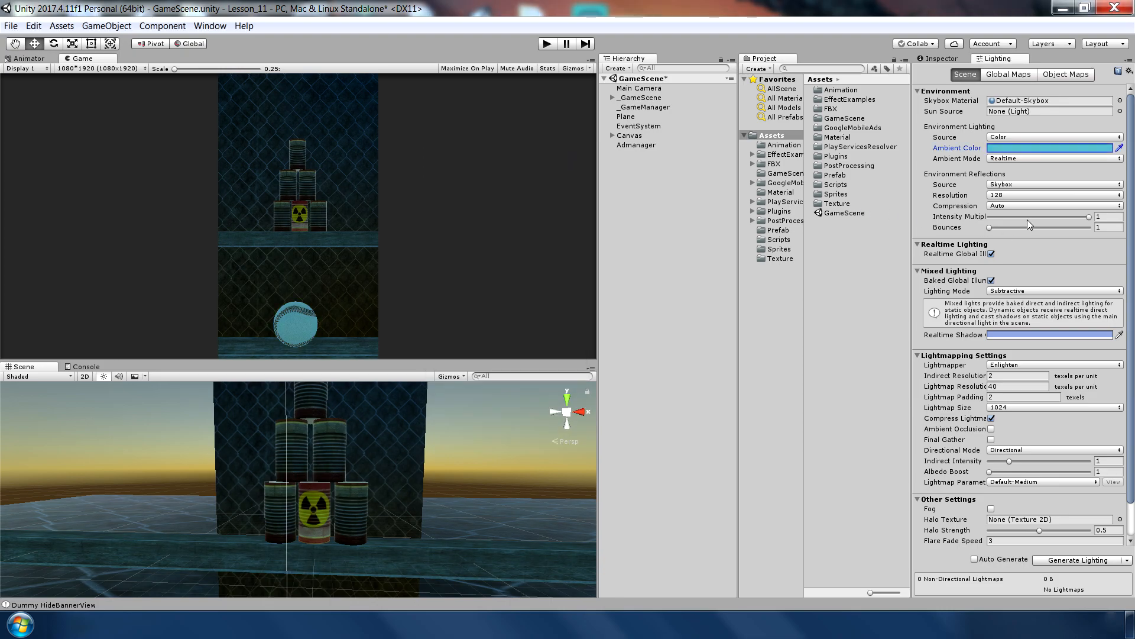
Disable both Realtime and Baked Global Illumination for the scene.
left_click(991, 253)
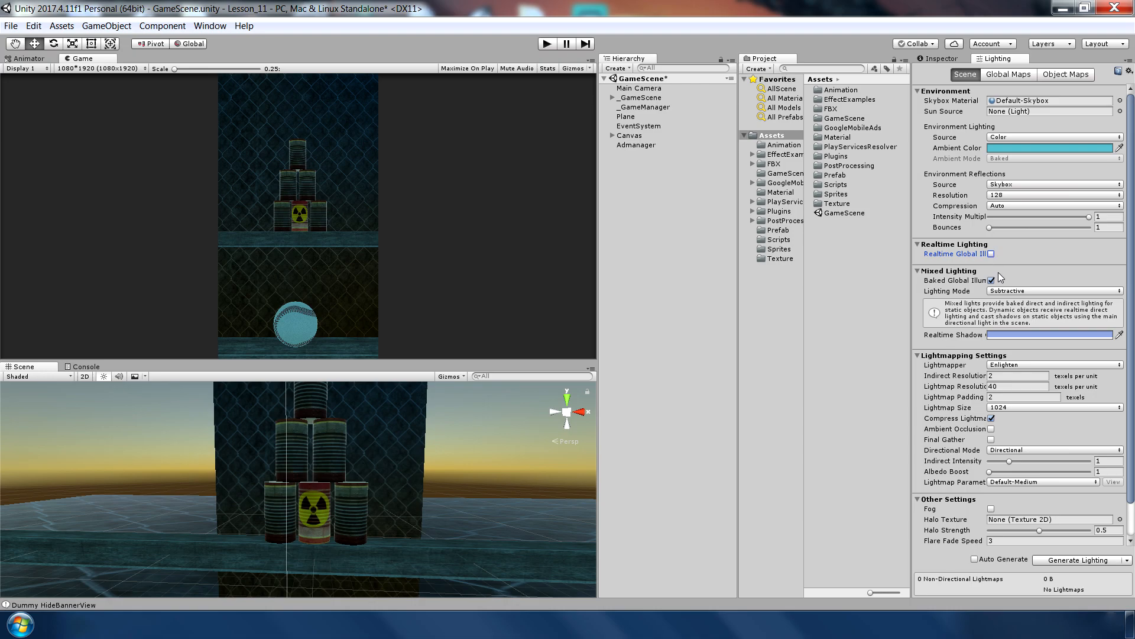
left_click(991, 280)
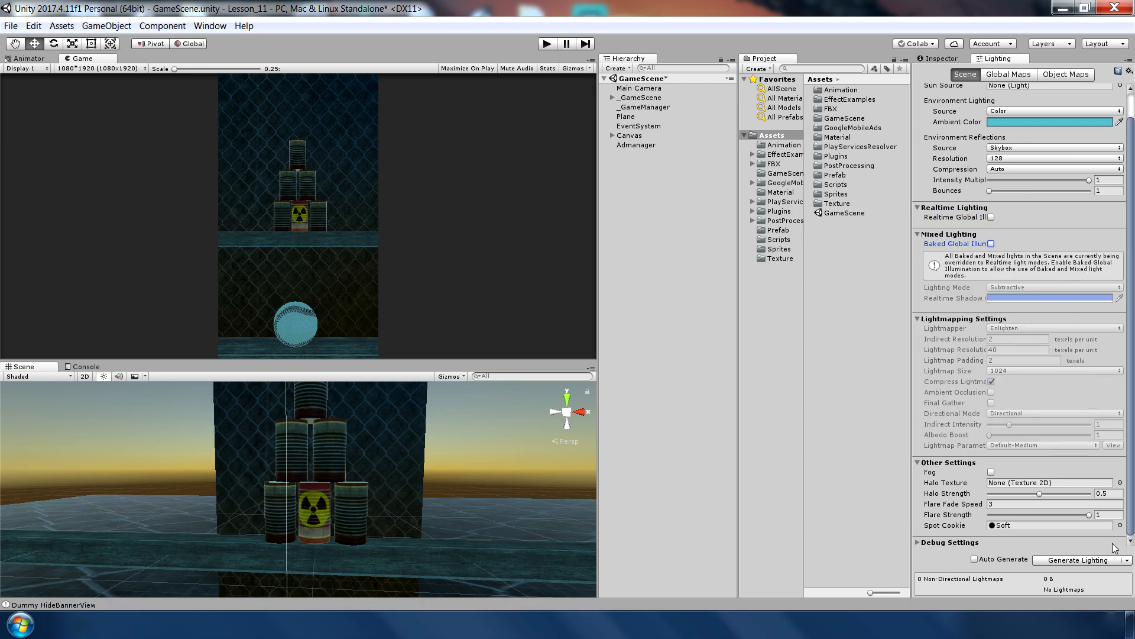
left_click(1114, 559)
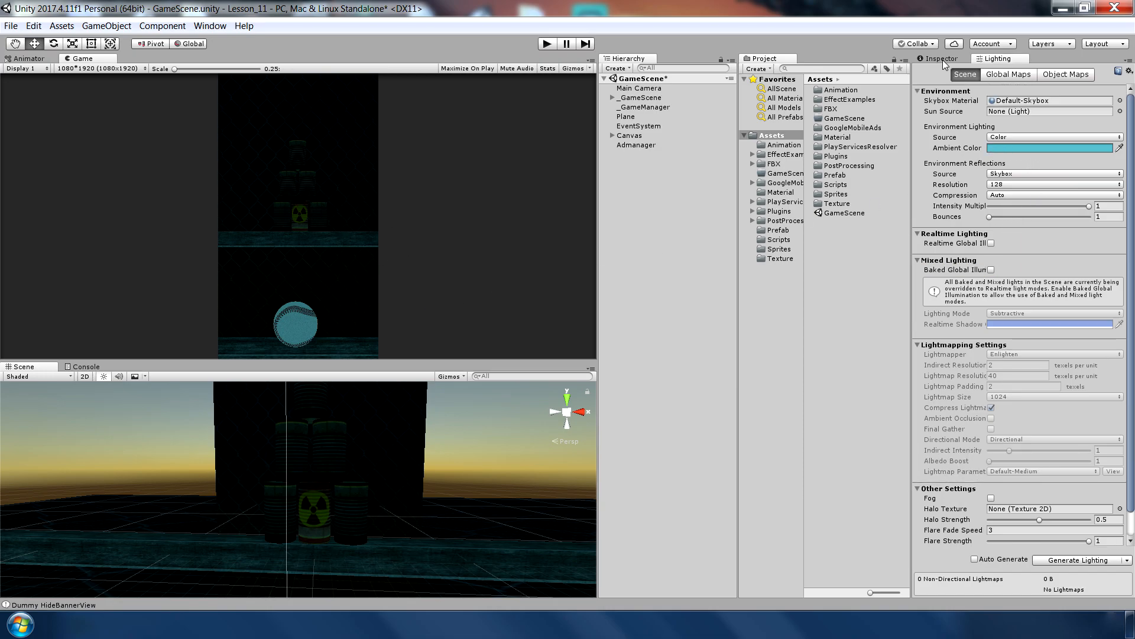
mouse_move(862, 415)
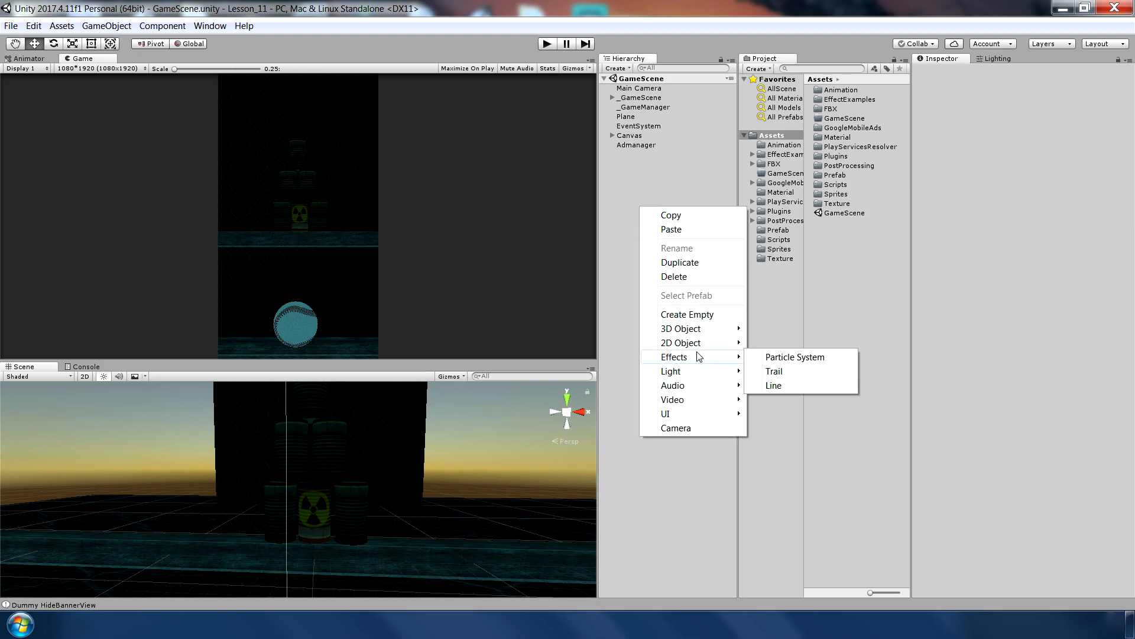
mouse_move(671, 370)
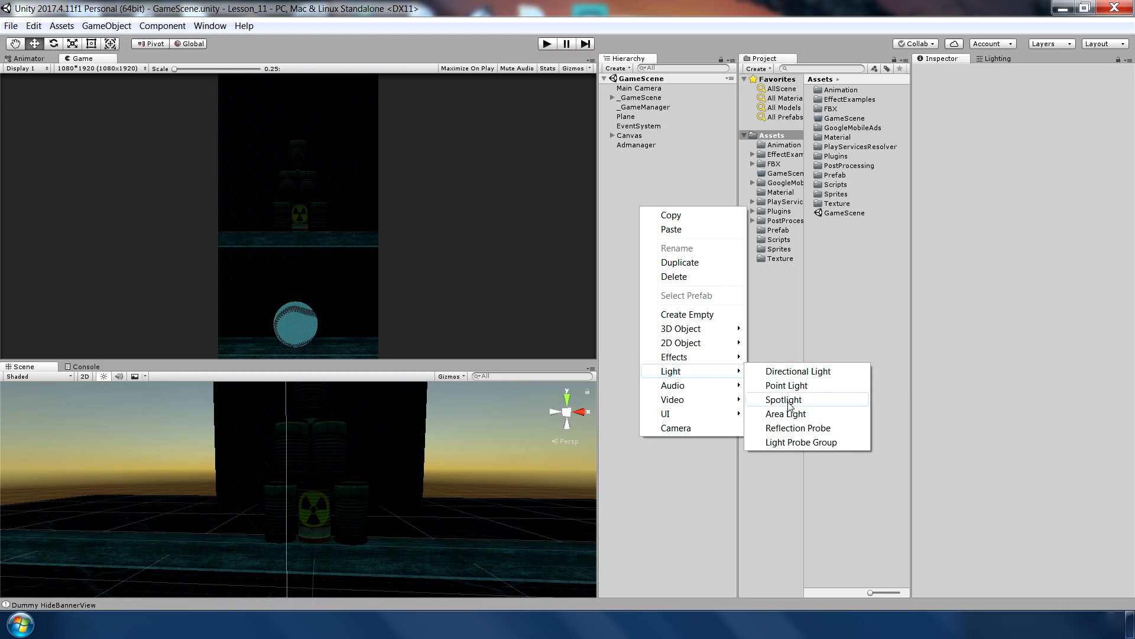
Create a Spotlight, widen its Spot Angle to ~144.46, aim it at the wall and set Intensity 12.
left_click(782, 398)
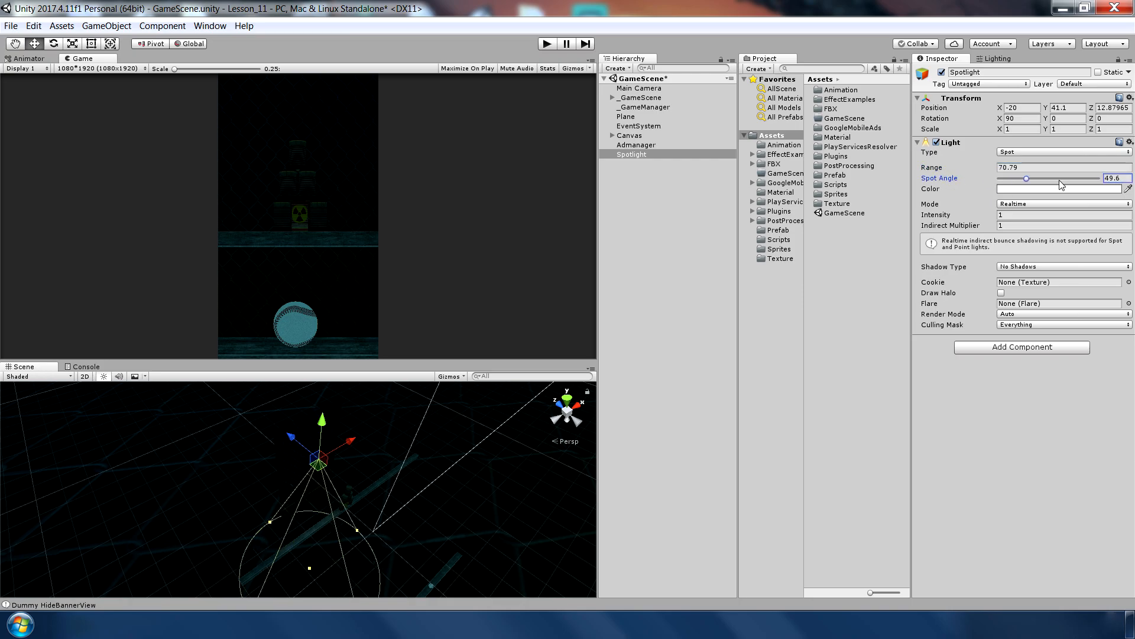
left_click_drag(1027, 178, 1063, 179)
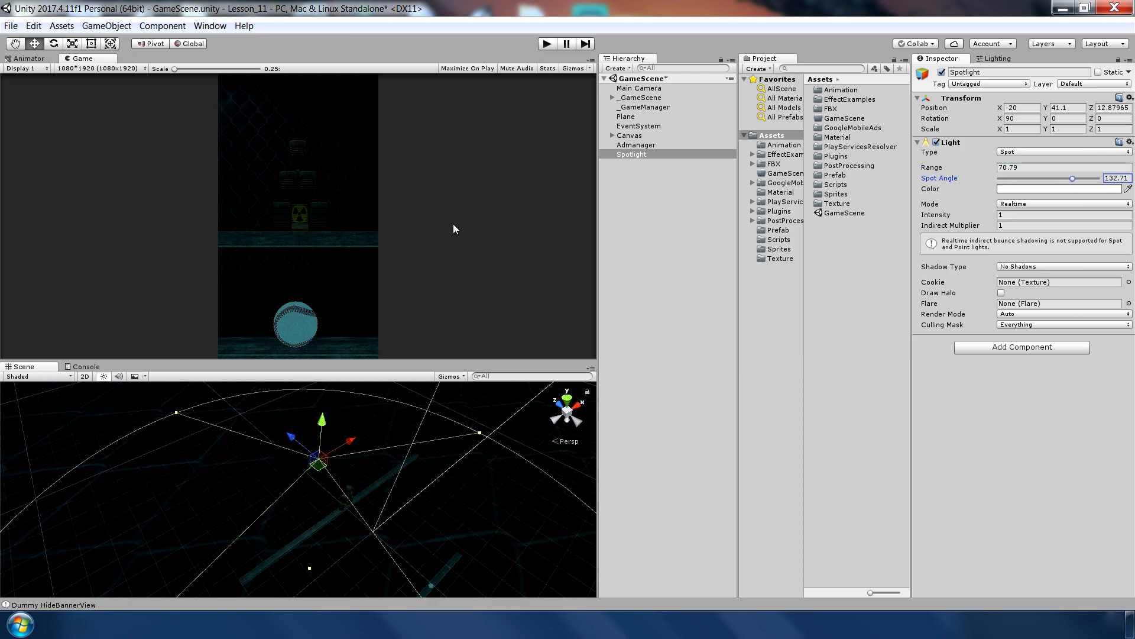
left_click_drag(1062, 179, 1076, 179)
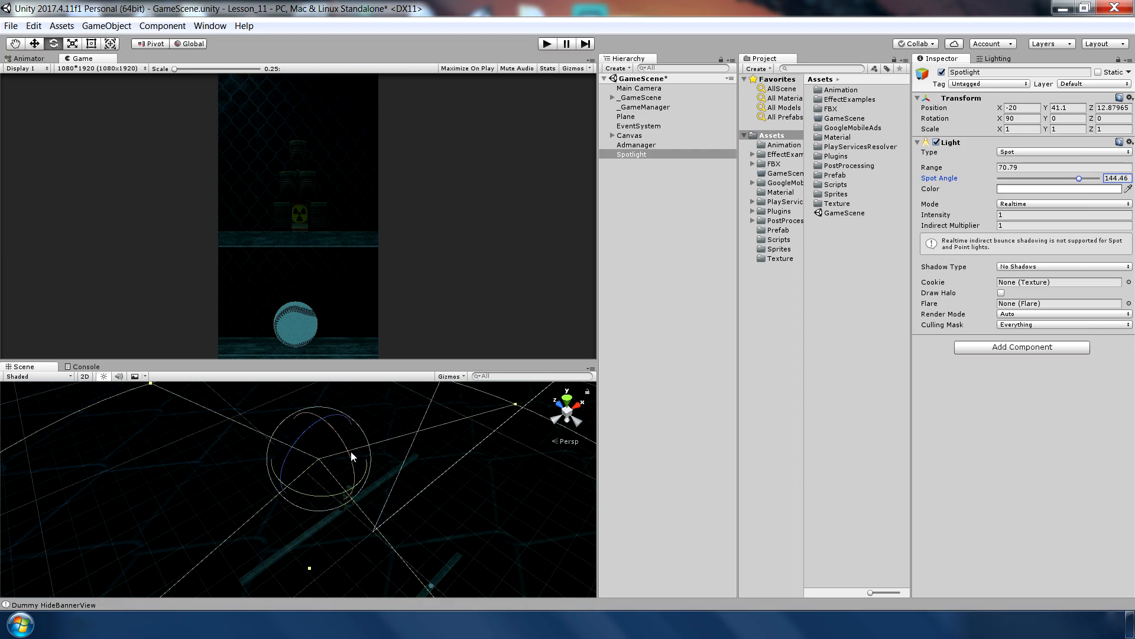
left_click_drag(352, 457, 410, 427)
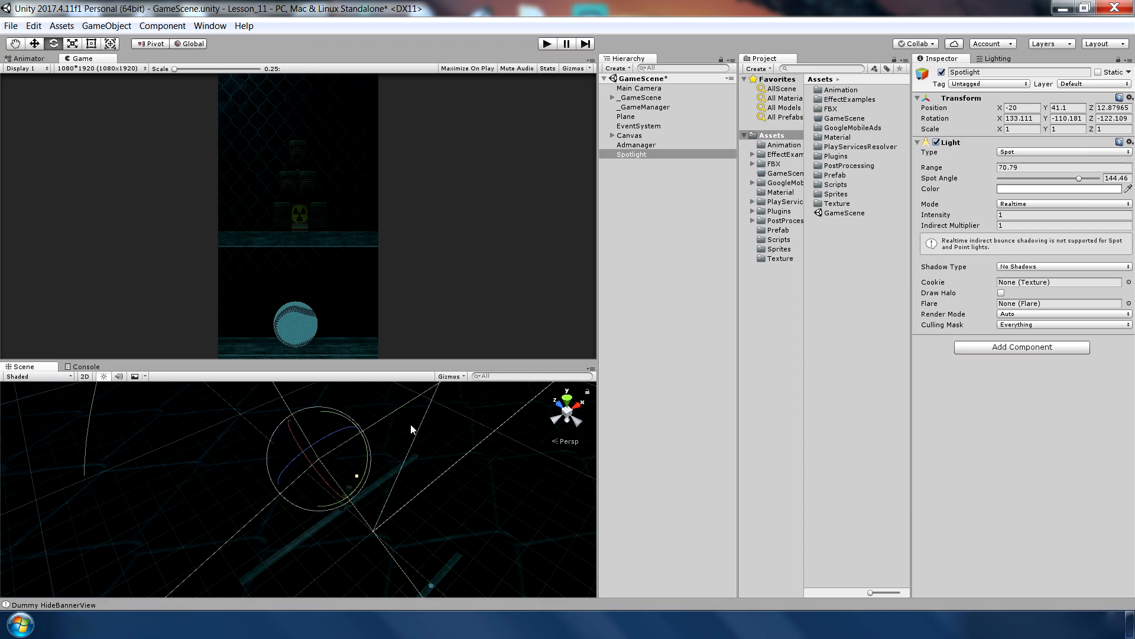
left_click(1063, 214)
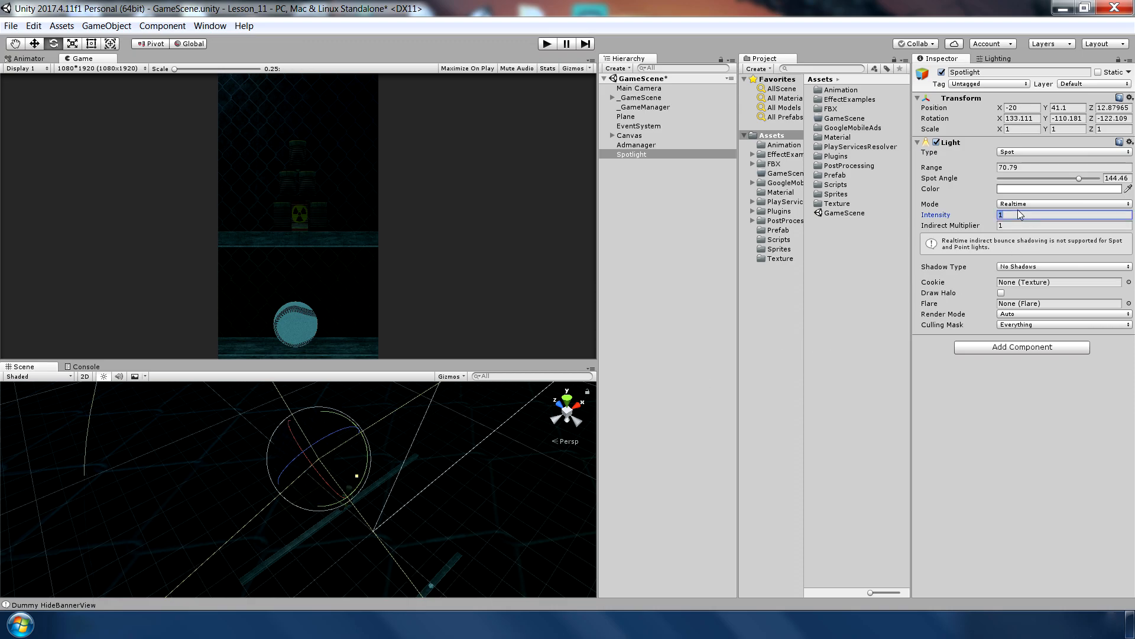
type("2")
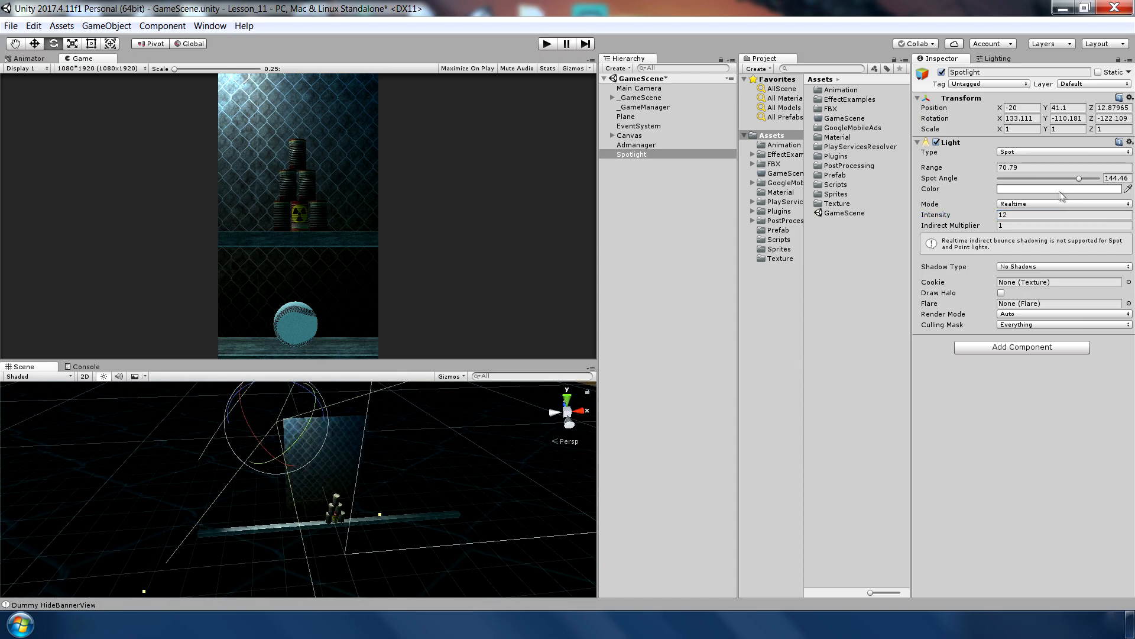
Colour the spotlight warm orange and set its Shadow Type to Soft Shadows.
left_click(1061, 188)
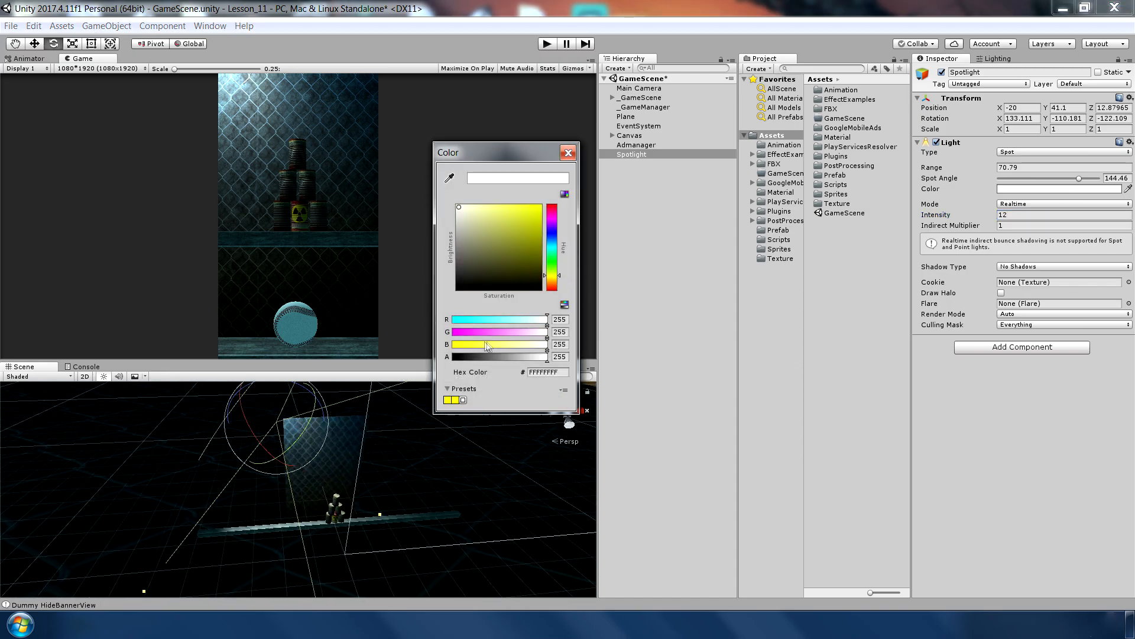
left_click(508, 208)
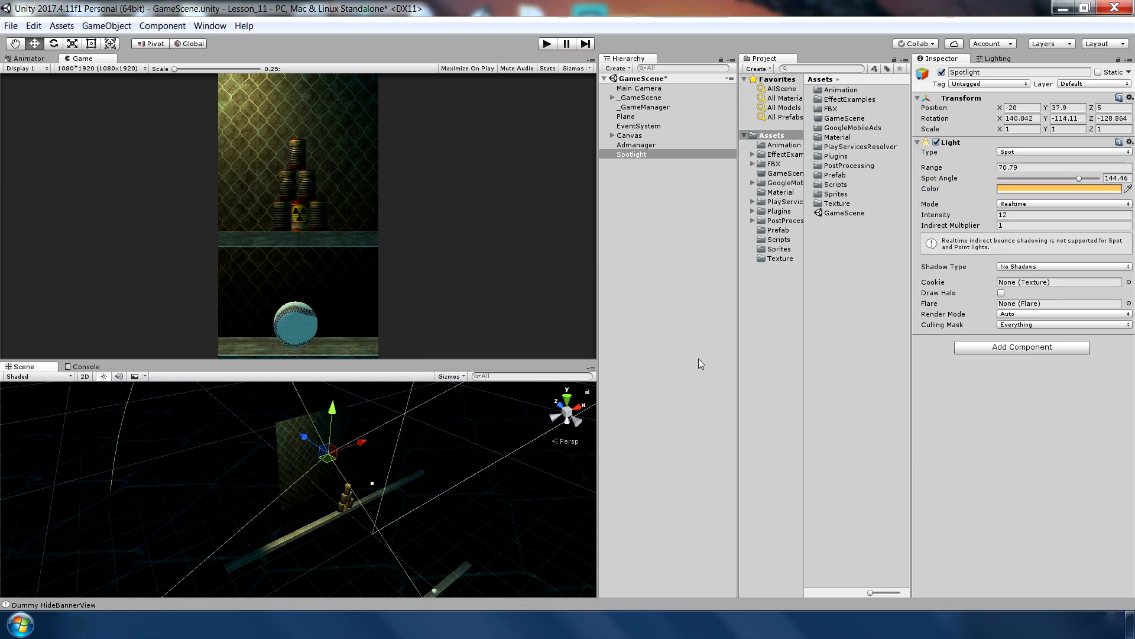
left_click(1061, 266)
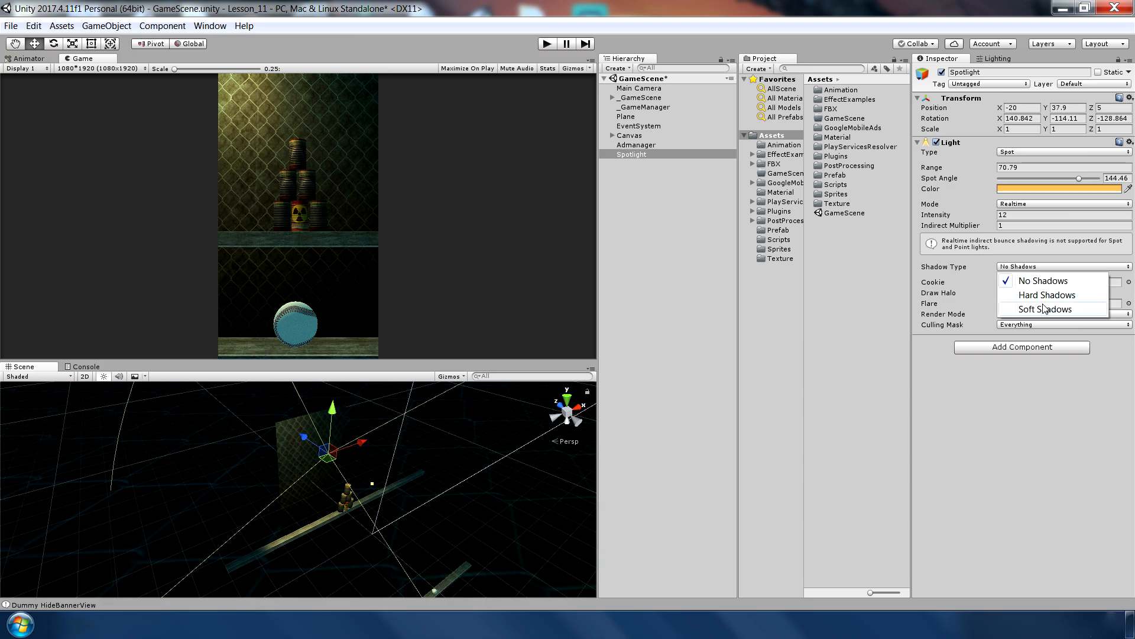
left_click(1046, 308)
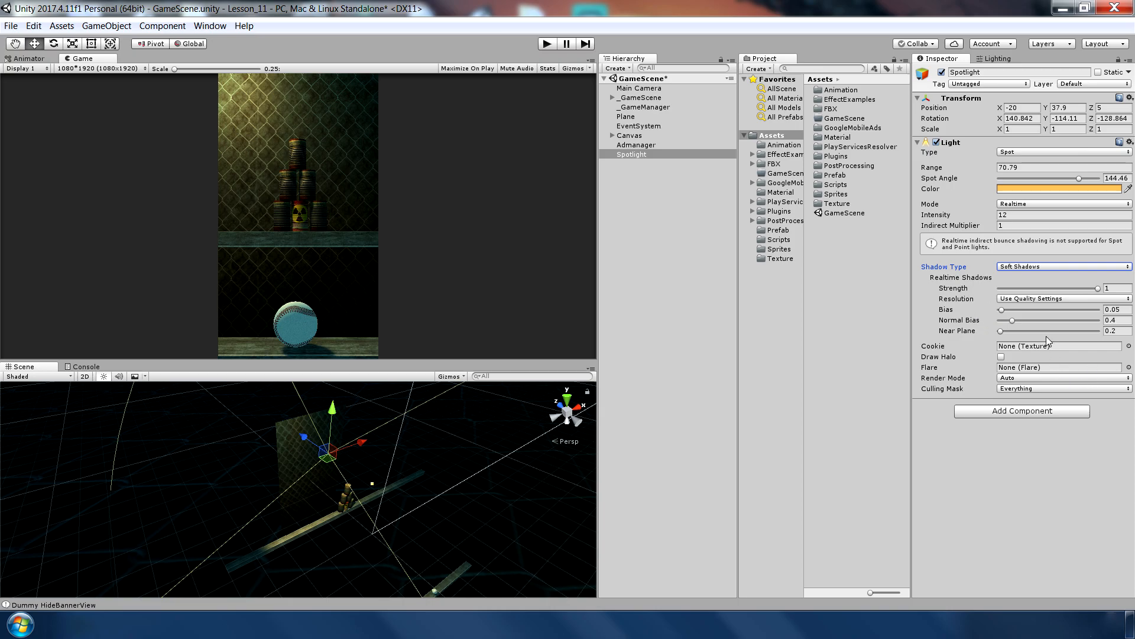
mouse_move(449, 436)
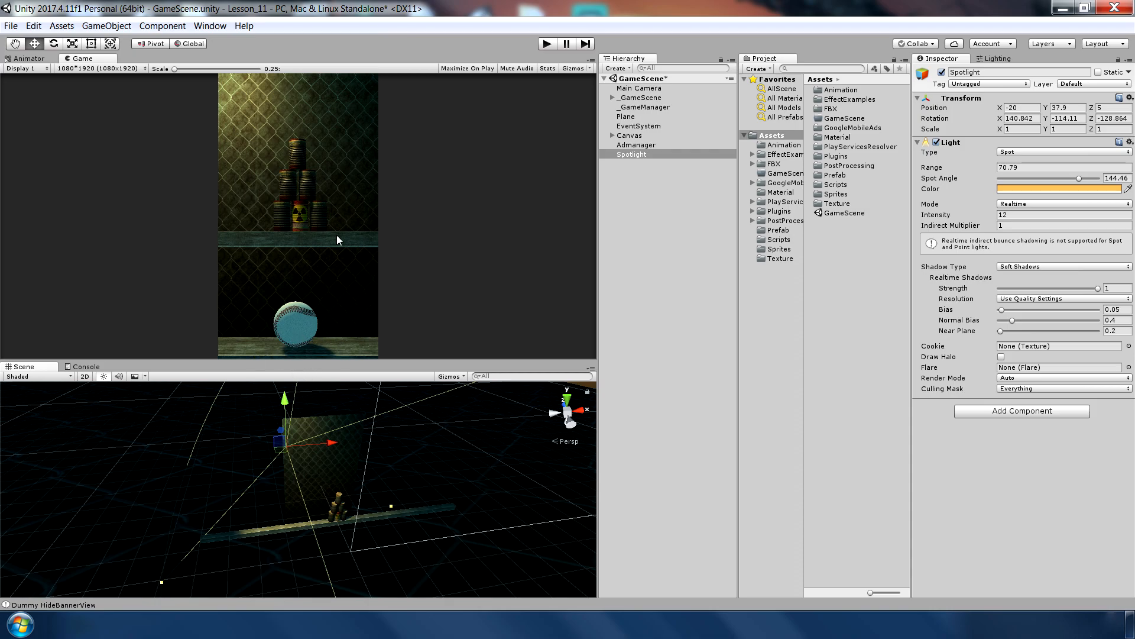
Duplicate the spotlight and move the copy to light the wall's other side.
left_click(641, 222)
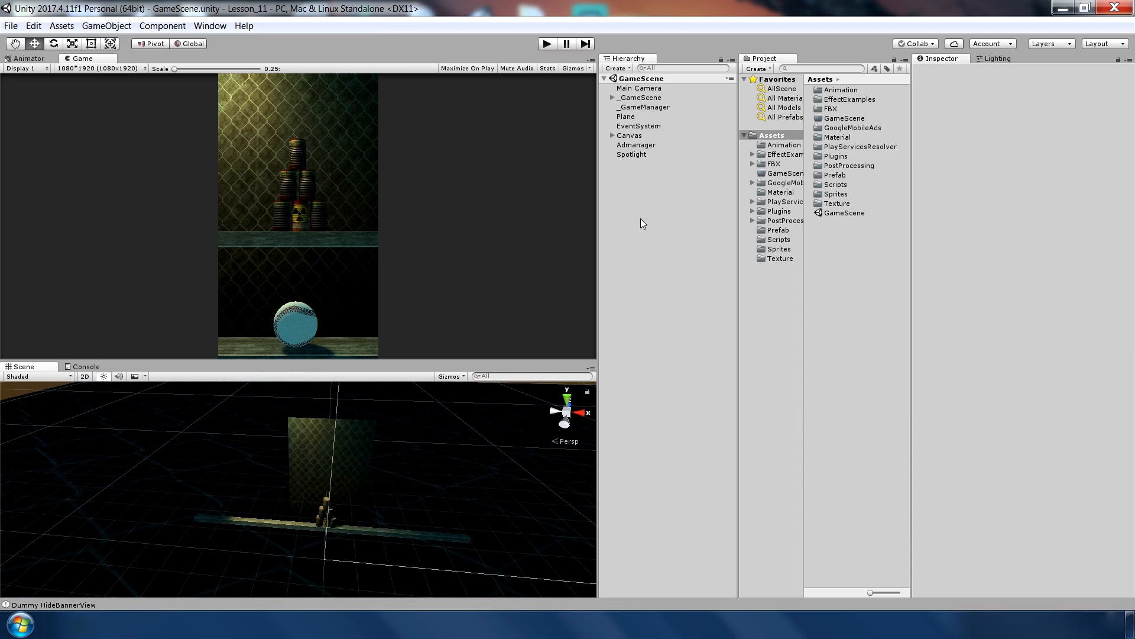
left_click(632, 154)
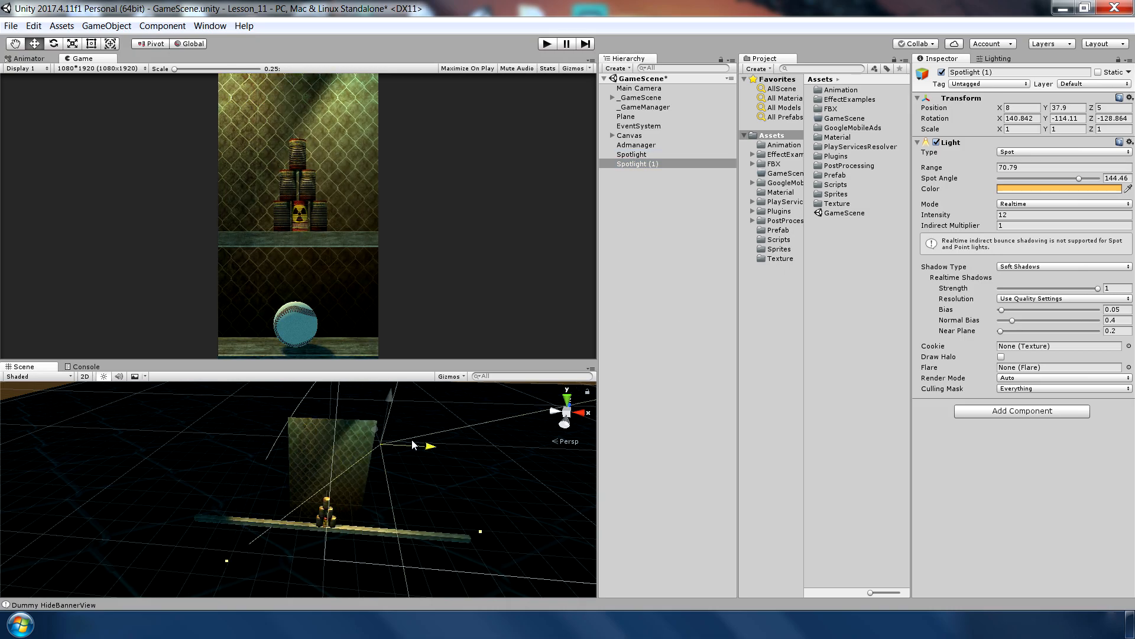
left_click_drag(427, 446, 402, 499)
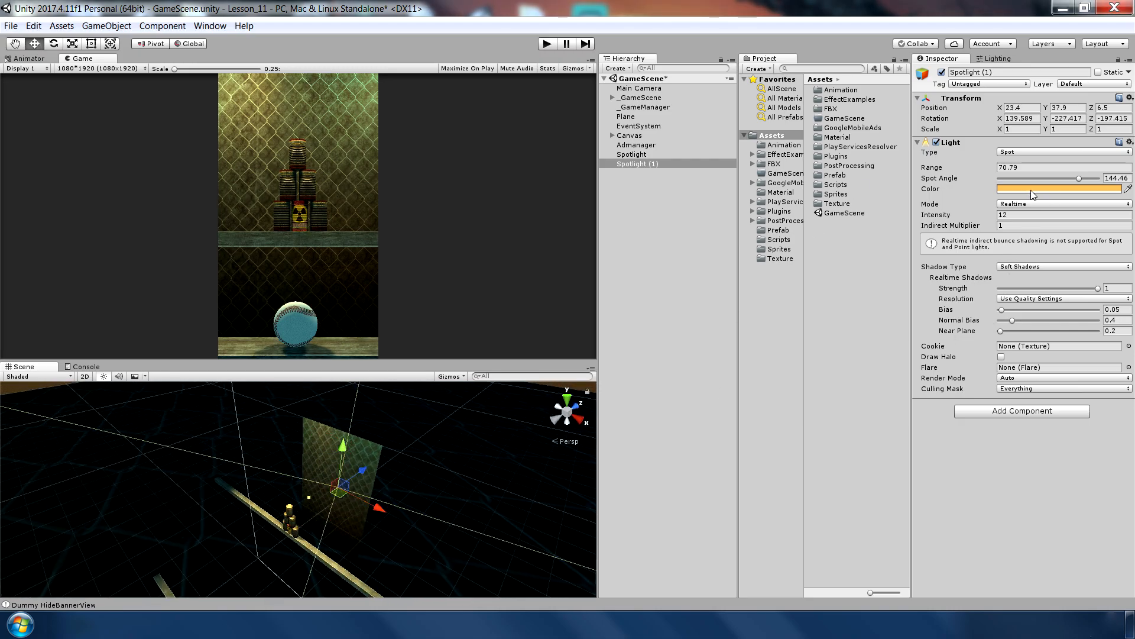
Give the second spotlight a deep blue colour, Intensity 9.8 and No Shadows.
left_click(1057, 188)
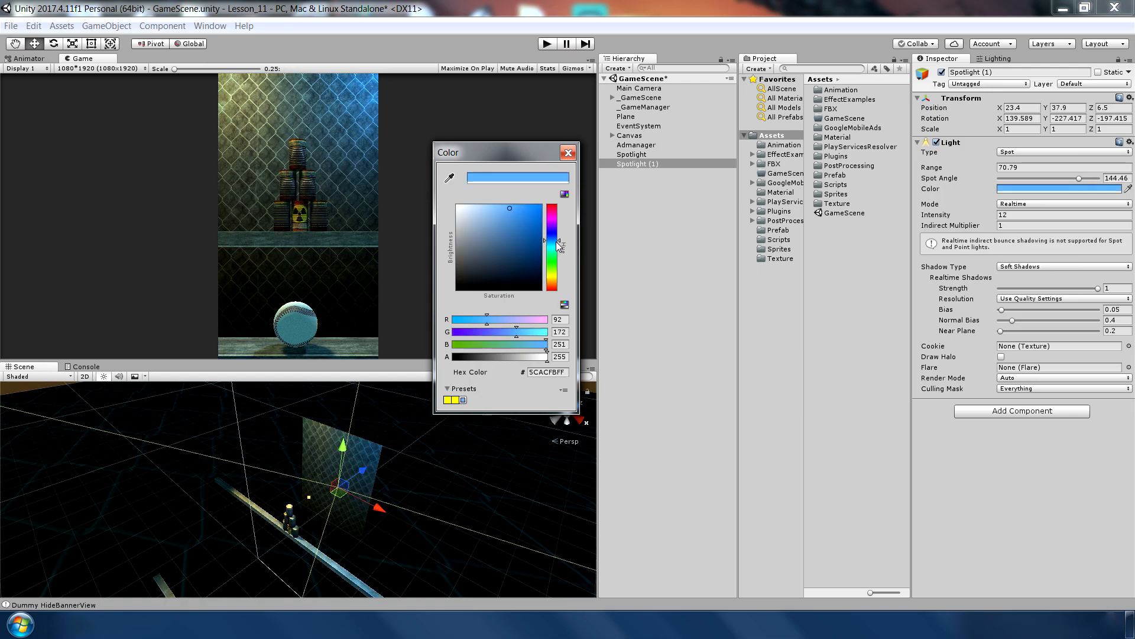
left_click(513, 223)
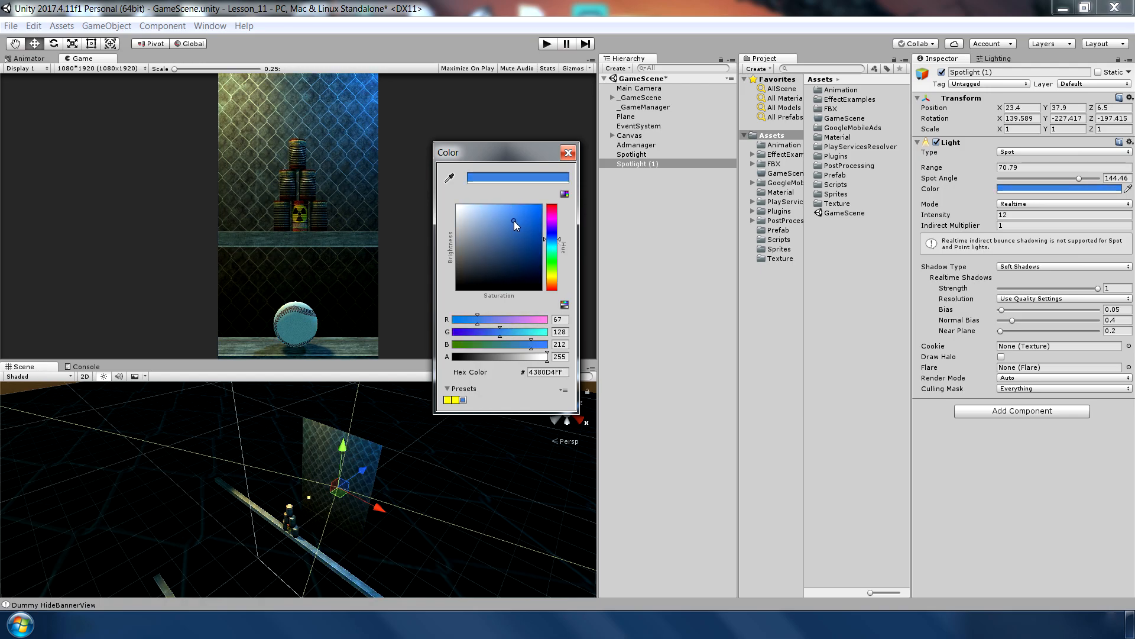
left_click(568, 152)
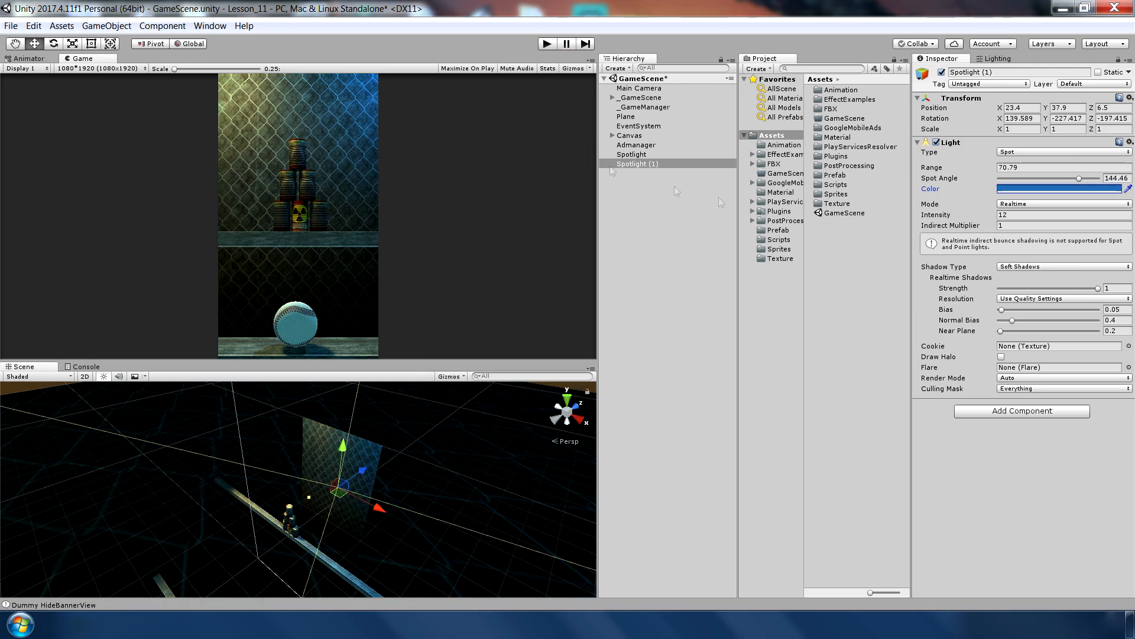
left_click(1061, 214)
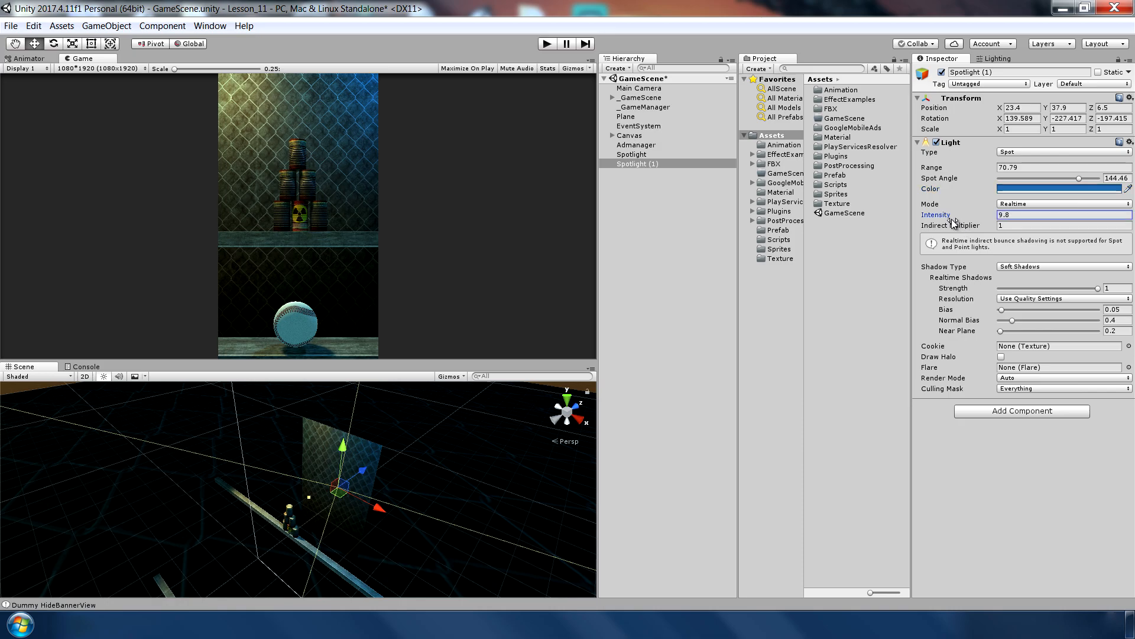
mouse_move(457, 457)
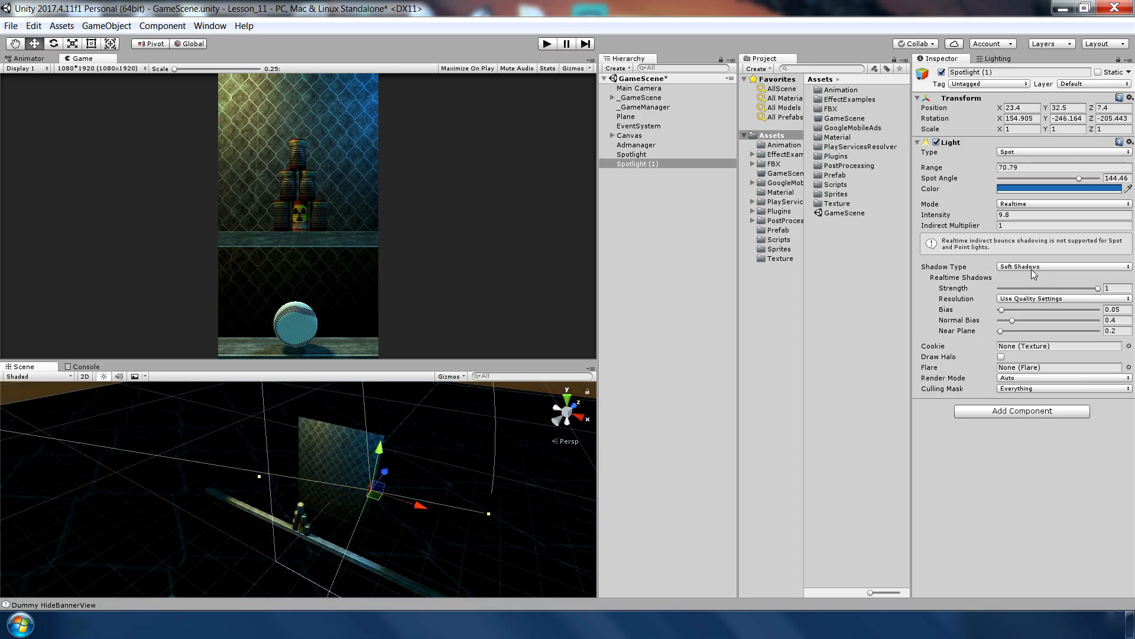
left_click(1060, 266)
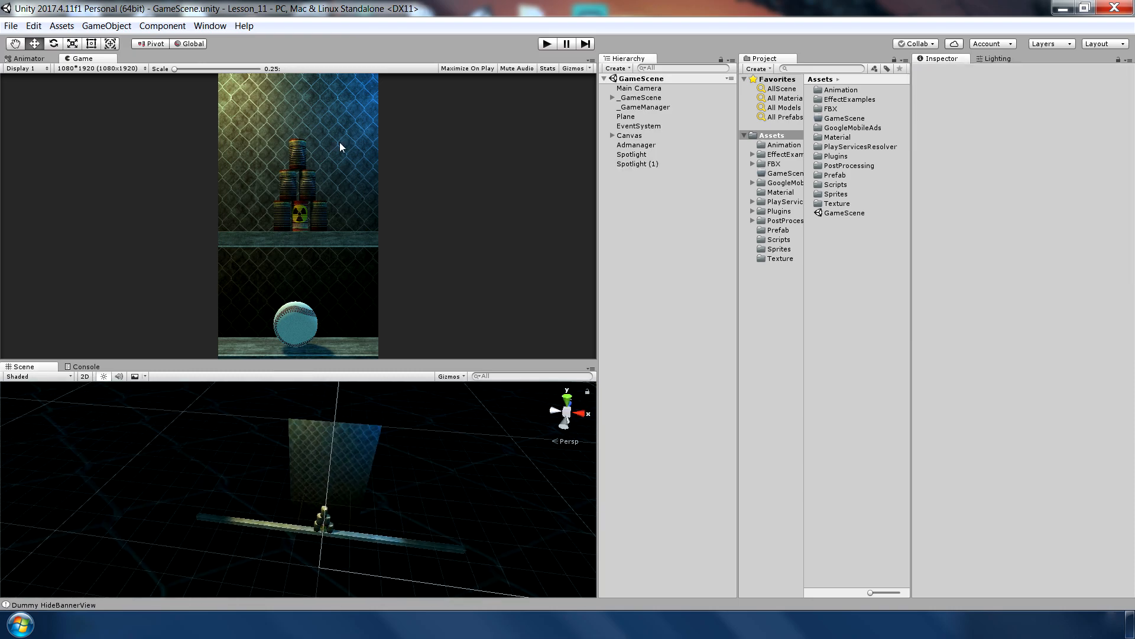
mouse_move(313, 141)
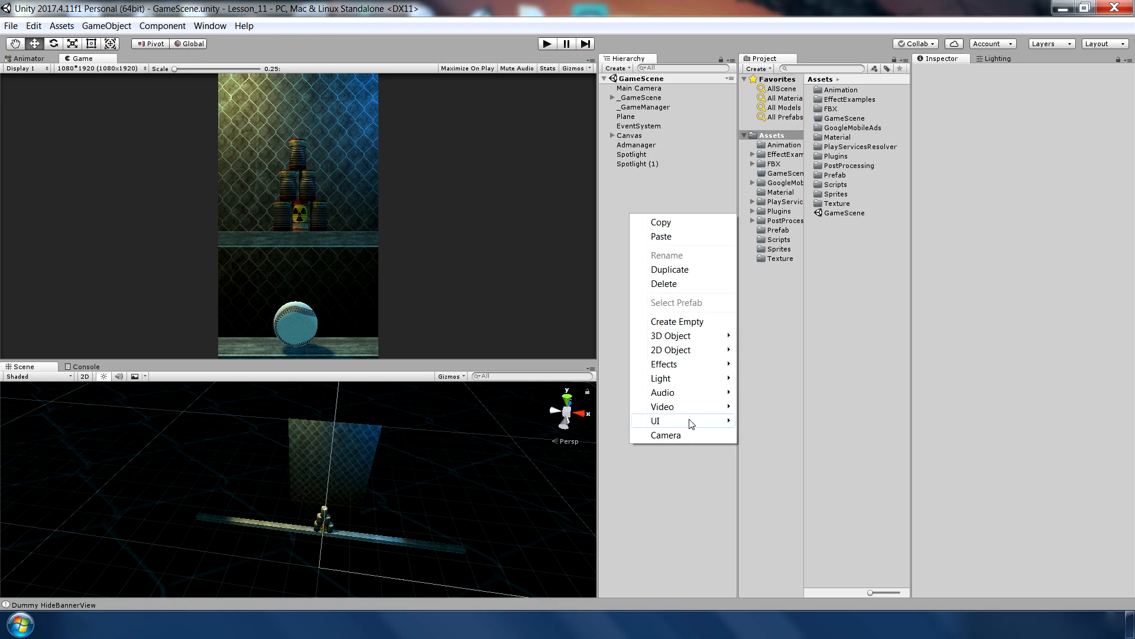
mouse_move(660, 377)
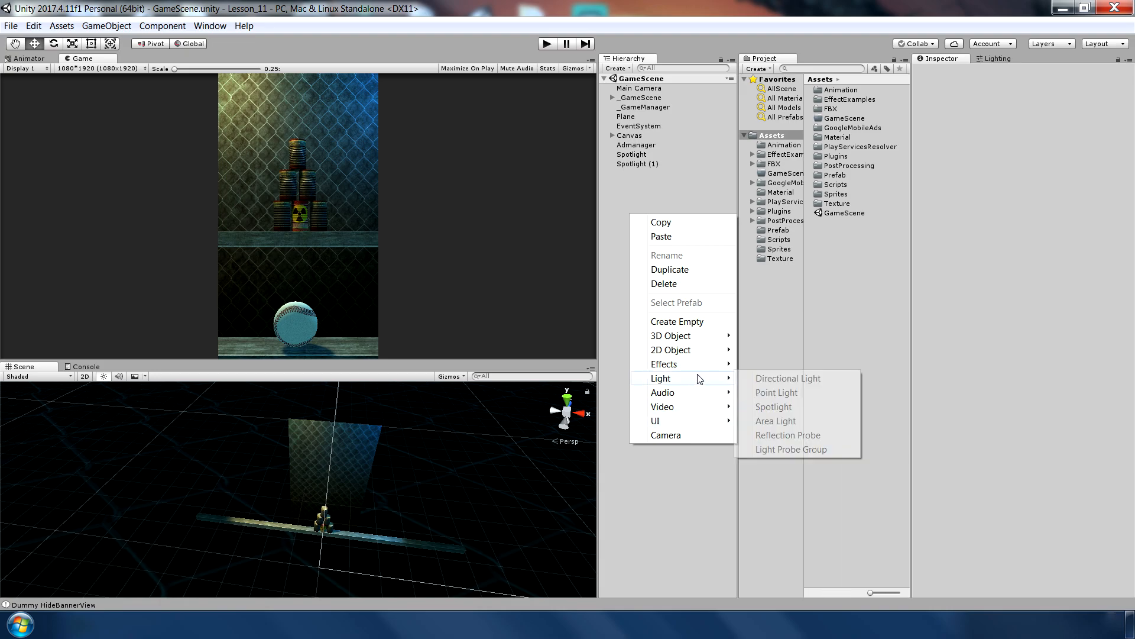
Create a Directional Light tinted pale blue at Intensity 1.4.
left_click(789, 377)
type("0")
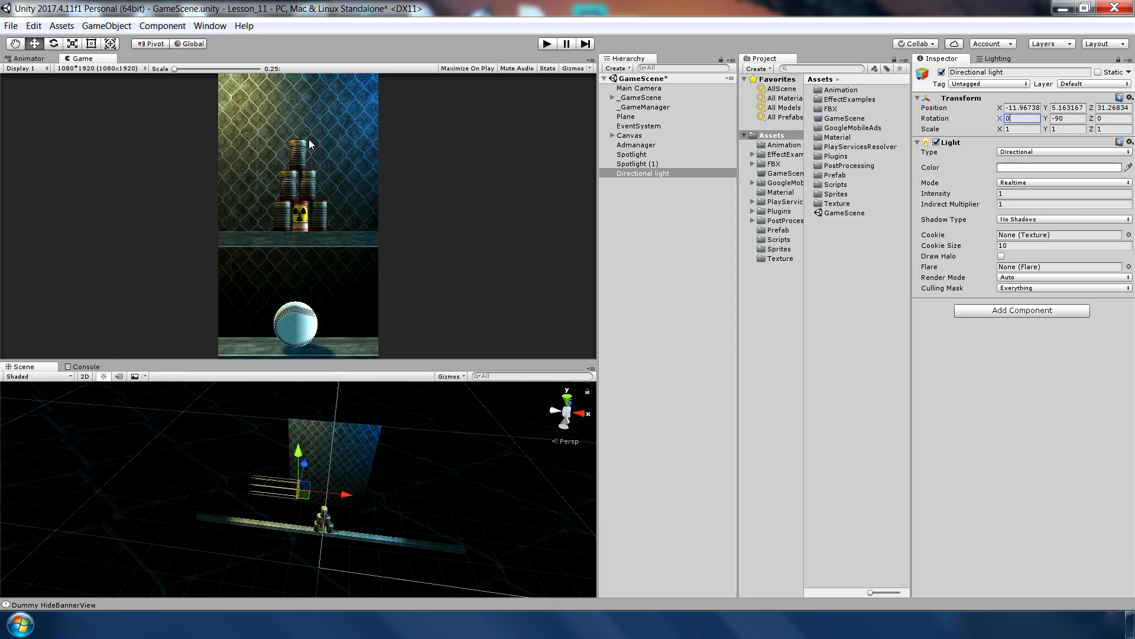
mouse_move(825, 231)
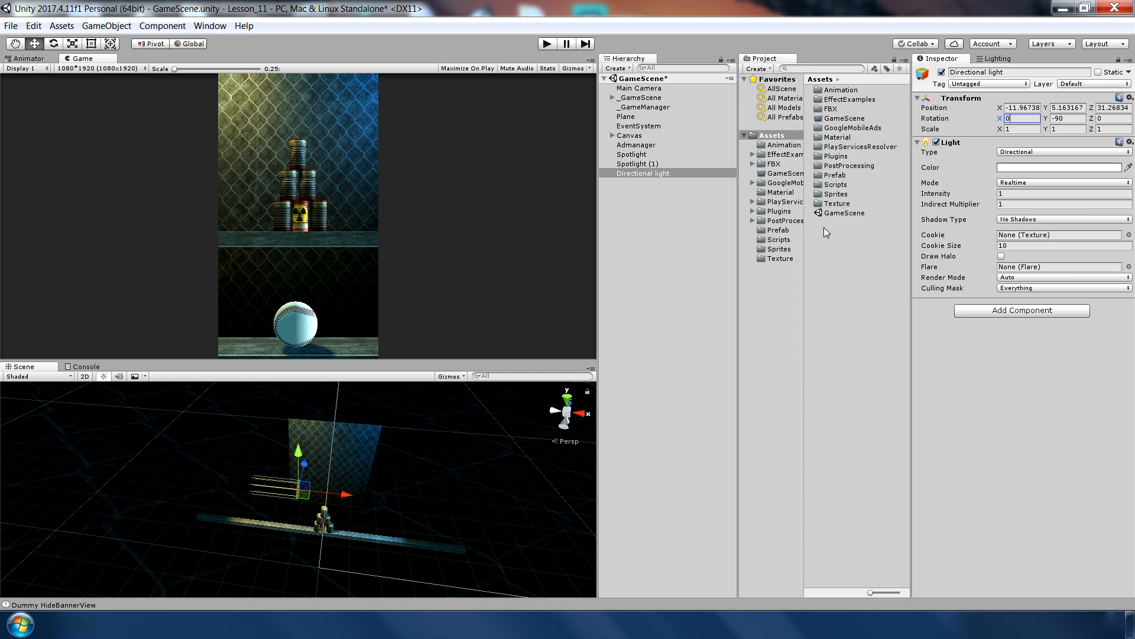
left_click(635, 164)
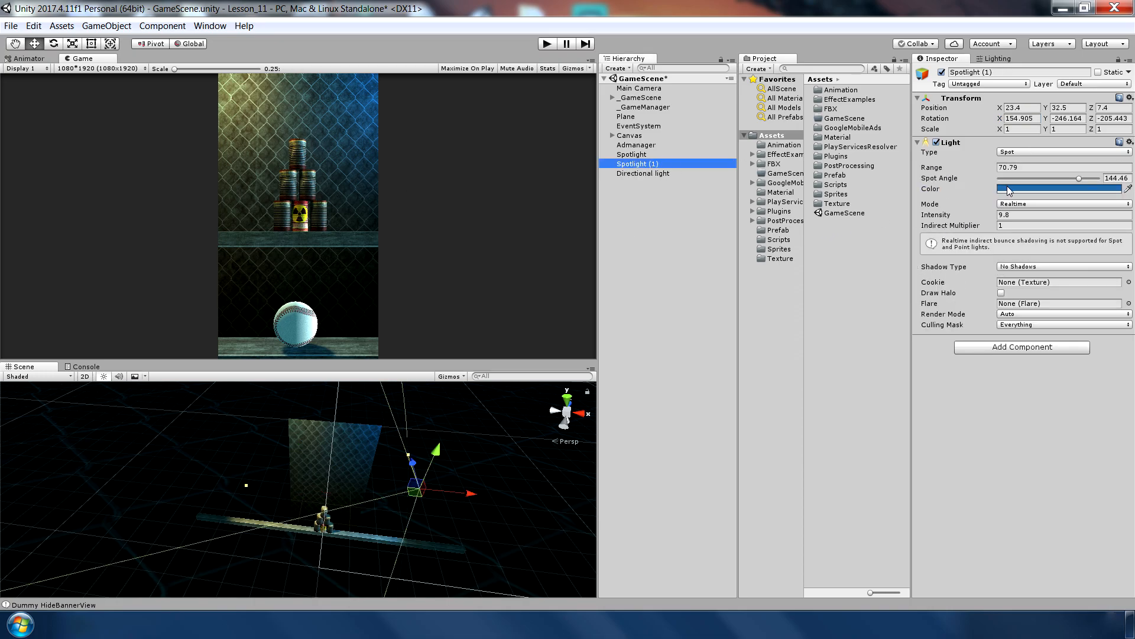
left_click(641, 172)
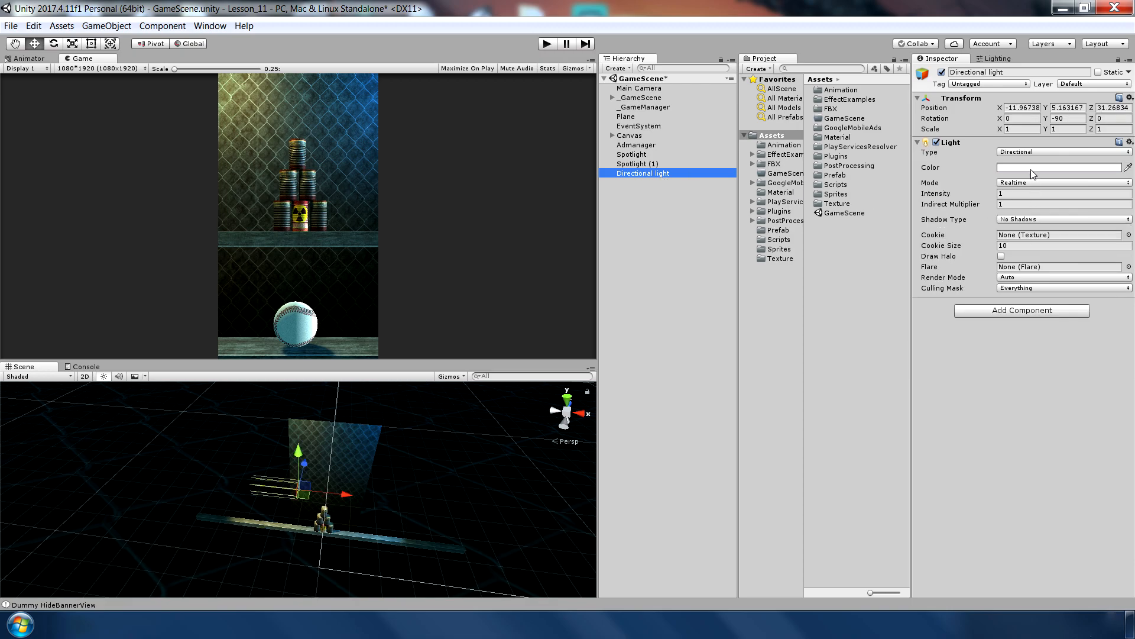
left_click(1057, 167)
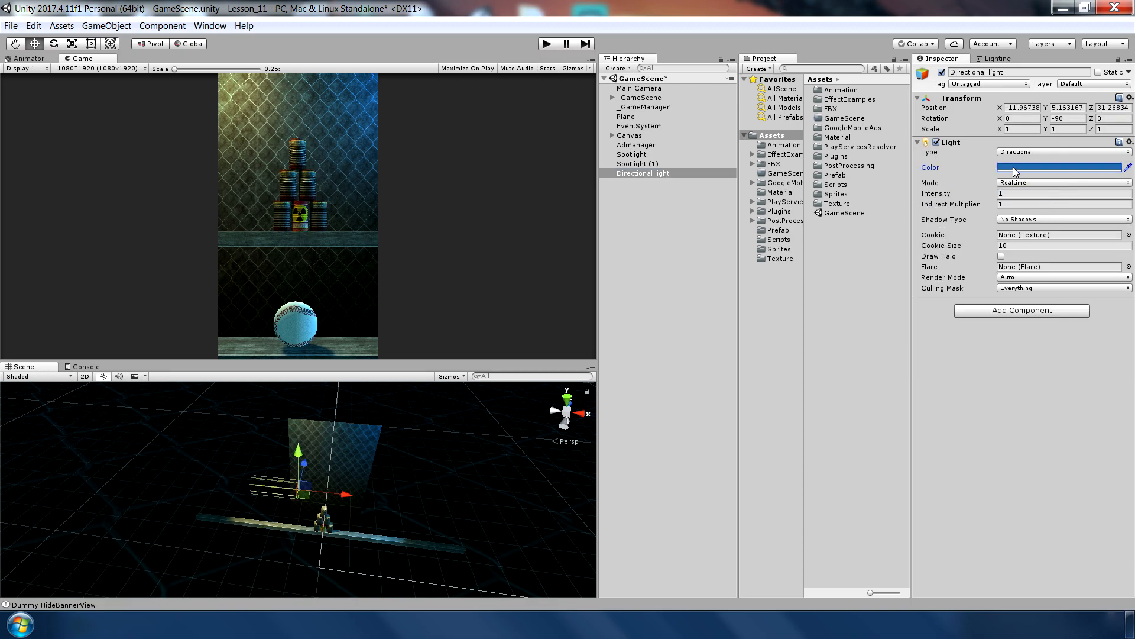
left_click(1060, 166)
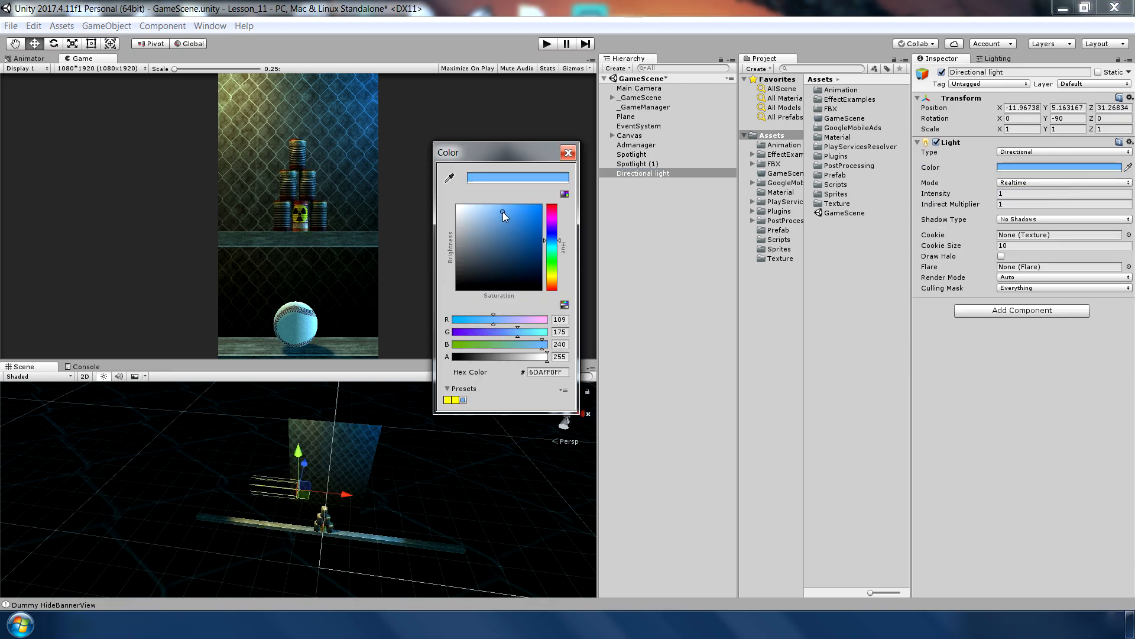
left_click(569, 153)
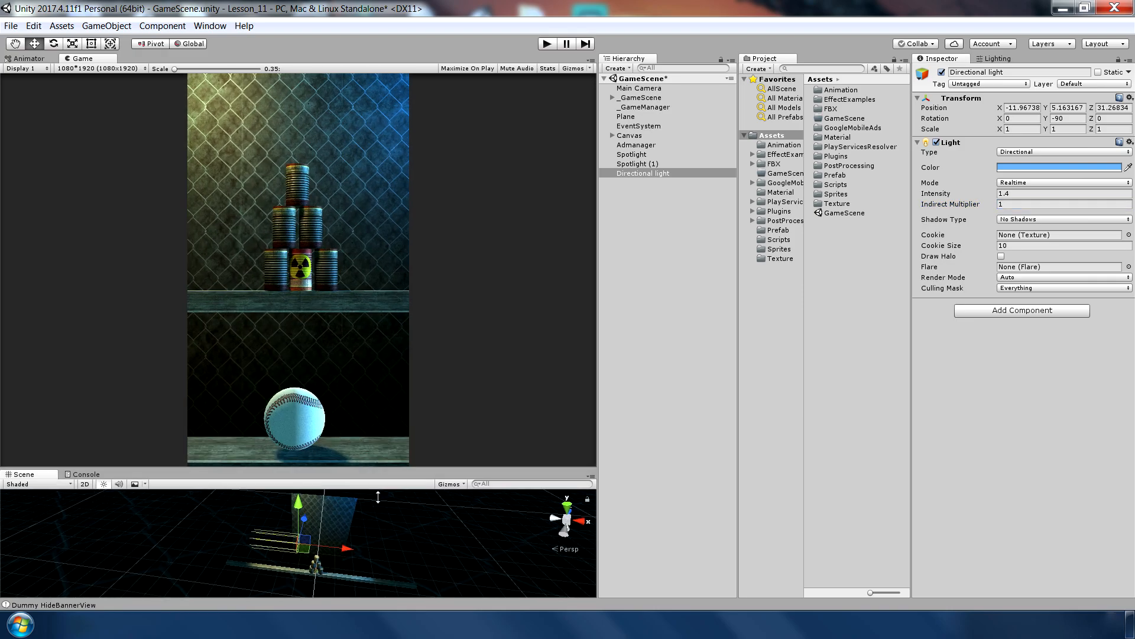
Rename the orange spotlight MainLight, the blue spotlight FillLight and the directional light RimLight.
left_click(632, 153)
type("MainLight")
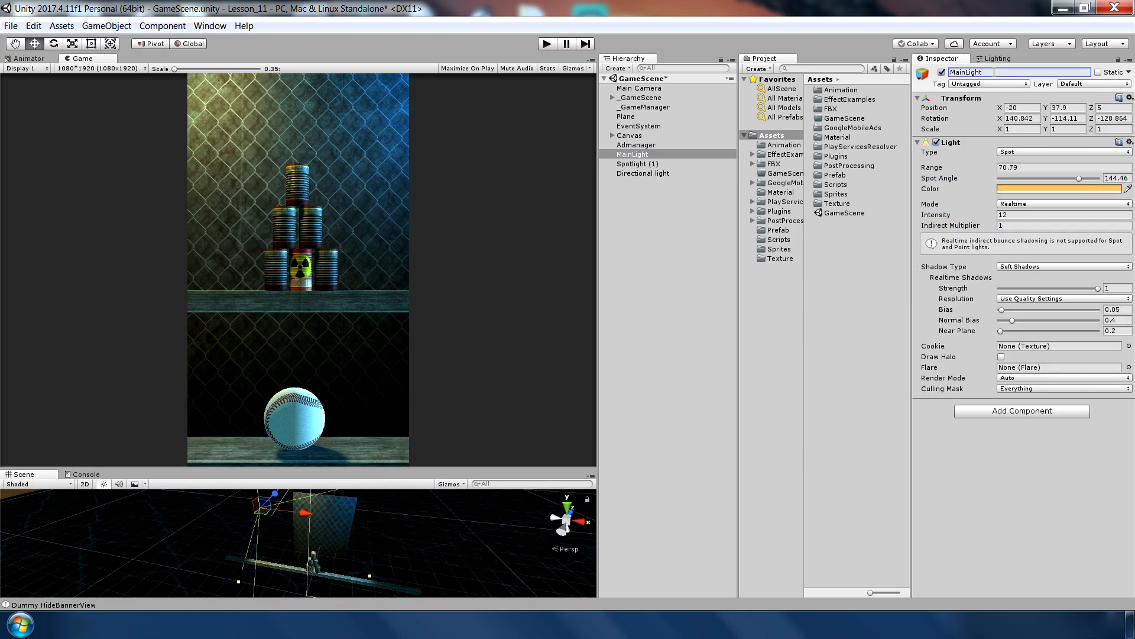
left_click(630, 163)
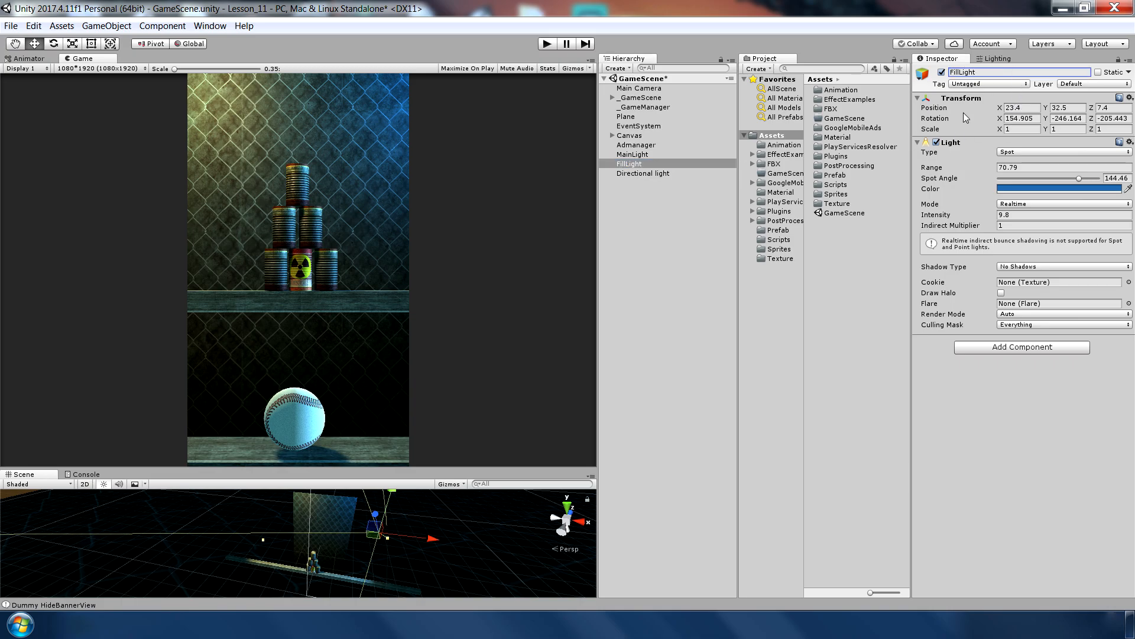
left_click(630, 173)
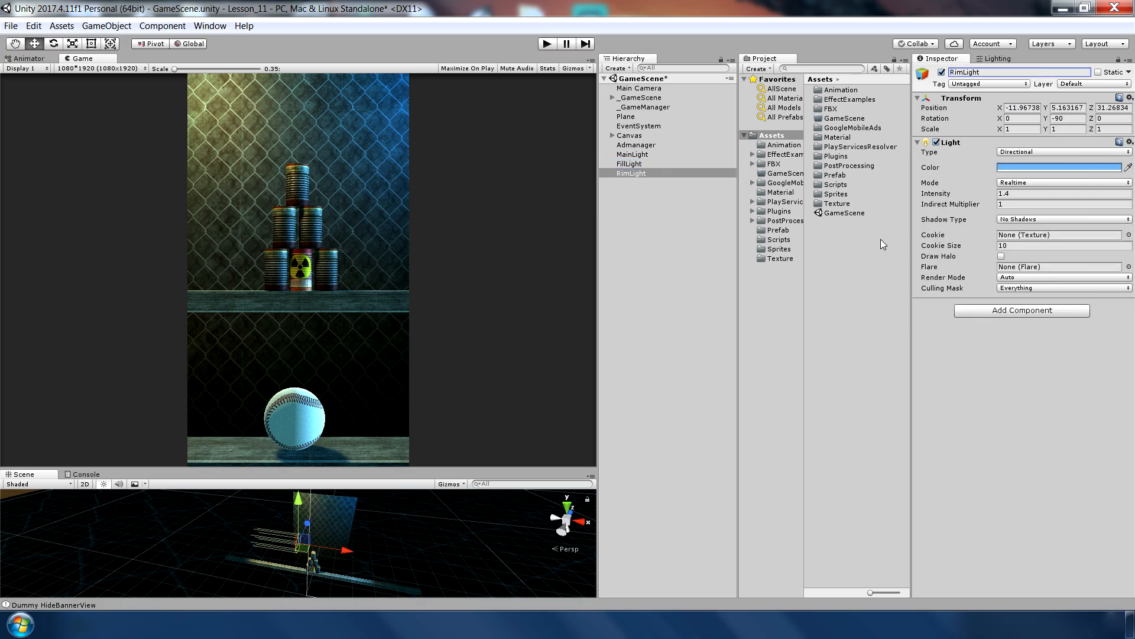
left_click(630, 173)
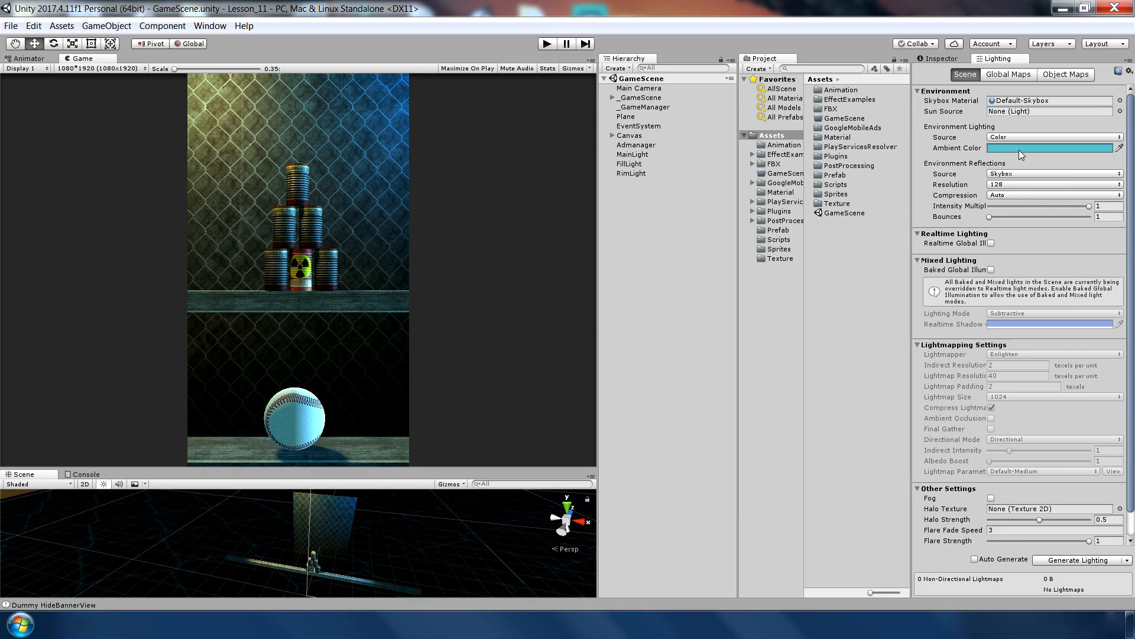
Brighten the Ambient Color to a lighter, paler cyan in the HDR picker.
left_click(1049, 148)
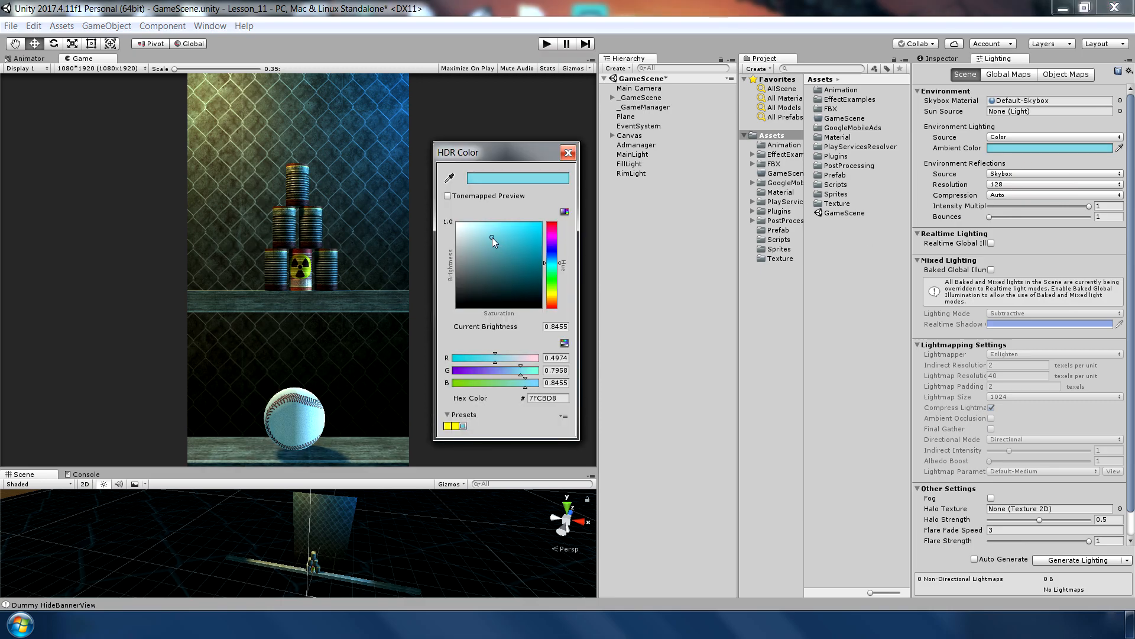
left_click_drag(494, 240, 485, 233)
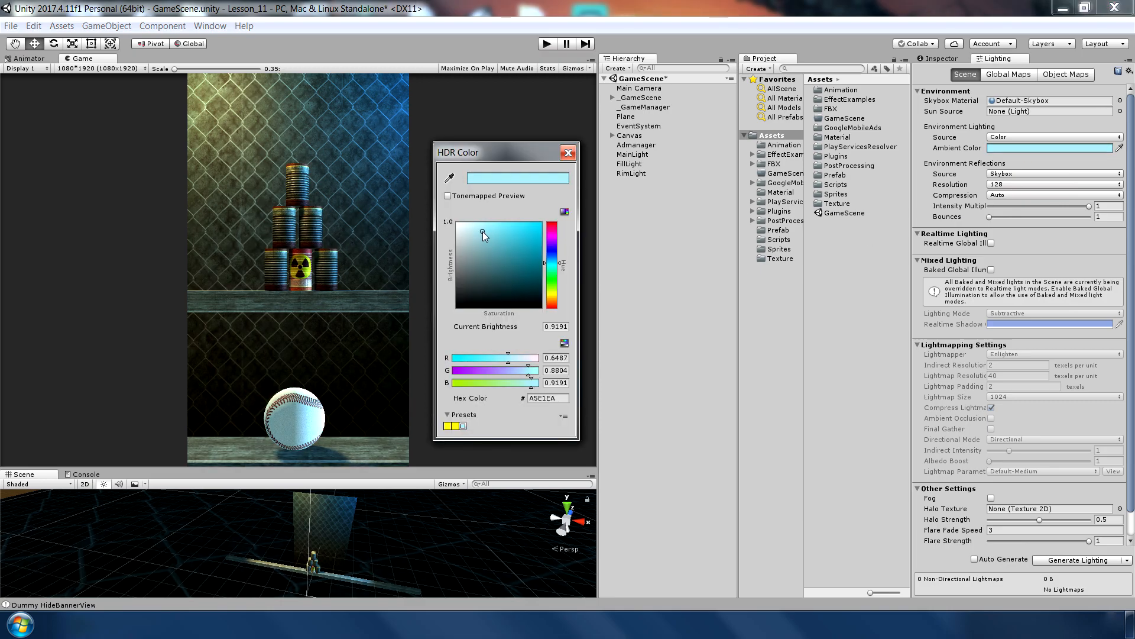
left_click(569, 152)
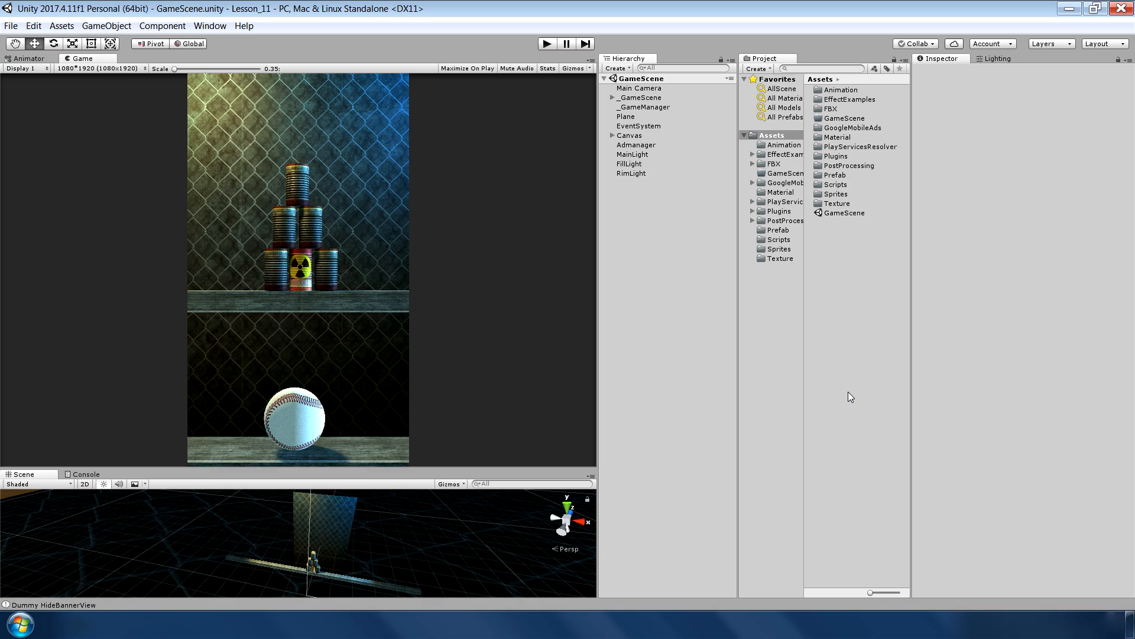
mouse_move(688, 335)
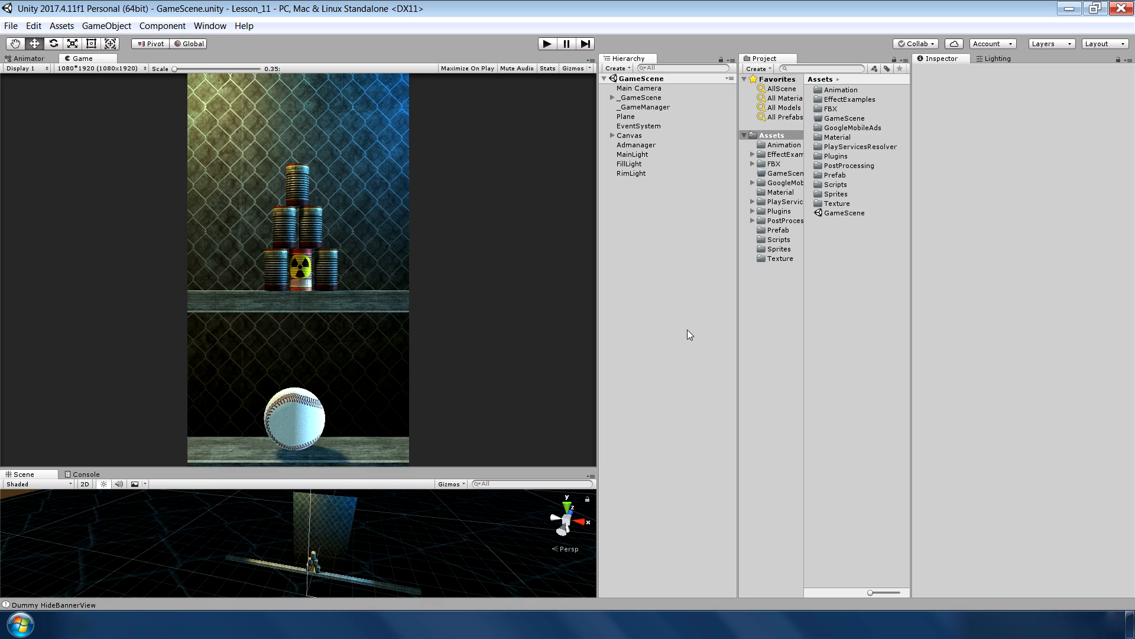
Add a Particle System emitting from a Box shape scaled 70 × 70 × 85 at X -3.9.
right_click(687, 333)
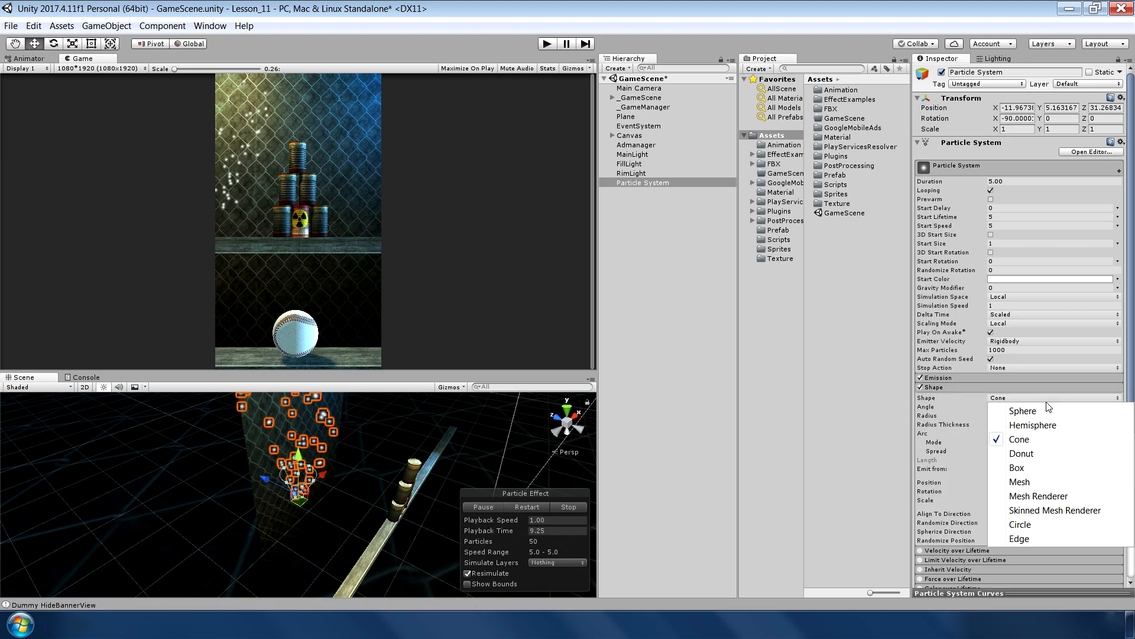
left_click(1018, 467)
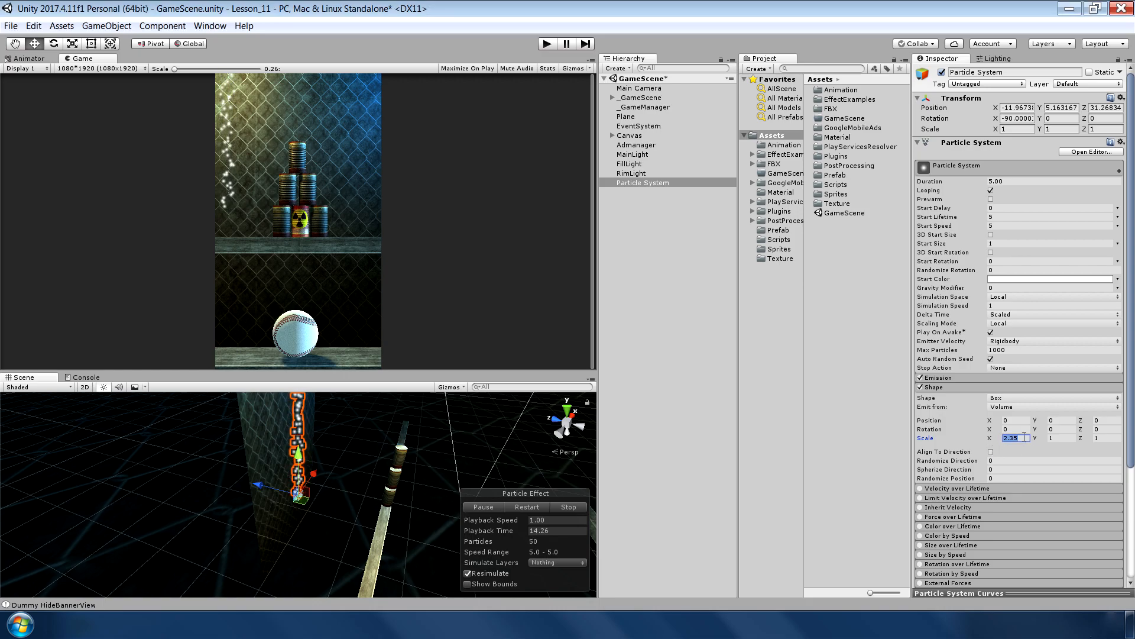
type("70")
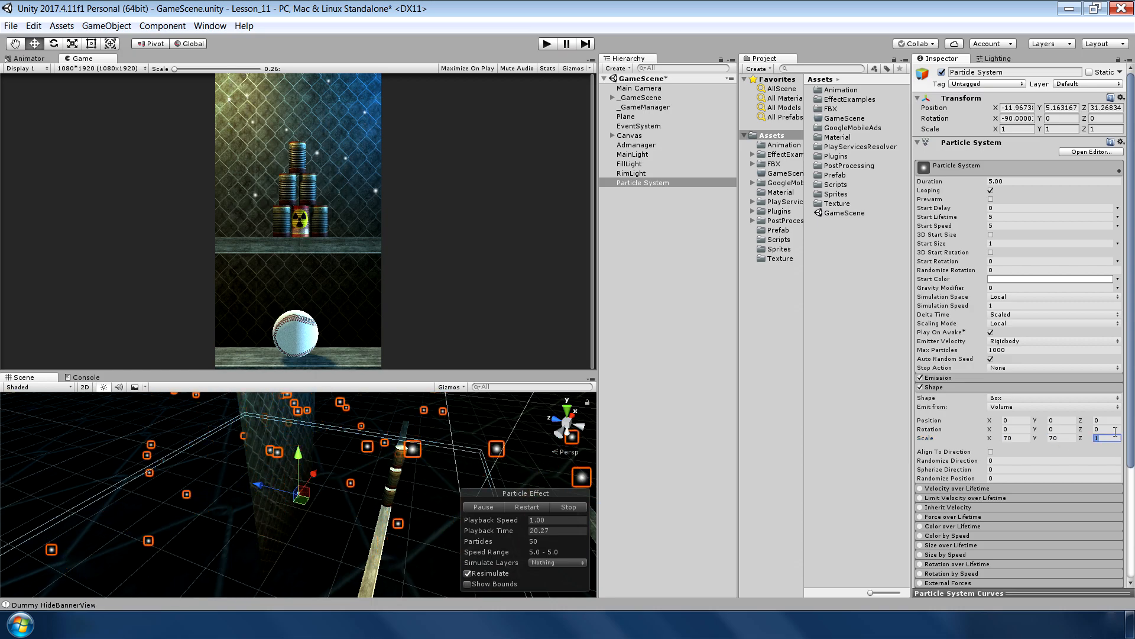
type("85")
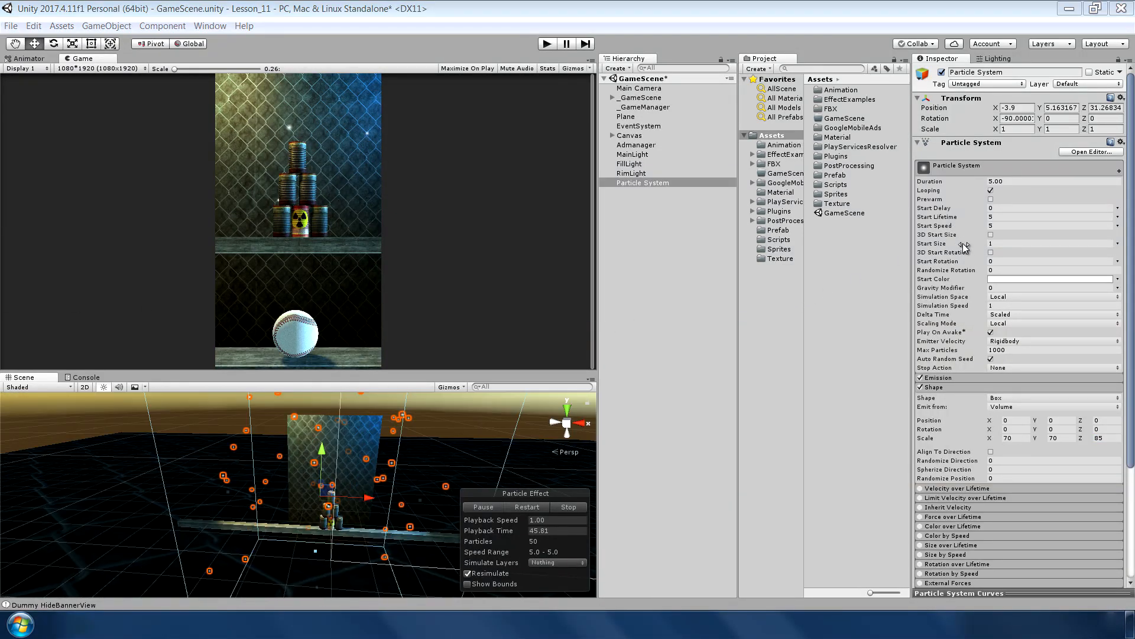
Set the particles' Start Speed 2, Start Size 0.5 and a yellow Start Color.
left_click(641, 183)
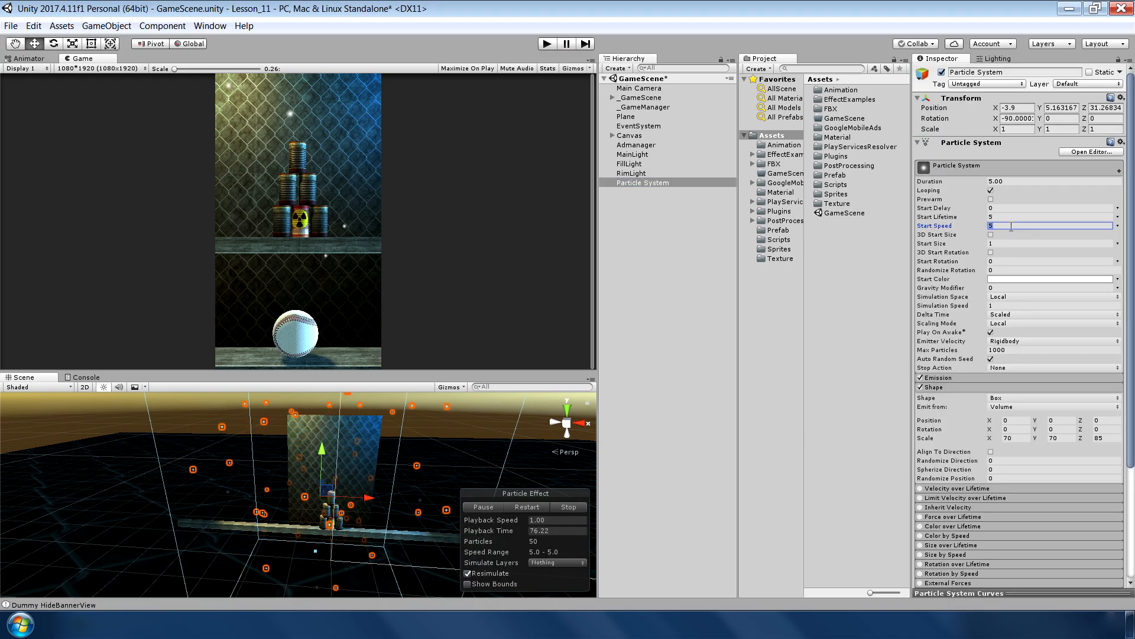
type("2")
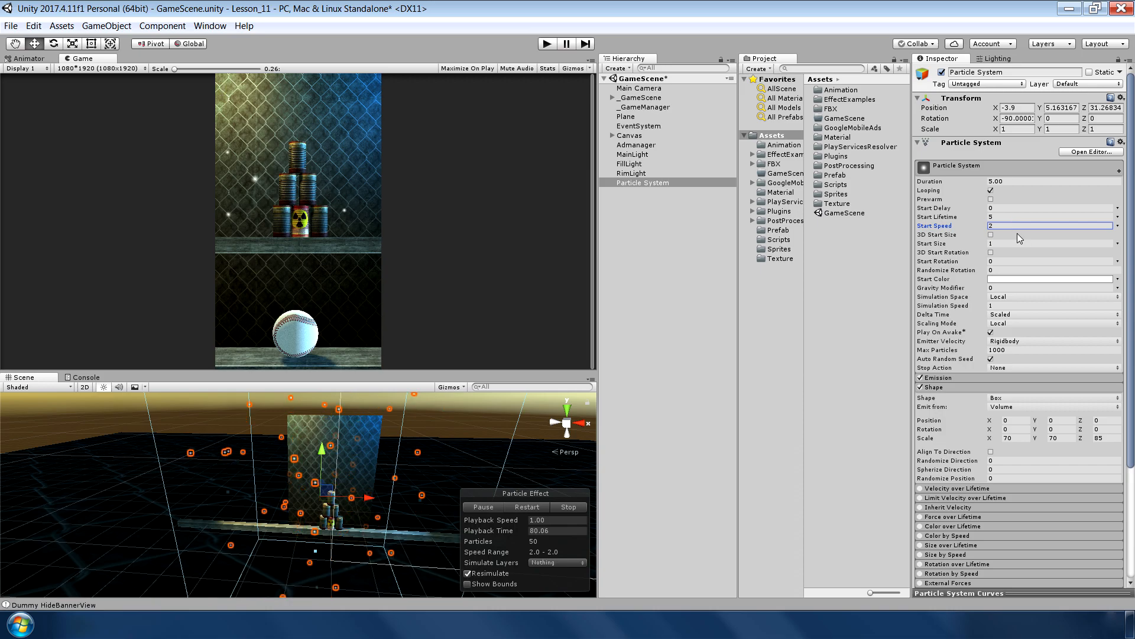
left_click(1050, 243)
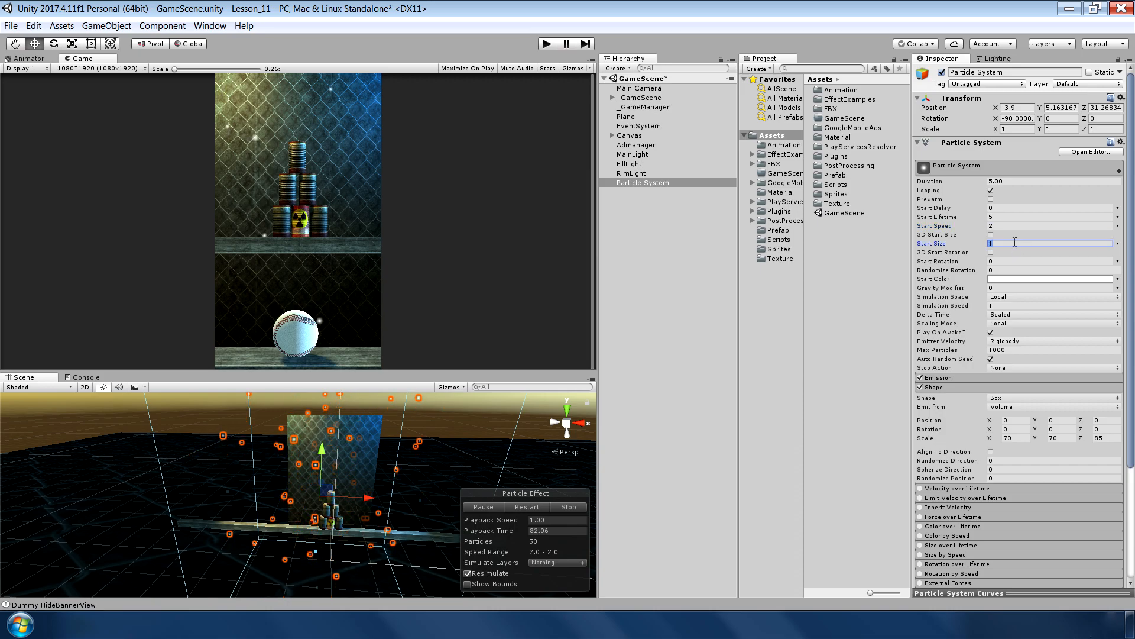
left_click(1050, 279)
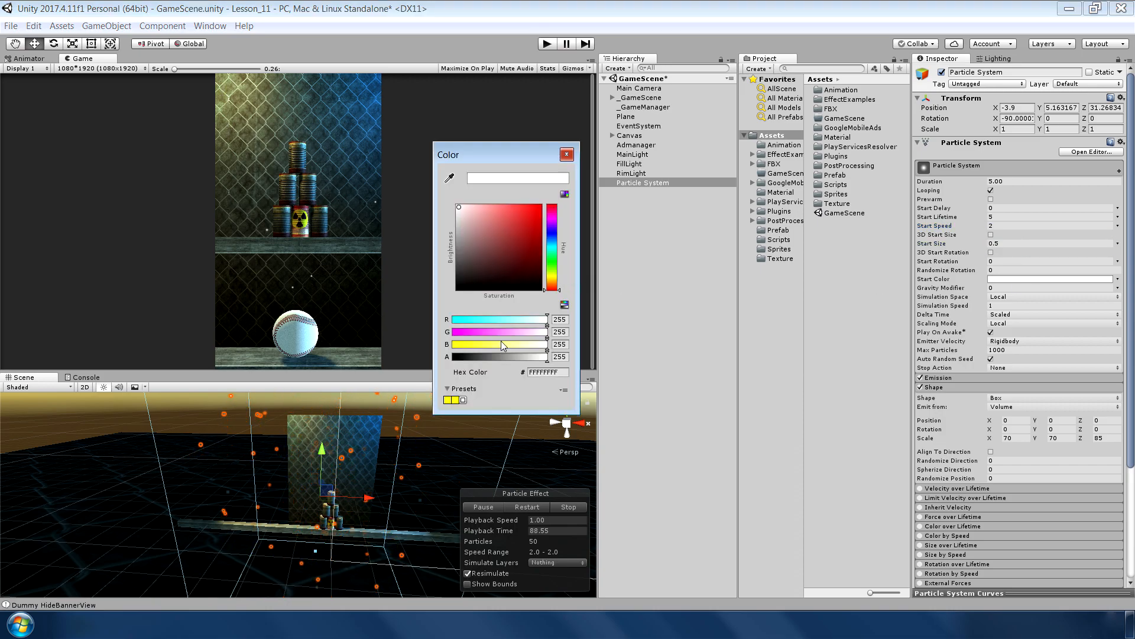
left_click(567, 154)
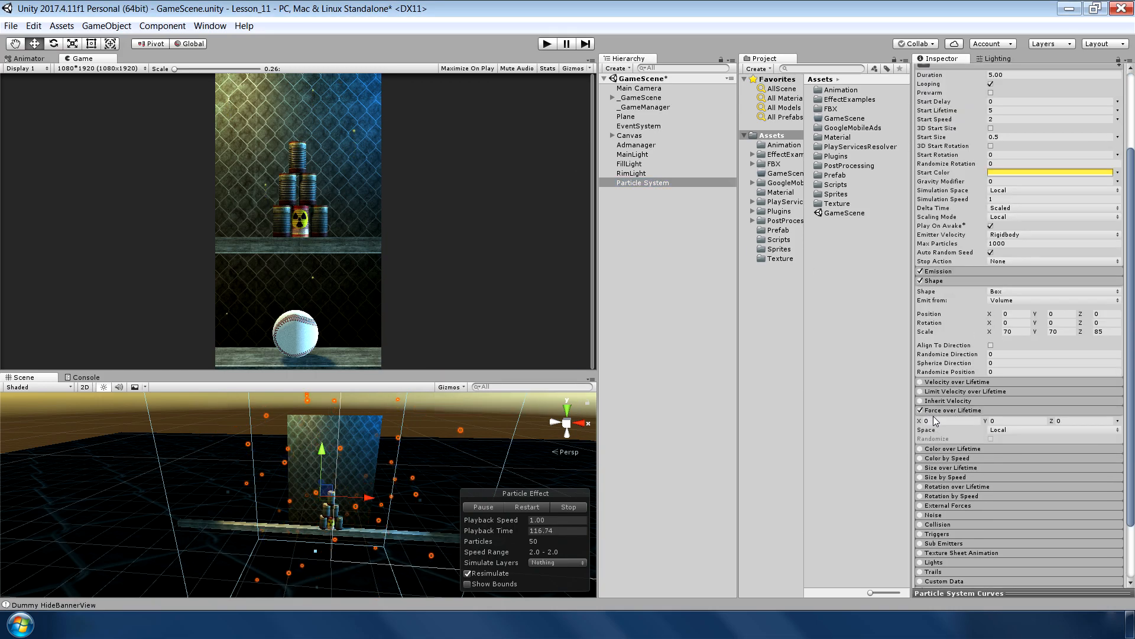
Enable Force over Lifetime with X -0.4 and Size over Lifetime.
left_click(950, 421)
type("-0.4")
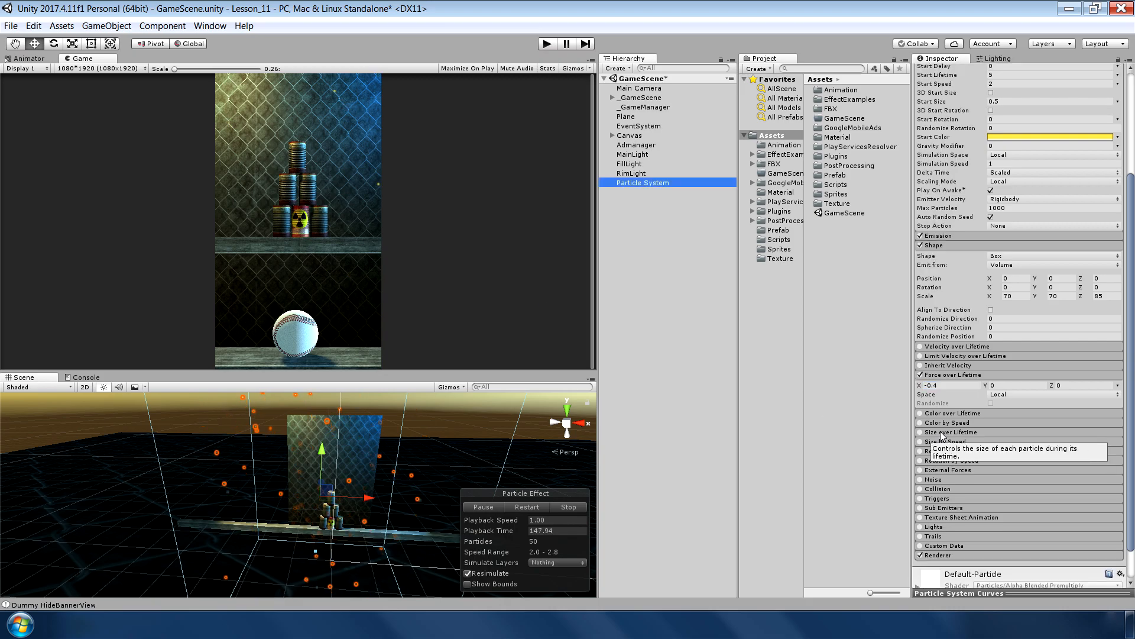
left_click(920, 432)
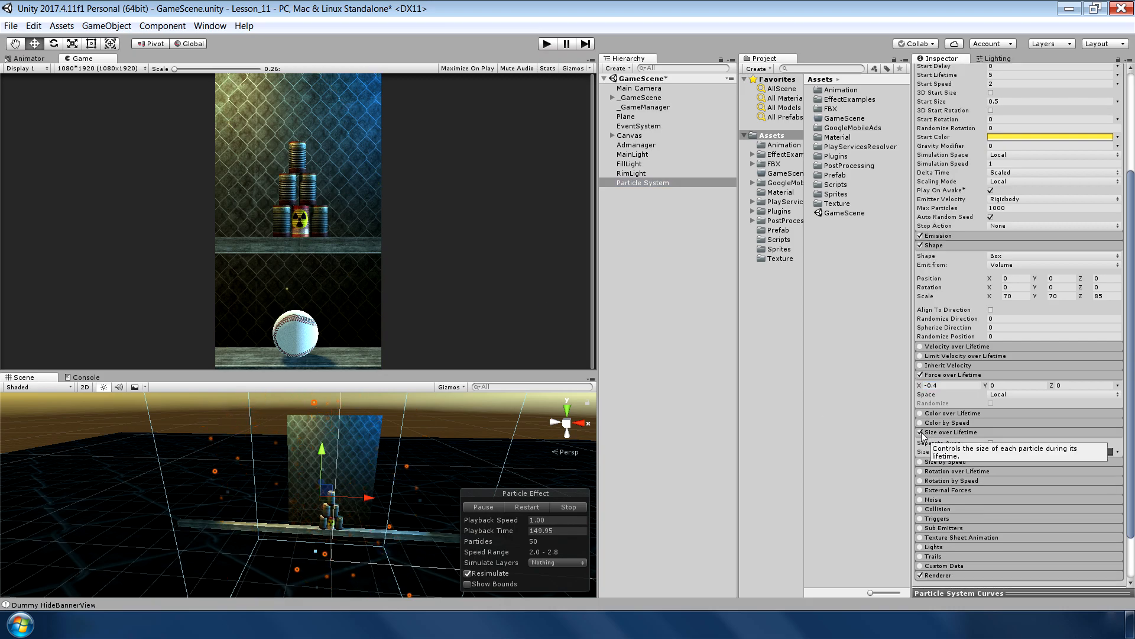
mouse_move(498, 317)
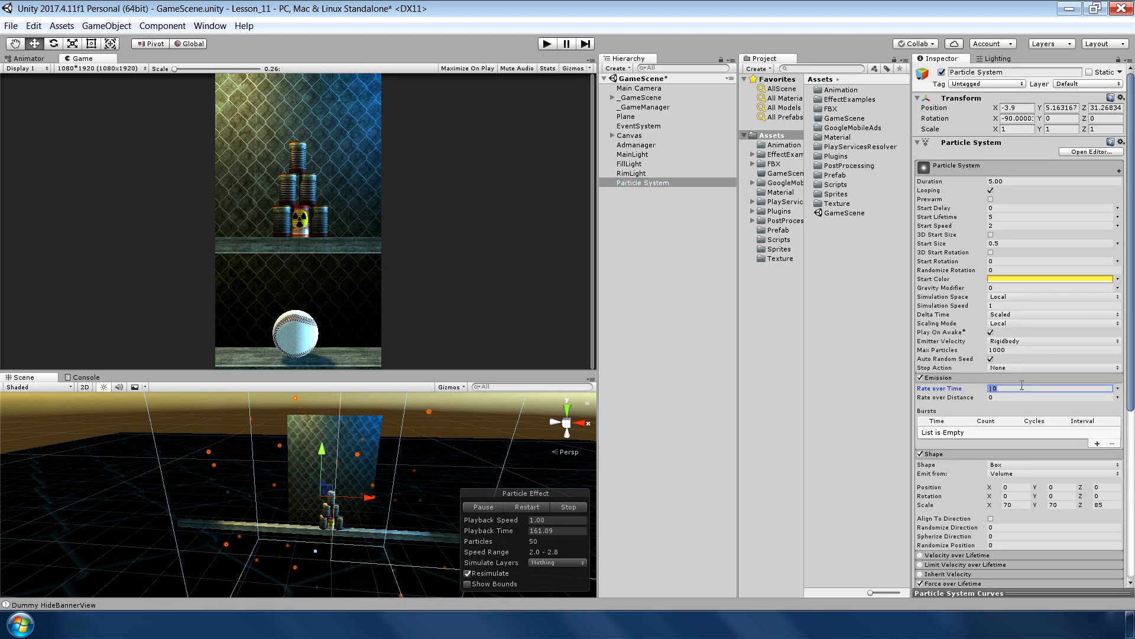
Set particle Start Lifetime to 10 and Emission Rate to 20, save, and bring up the Asset Store.
type("35")
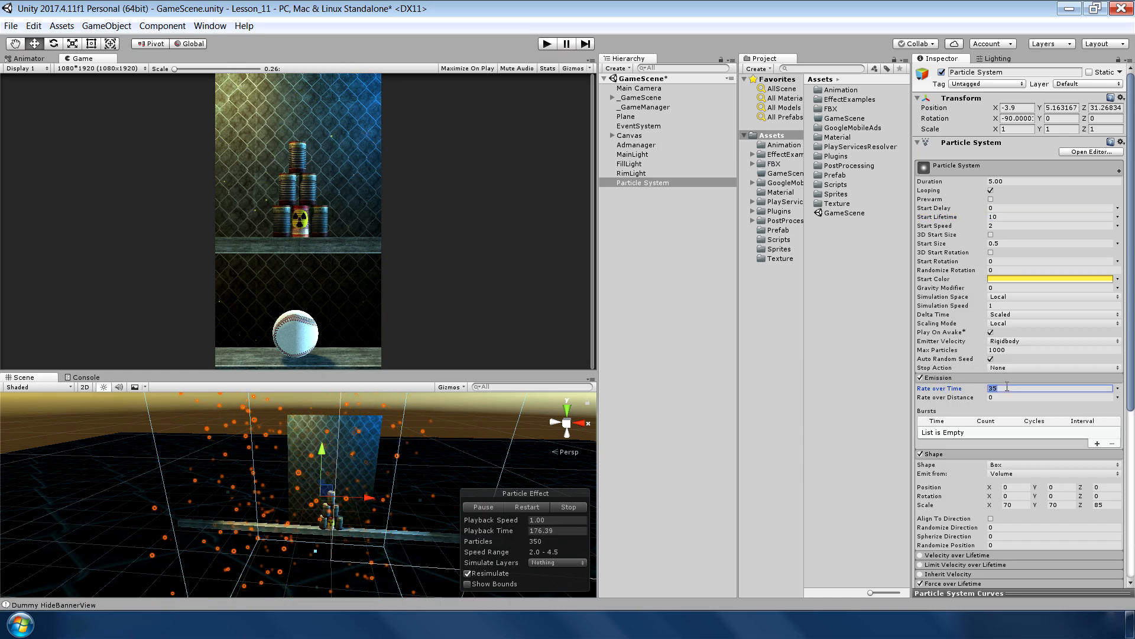
type("20")
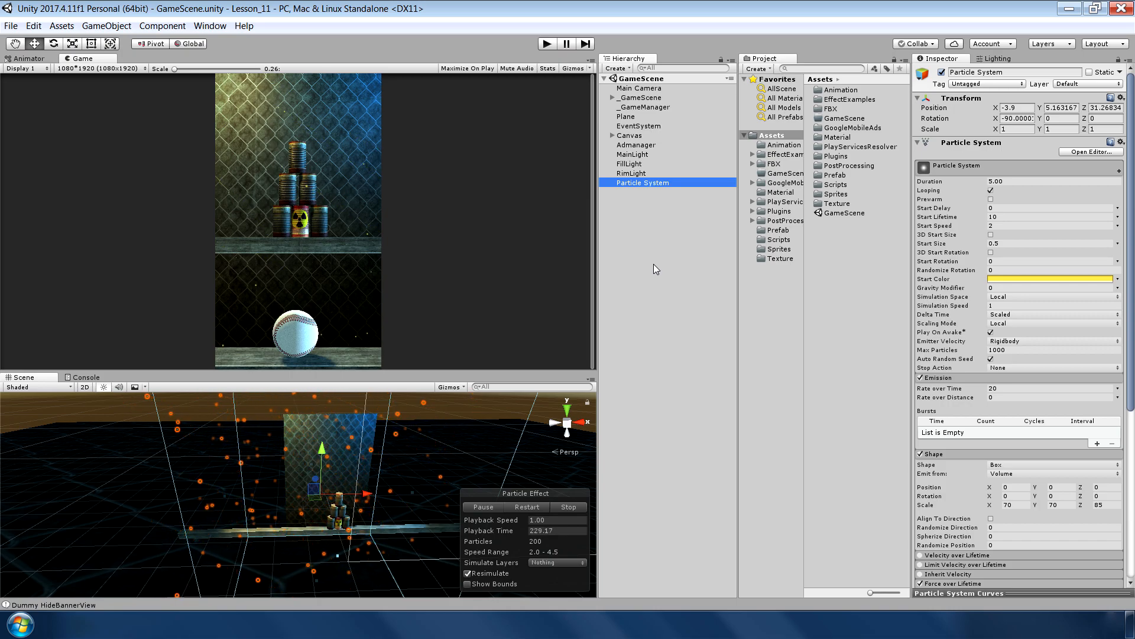
mouse_move(654, 237)
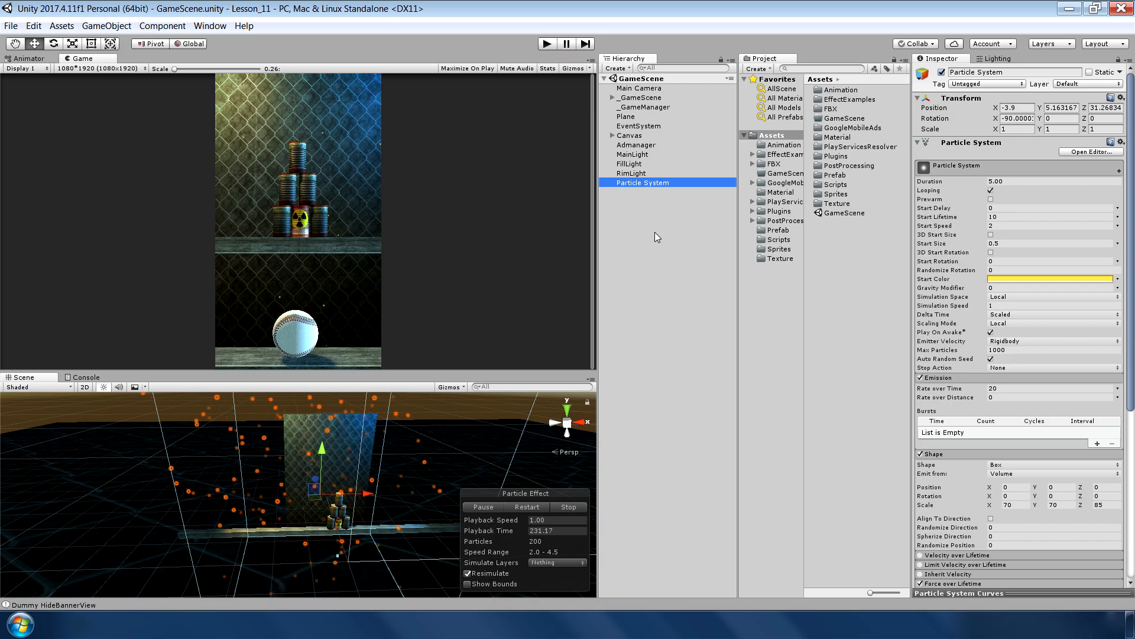
left_click(209, 25)
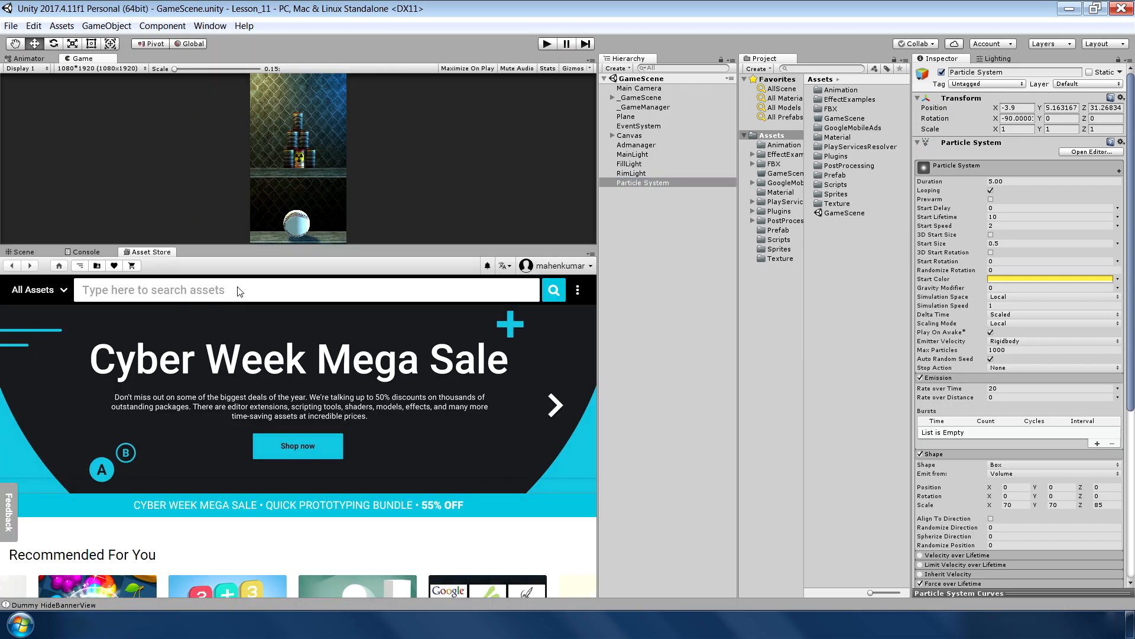
Search 'post pro', pick the Post Processing Stack package and start its import.
type("post pro")
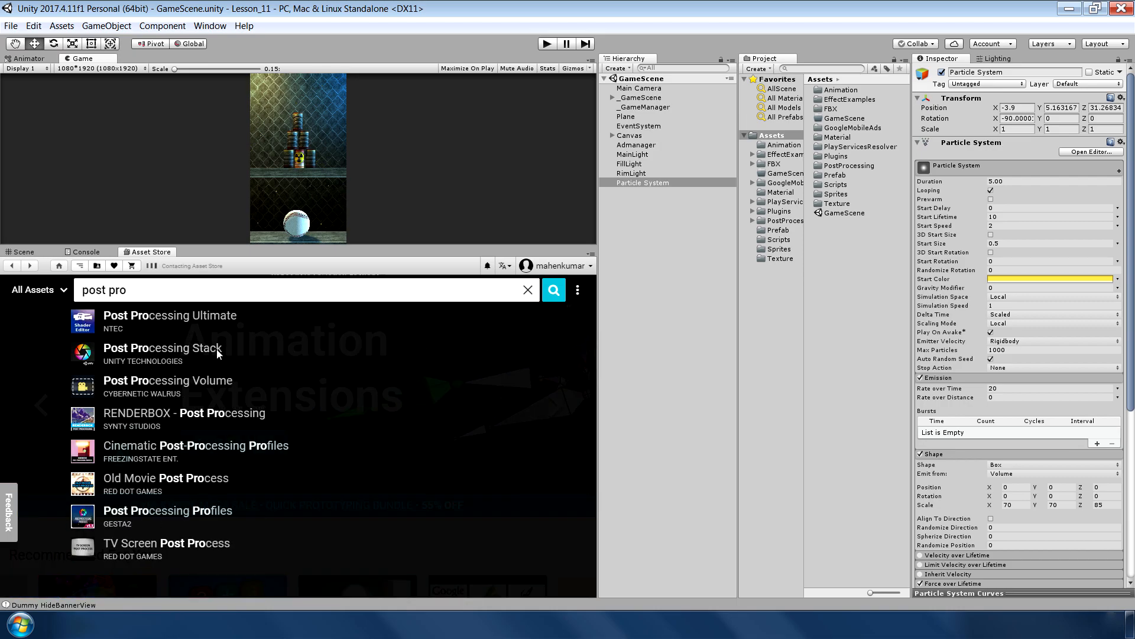
left_click(163, 348)
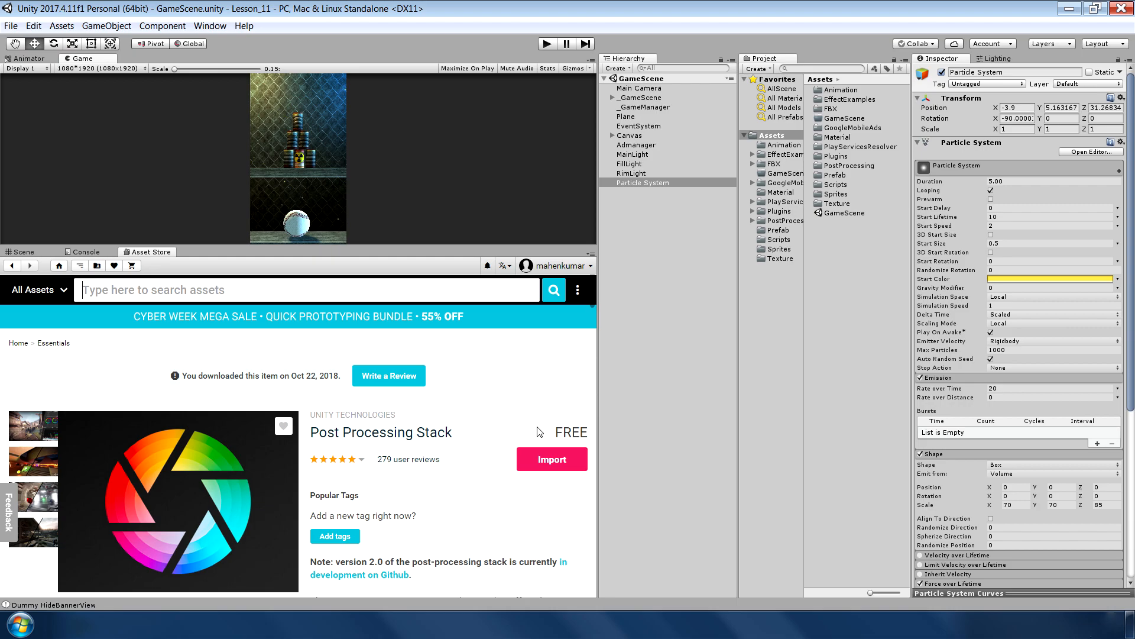
left_click(553, 459)
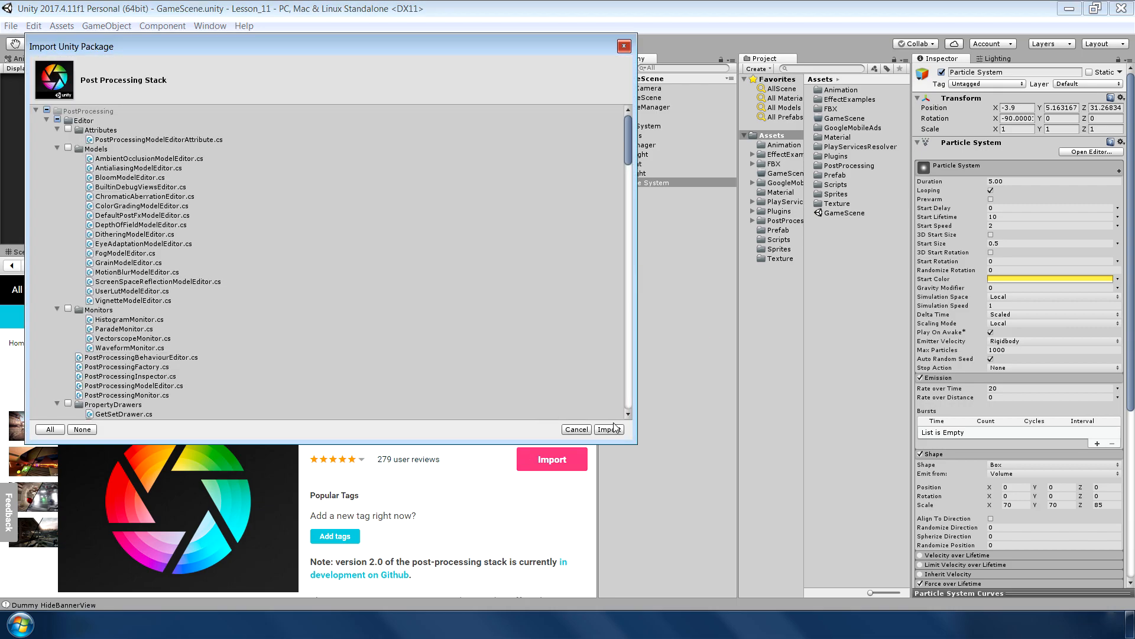
Import all Post Processing Stack files and select the top-level Assets folder.
left_click(608, 428)
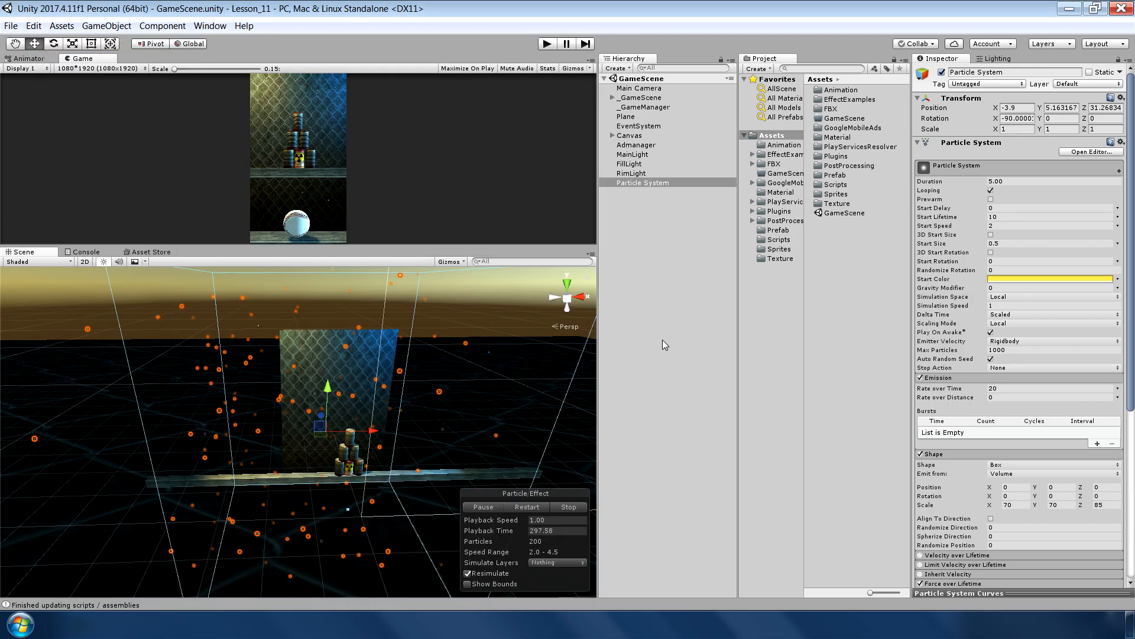
left_click(640, 182)
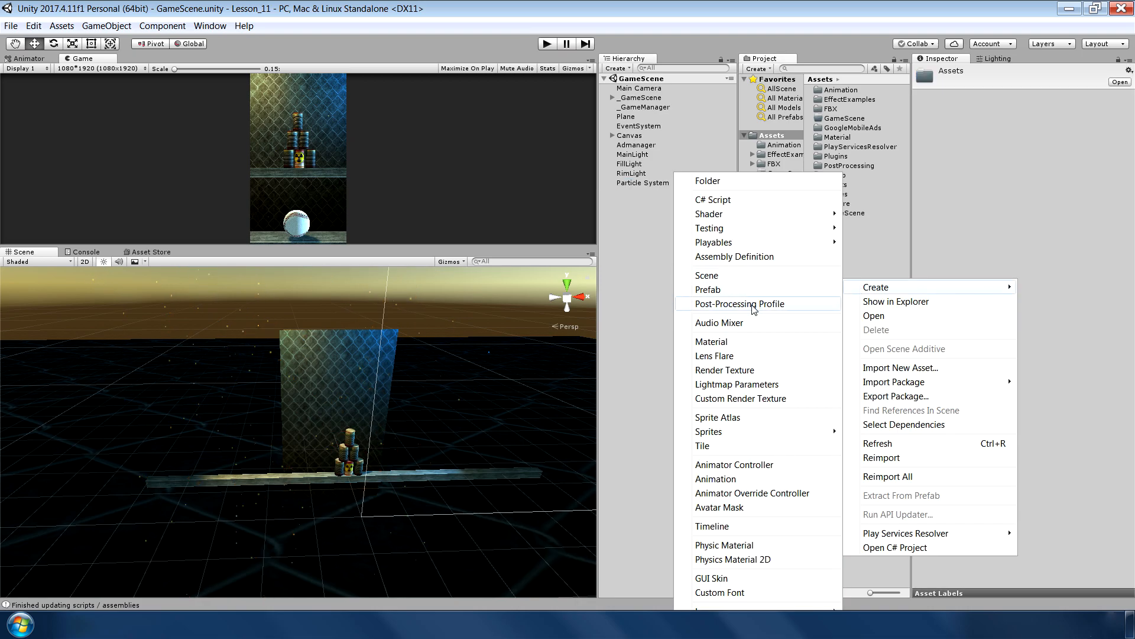
Create the CC Post-Processing Profile and give the Main Camera a Post Processing Behaviour using it.
left_click(738, 304)
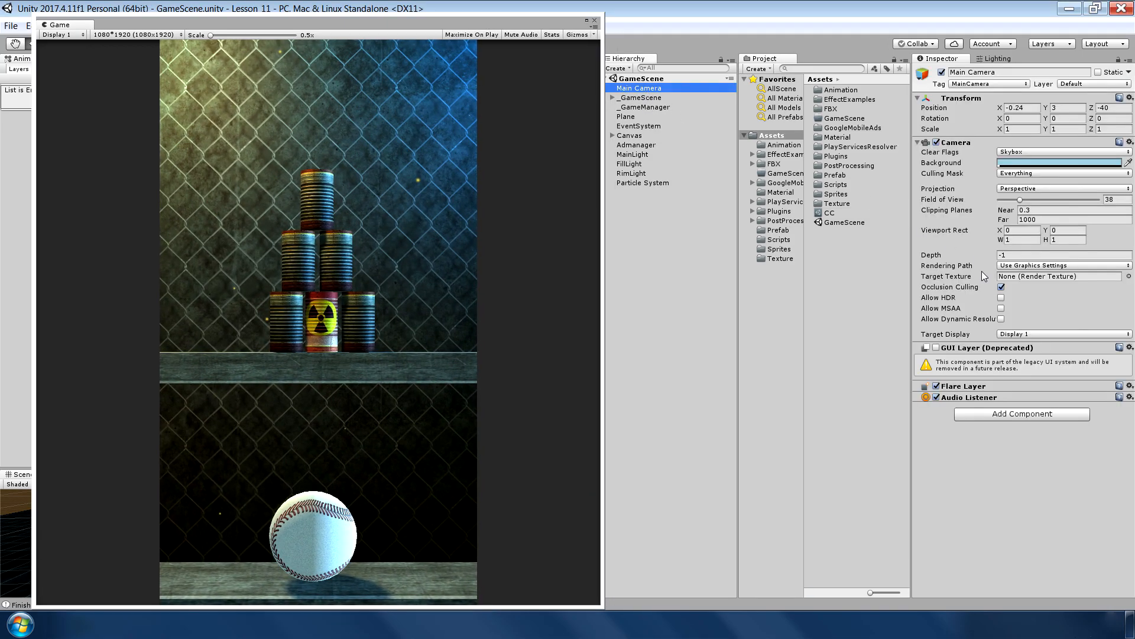
type("post")
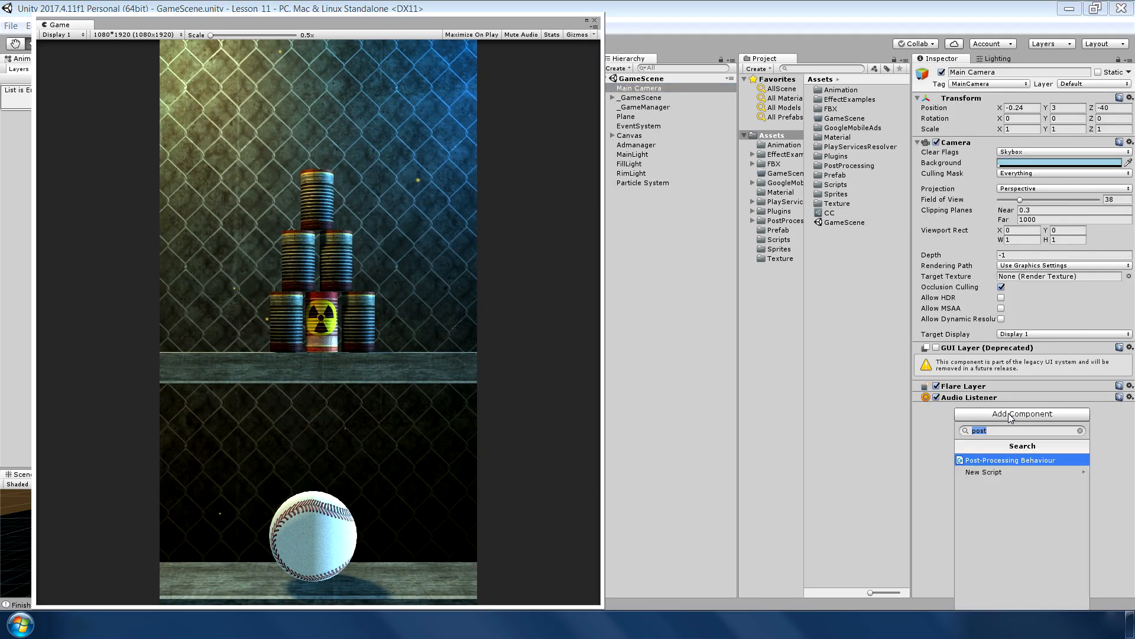
left_click(1011, 460)
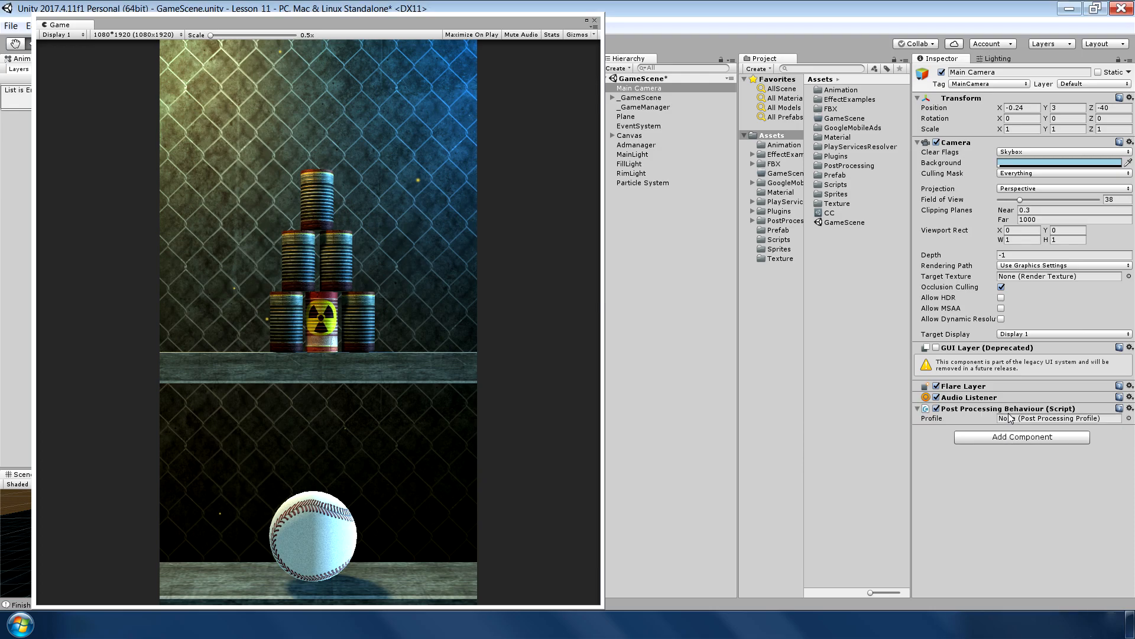
mouse_move(1082, 411)
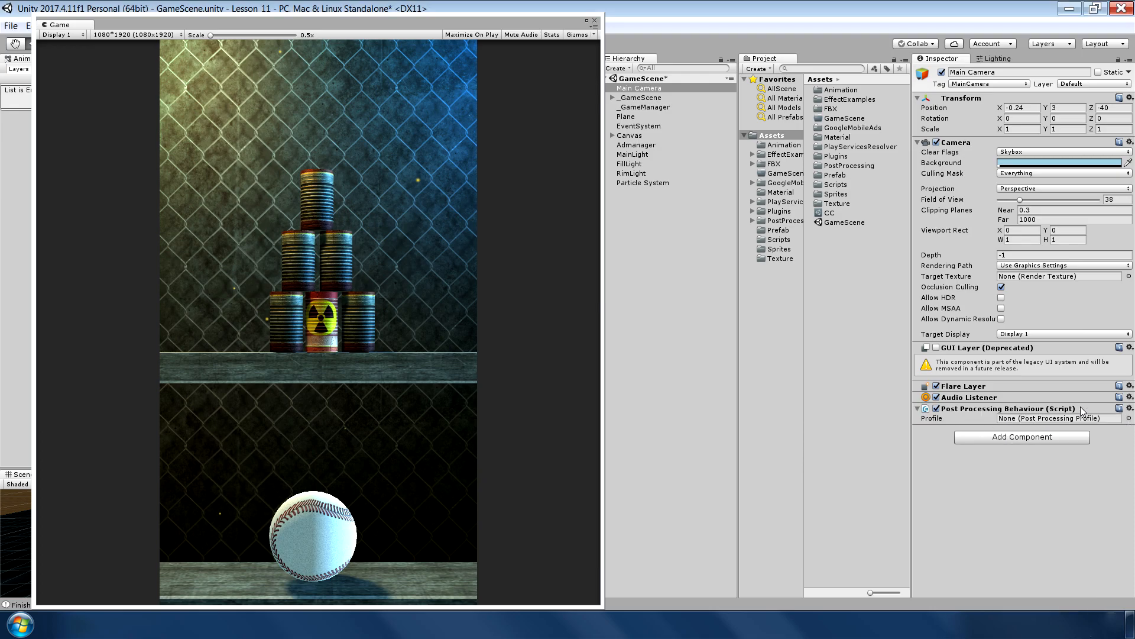
left_click(1057, 418)
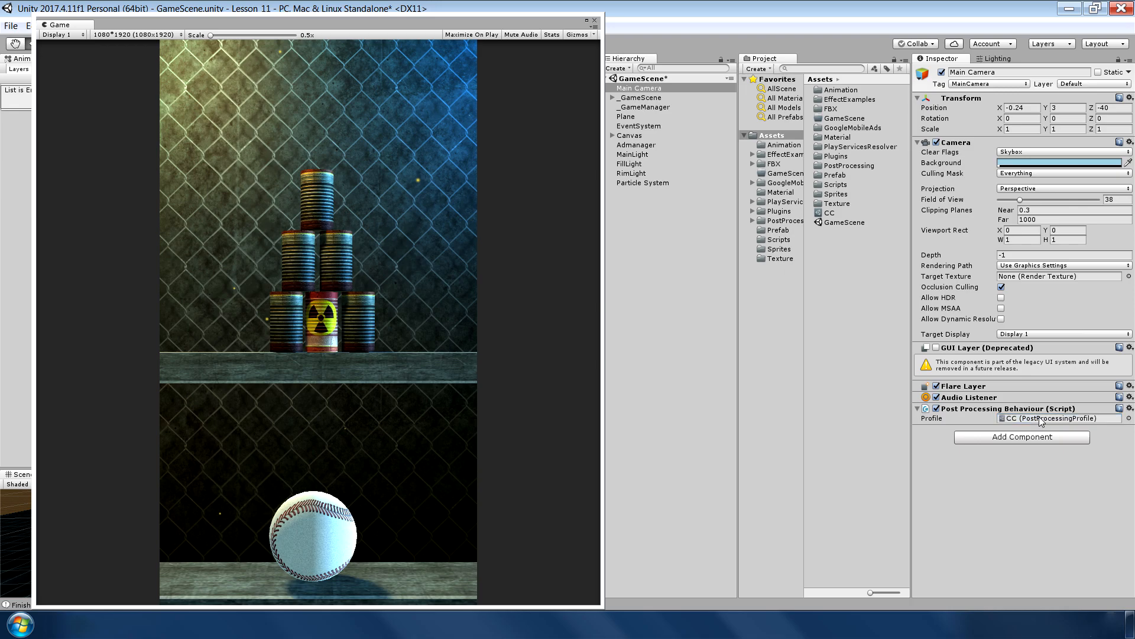
left_click(829, 212)
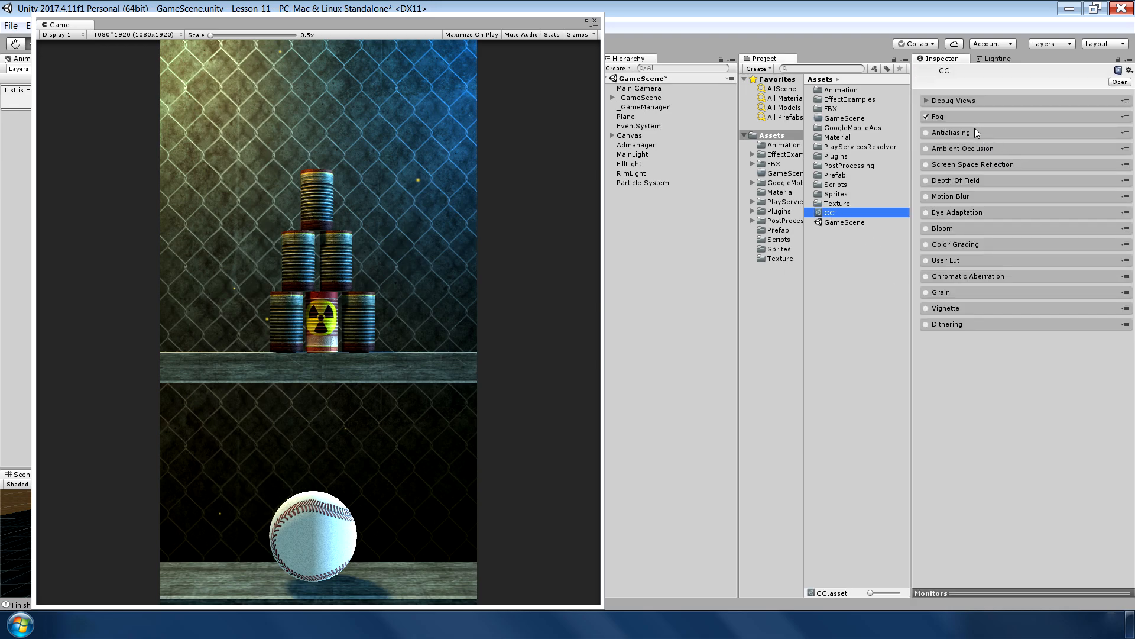
Toggle Antialiasing in the profile, check the Main Camera uses CC, and reselect the CC asset.
left_click(950, 132)
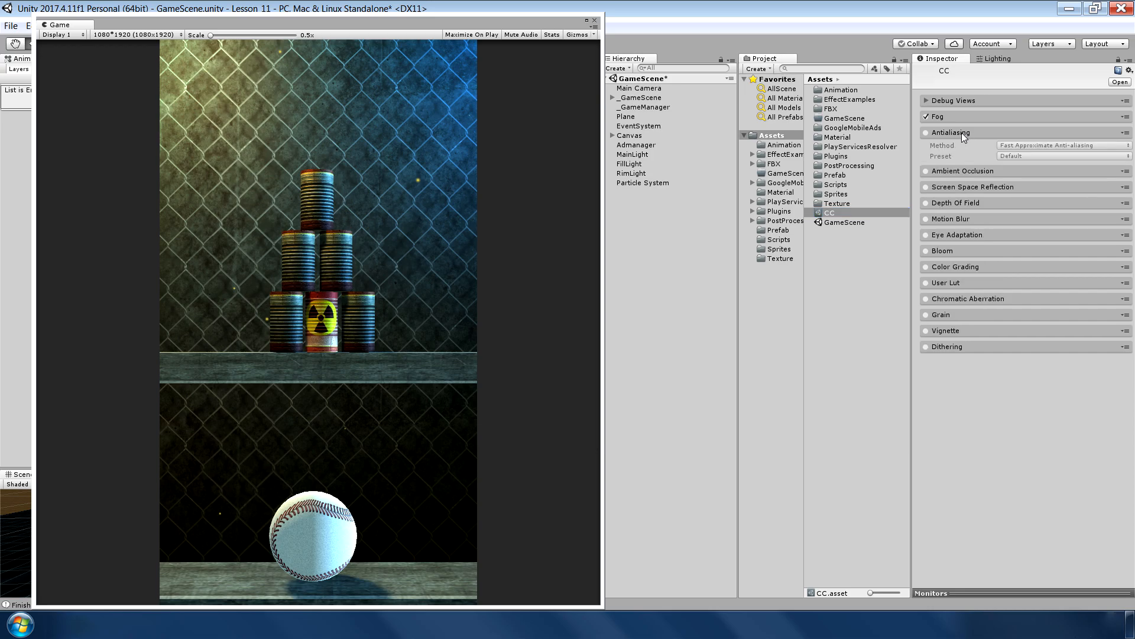
left_click(925, 133)
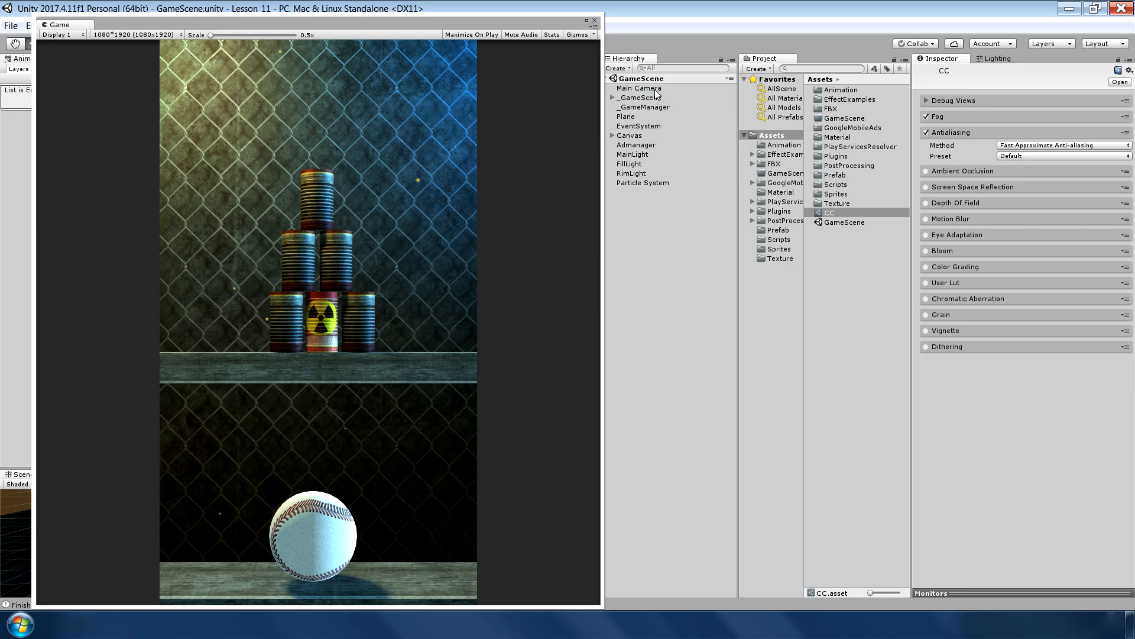
left_click(639, 88)
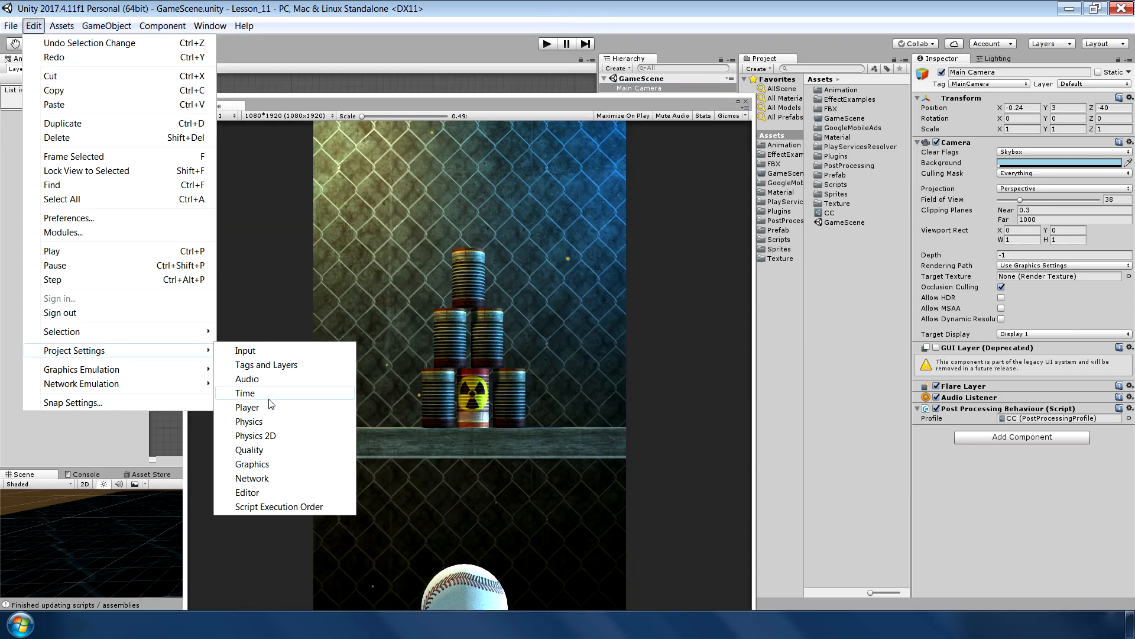
left_click(250, 449)
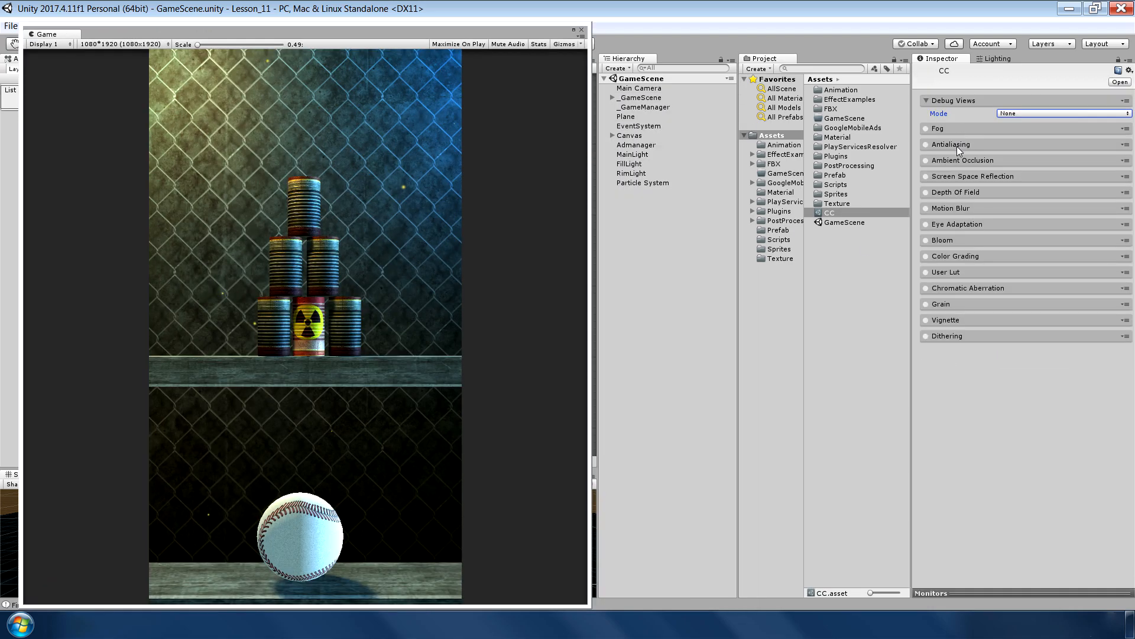
Enable Antialiasing in the CC profile with the Fast Approximate (FXAA) method.
left_click(925, 145)
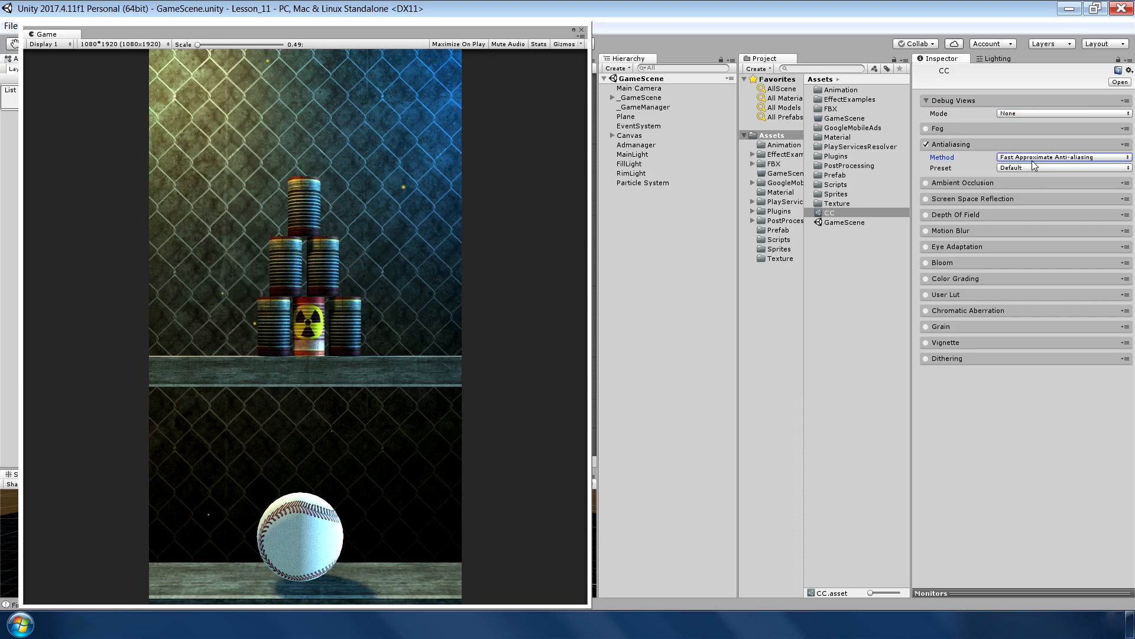
left_click(1061, 157)
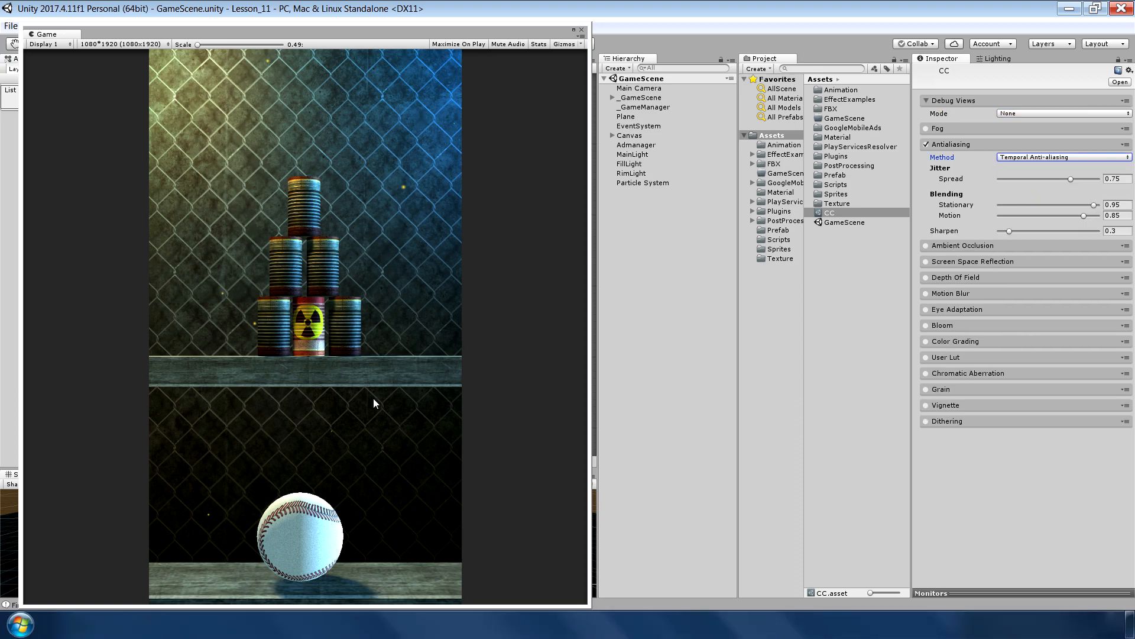
left_click(1060, 157)
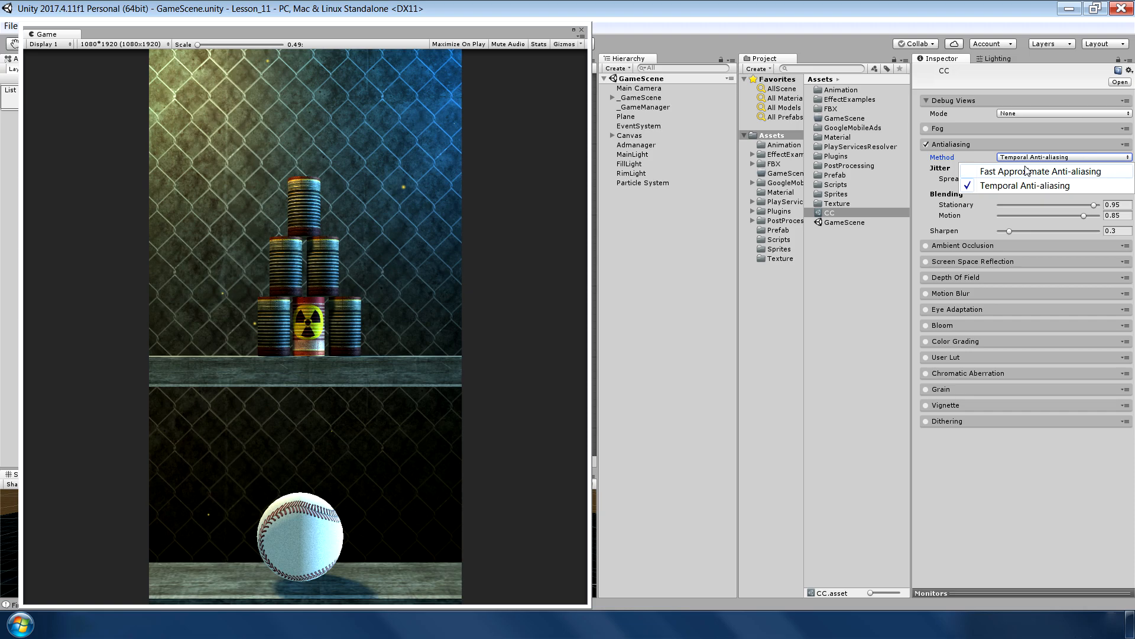
left_click(1040, 170)
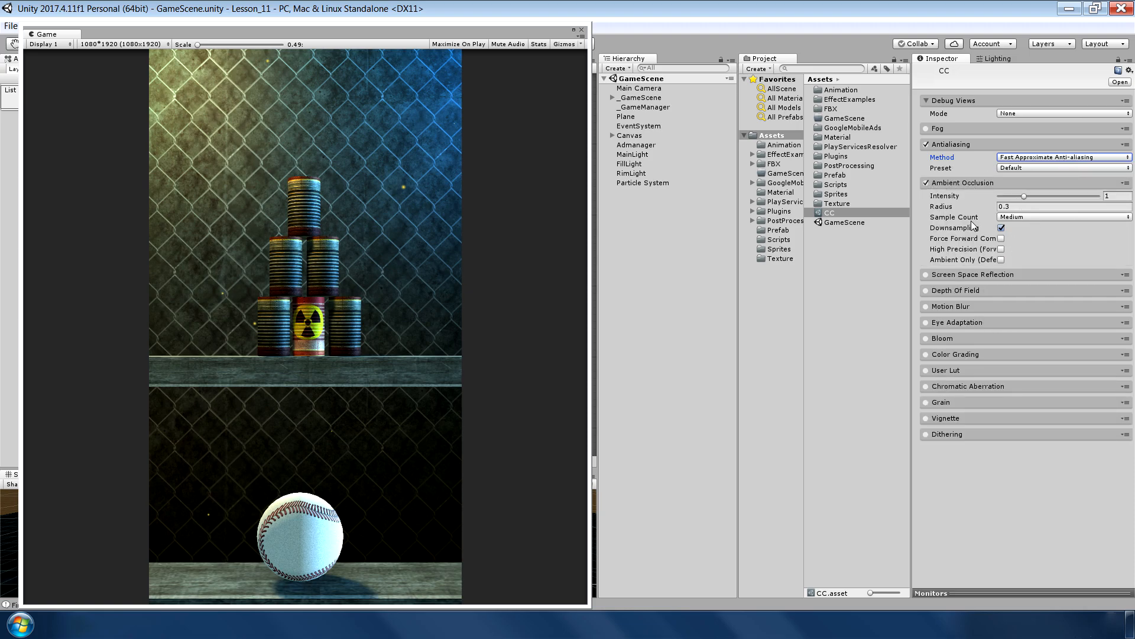
Set Ambient Occlusion radius to 1.03 and enable Bloom.
left_click_drag(948, 206, 974, 206)
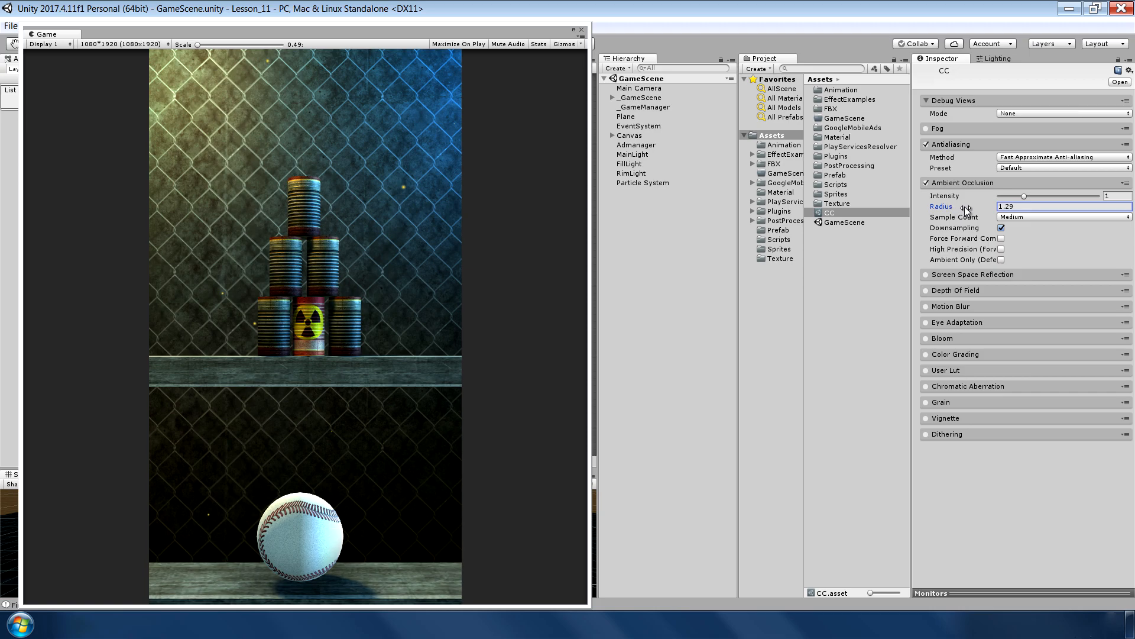
left_click_drag(970, 206, 955, 210)
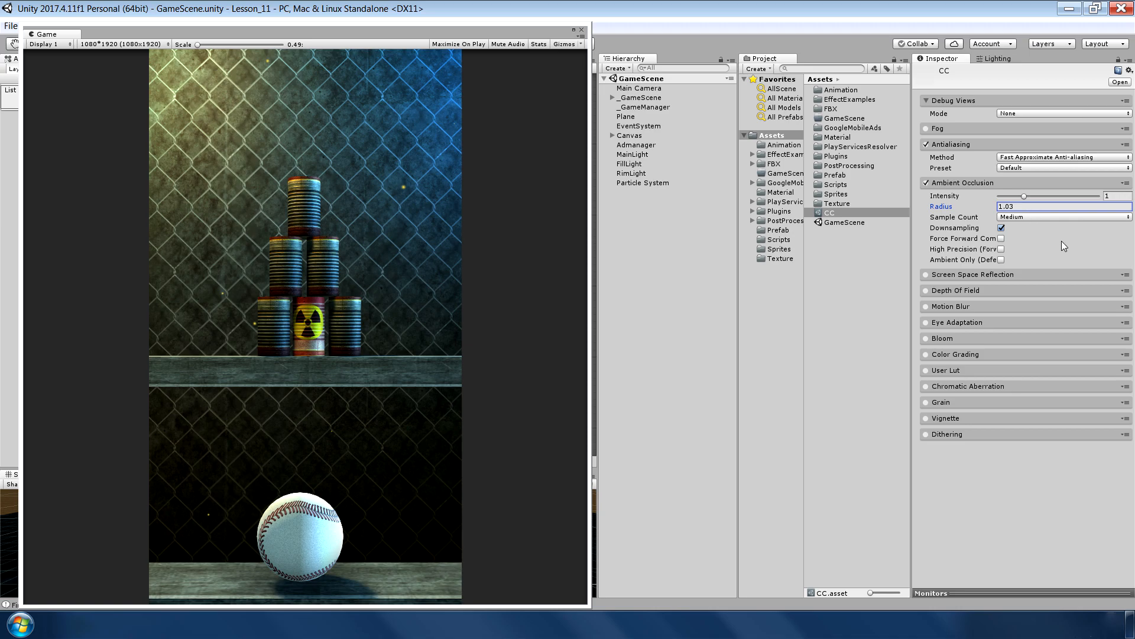
left_click(926, 338)
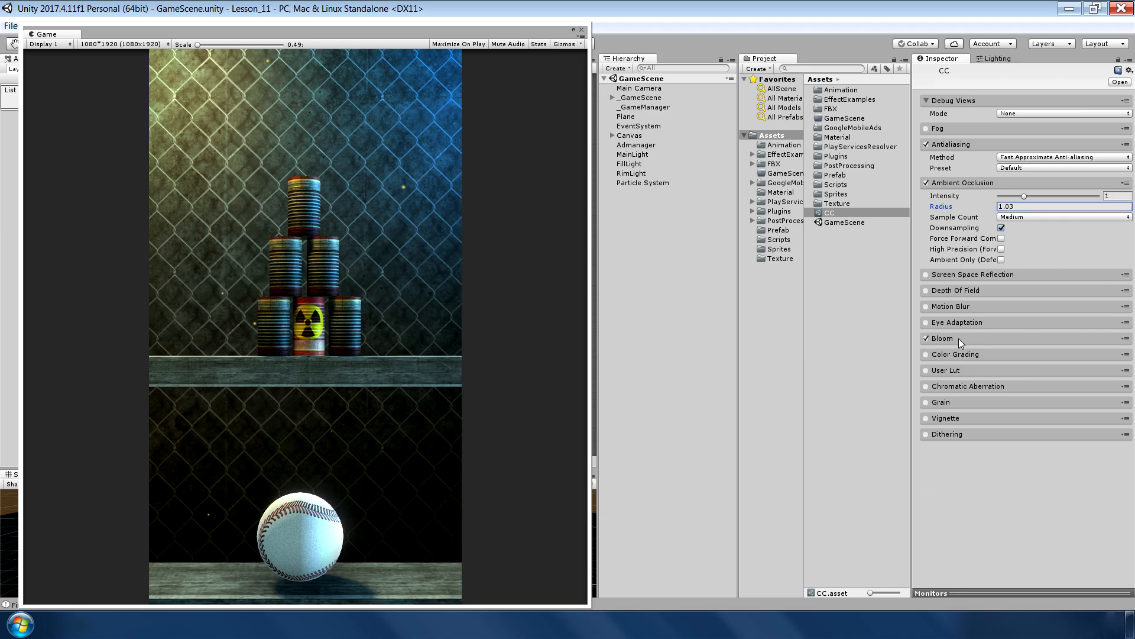
left_click(943, 337)
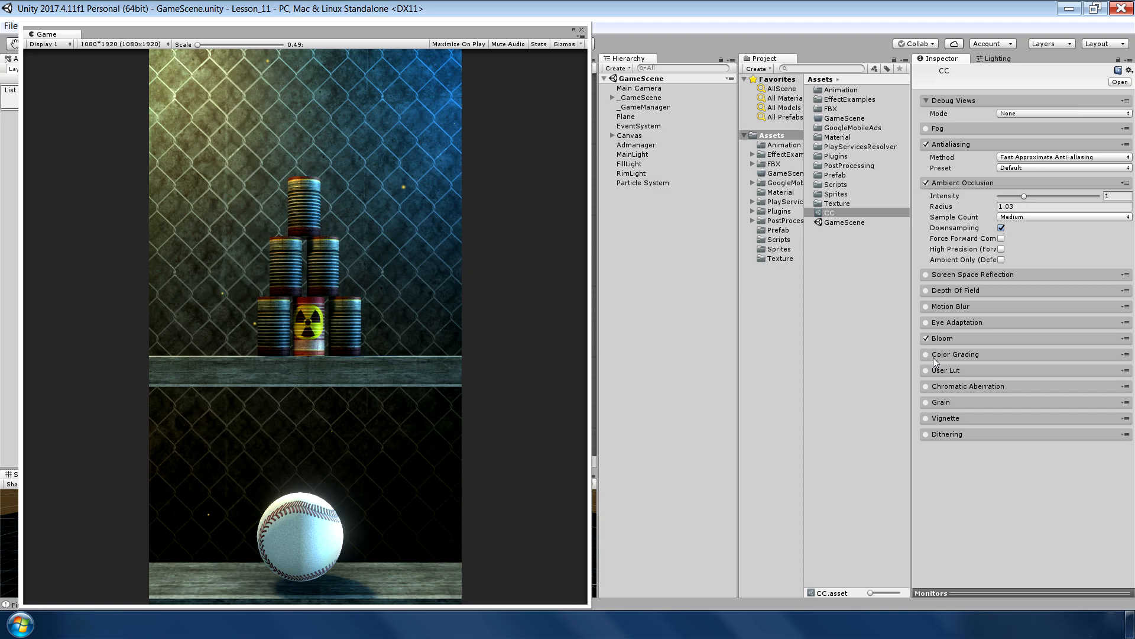
Enable Color Grading with the Filmic (ACES) tonemapper and post exposure 0.93.
left_click(955, 354)
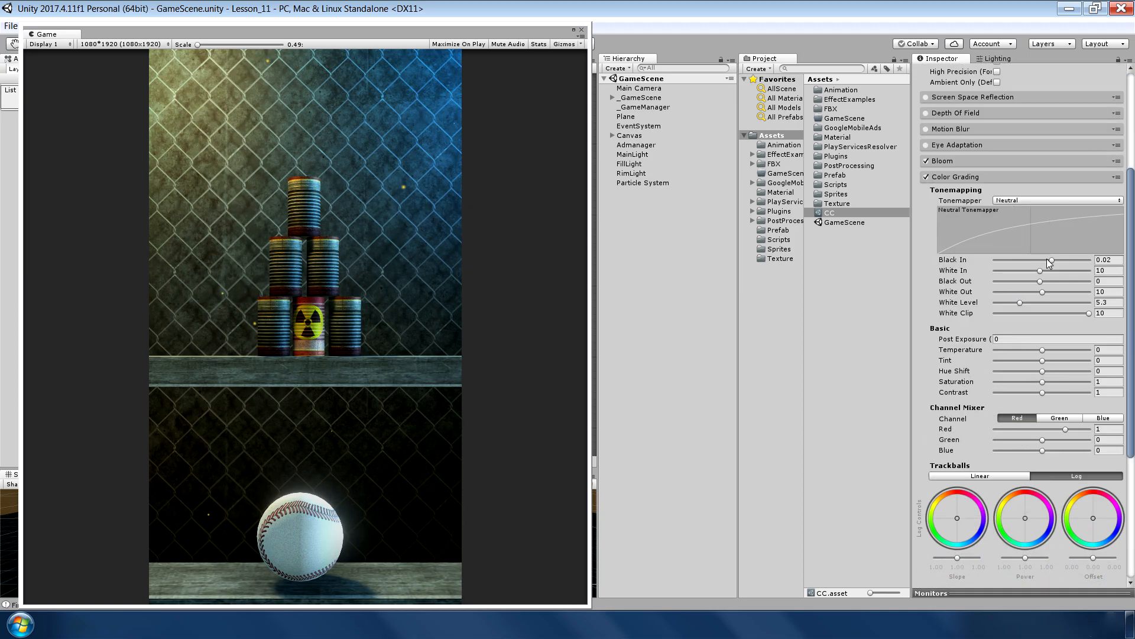
left_click(1056, 199)
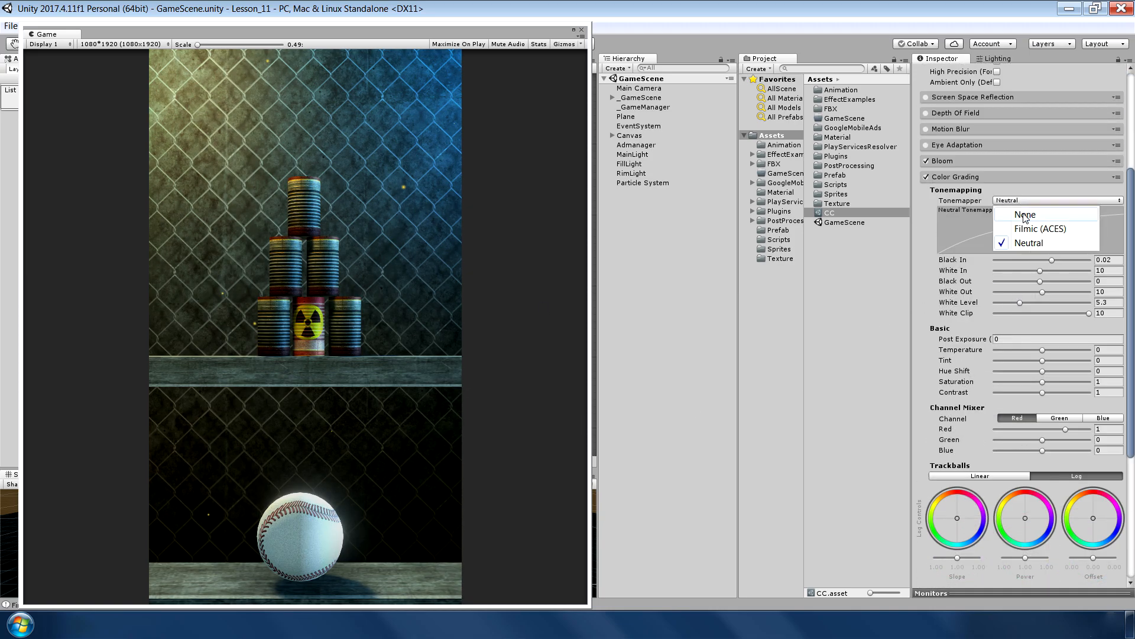
left_click(1041, 228)
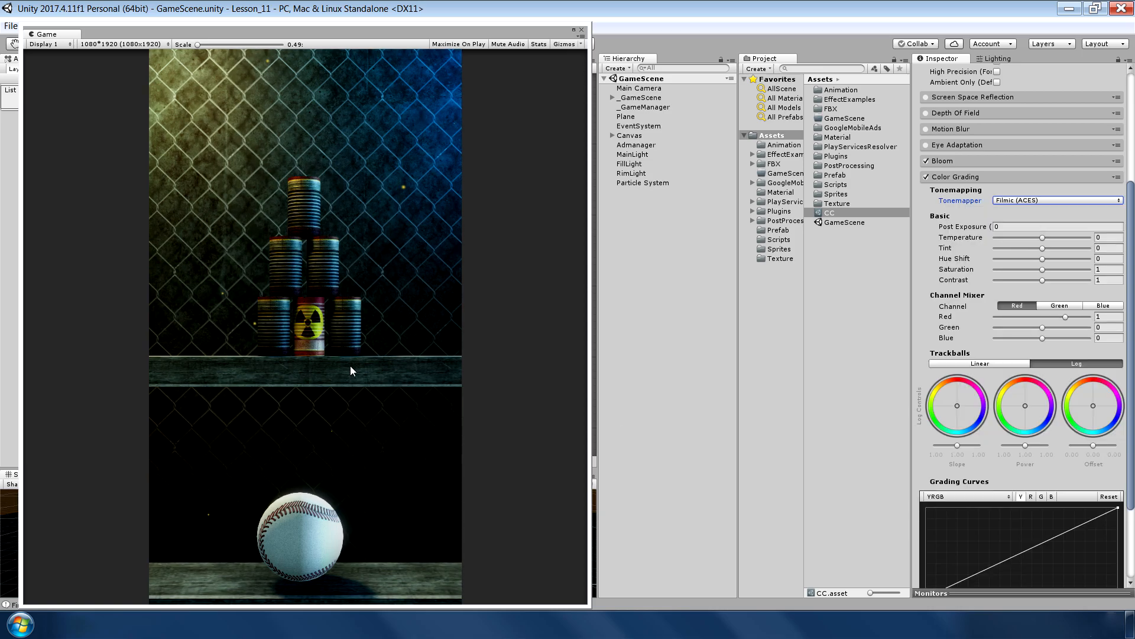
mouse_move(948, 357)
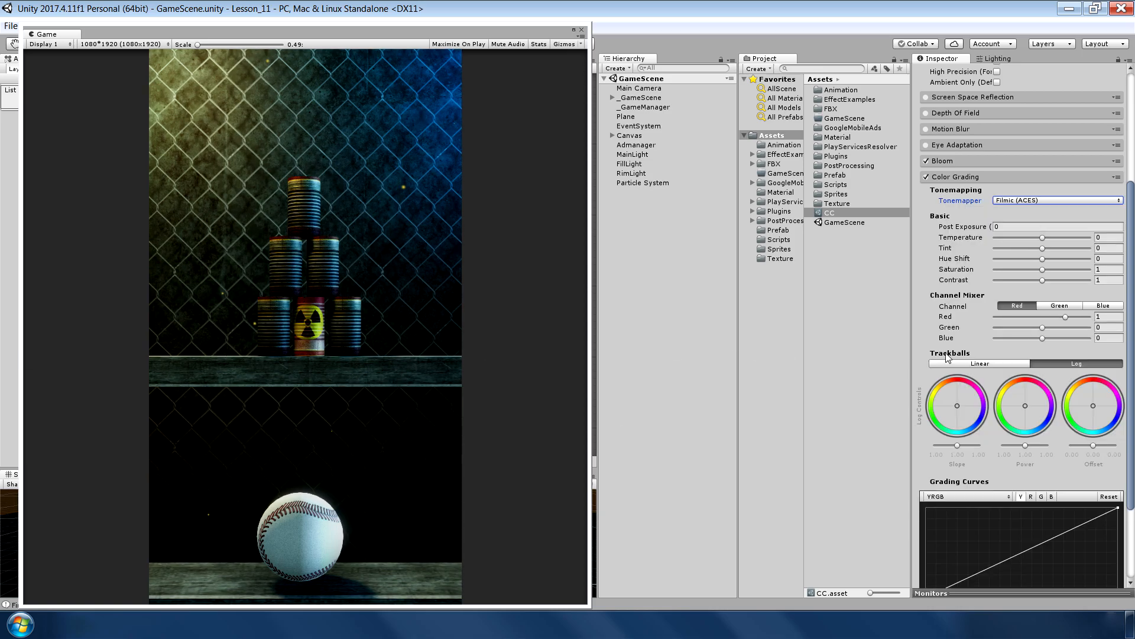
type("0.73")
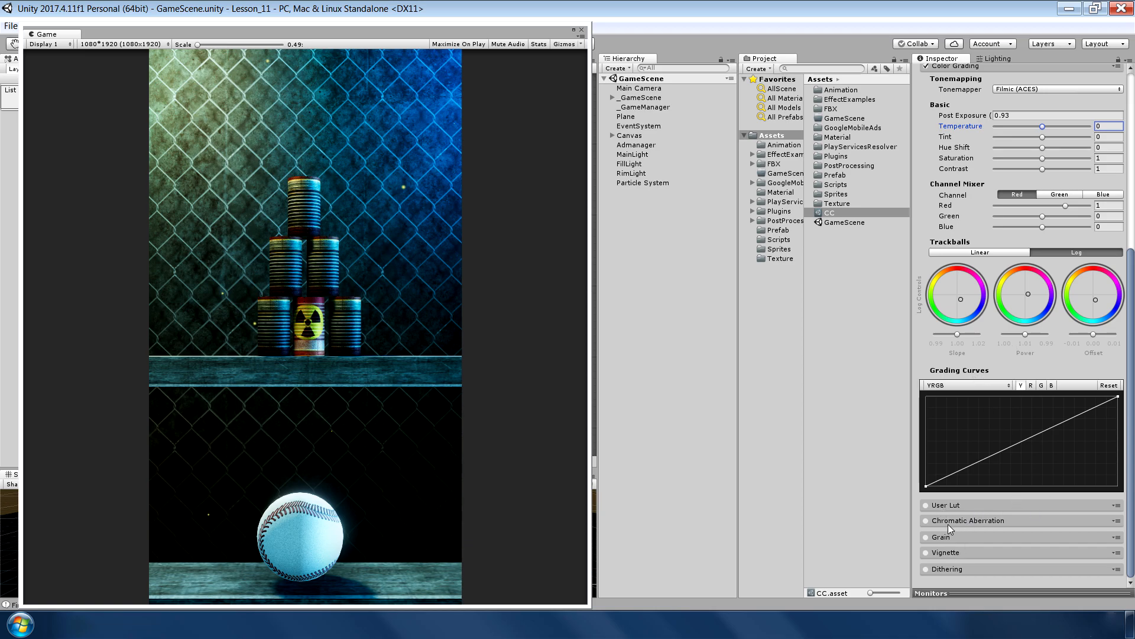
mouse_move(930, 557)
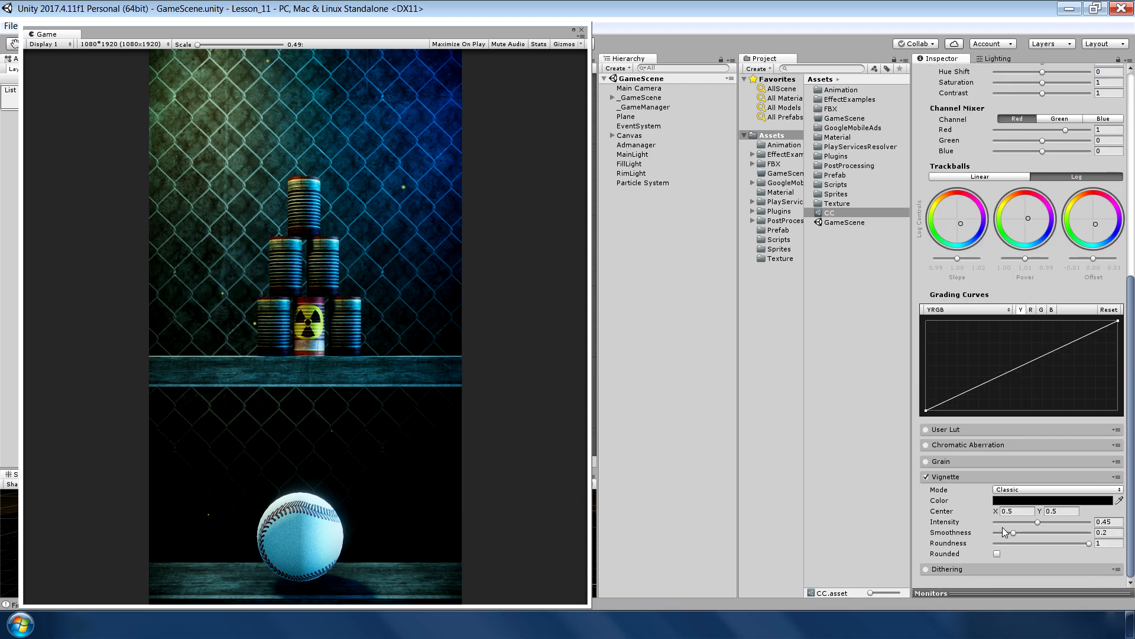
Set vignette intensity to 0.374, glance at the ambient lighting colour, and select the Main Camera.
left_click_drag(1037, 521, 1033, 521)
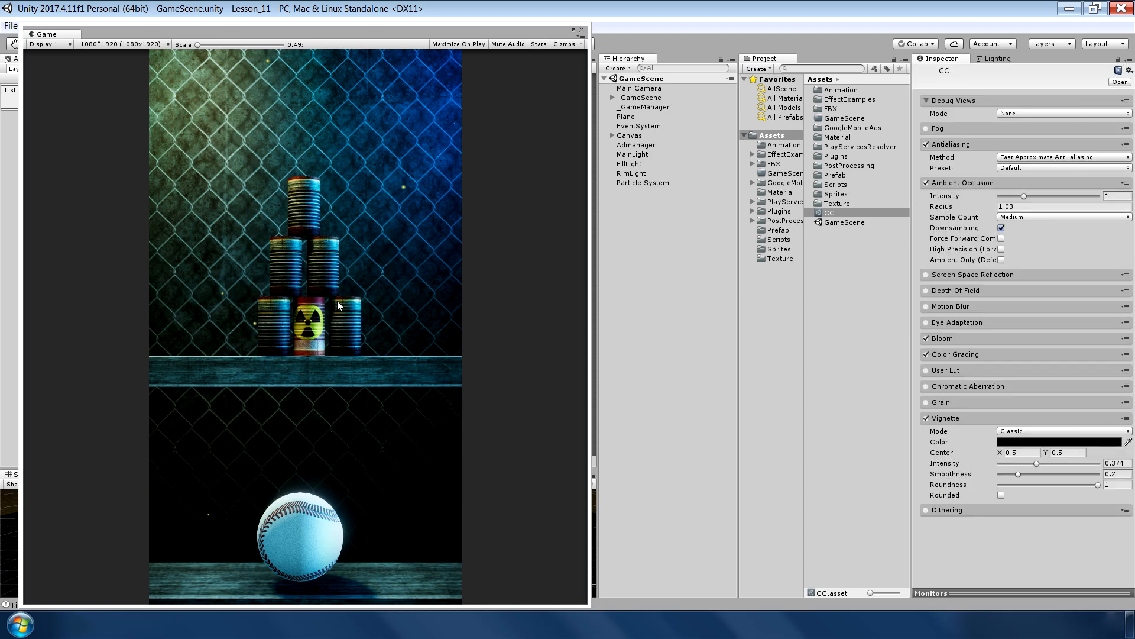
left_click(944, 417)
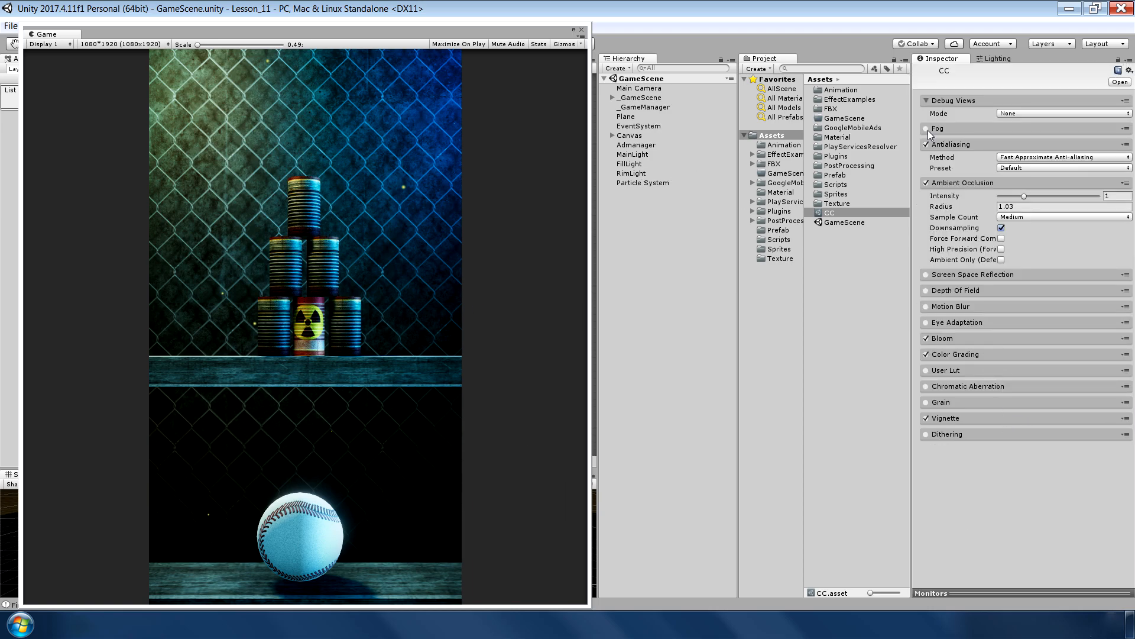
left_click(1001, 59)
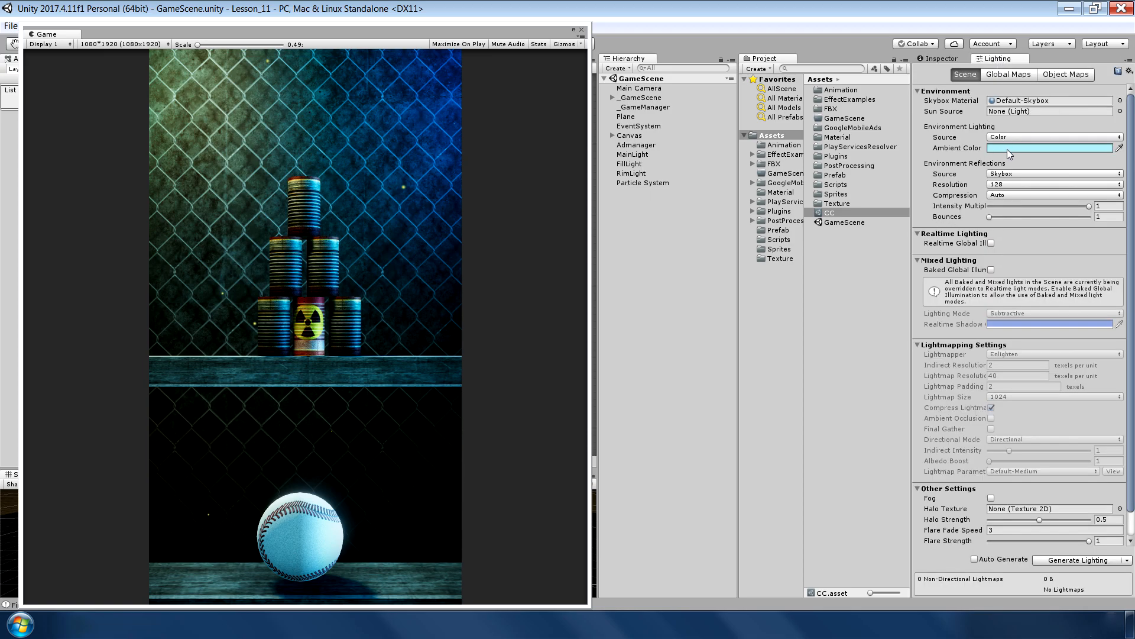
left_click(1050, 148)
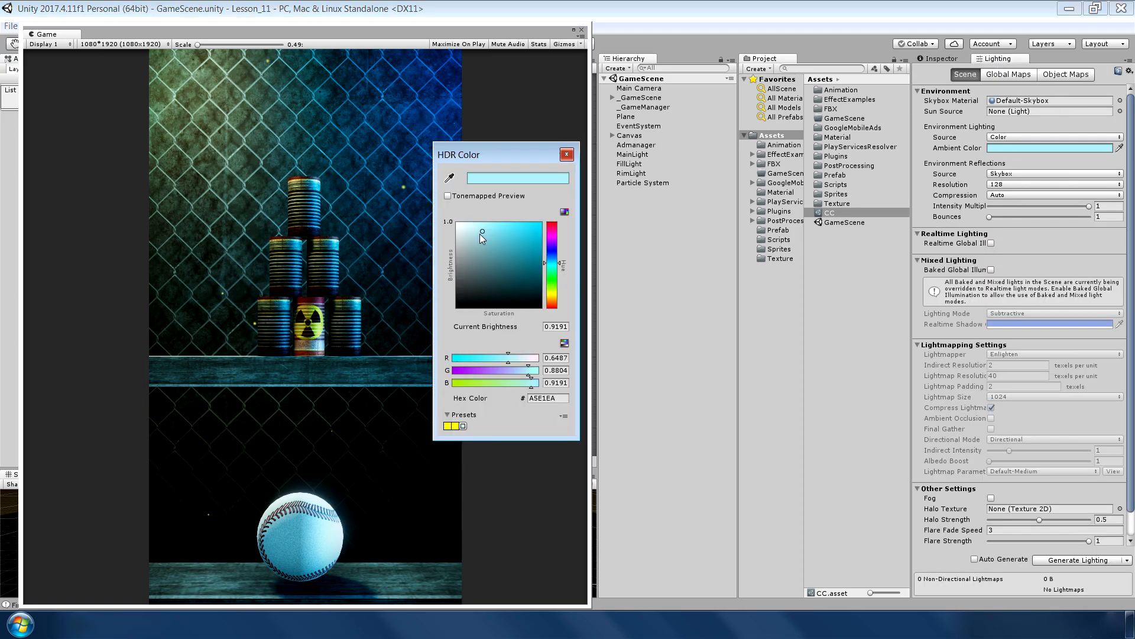
left_click(566, 154)
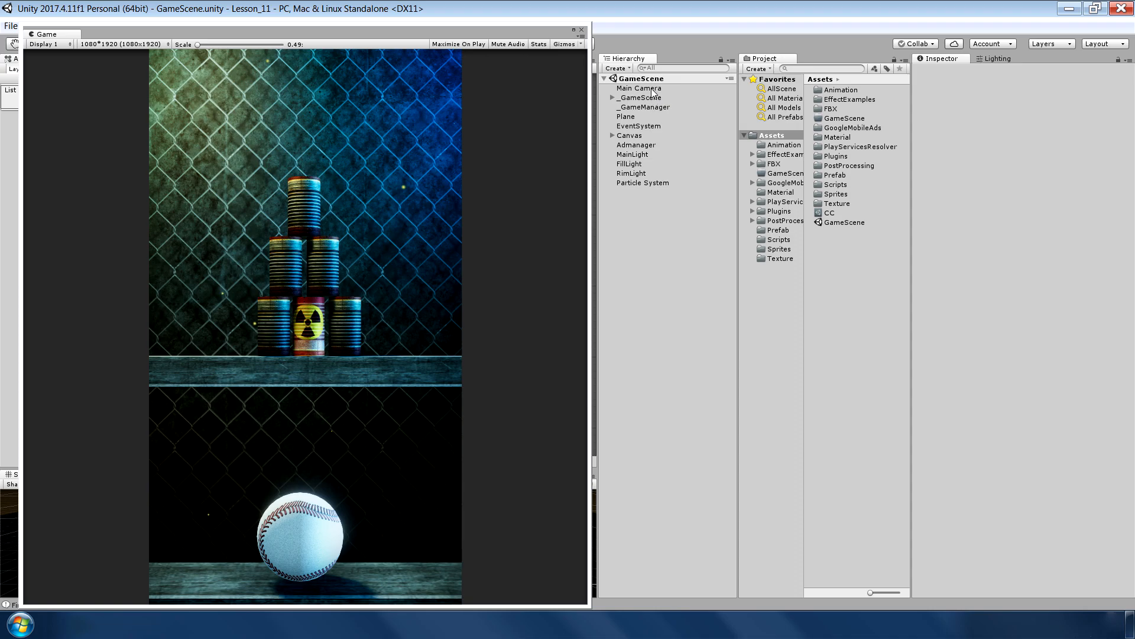
left_click(639, 89)
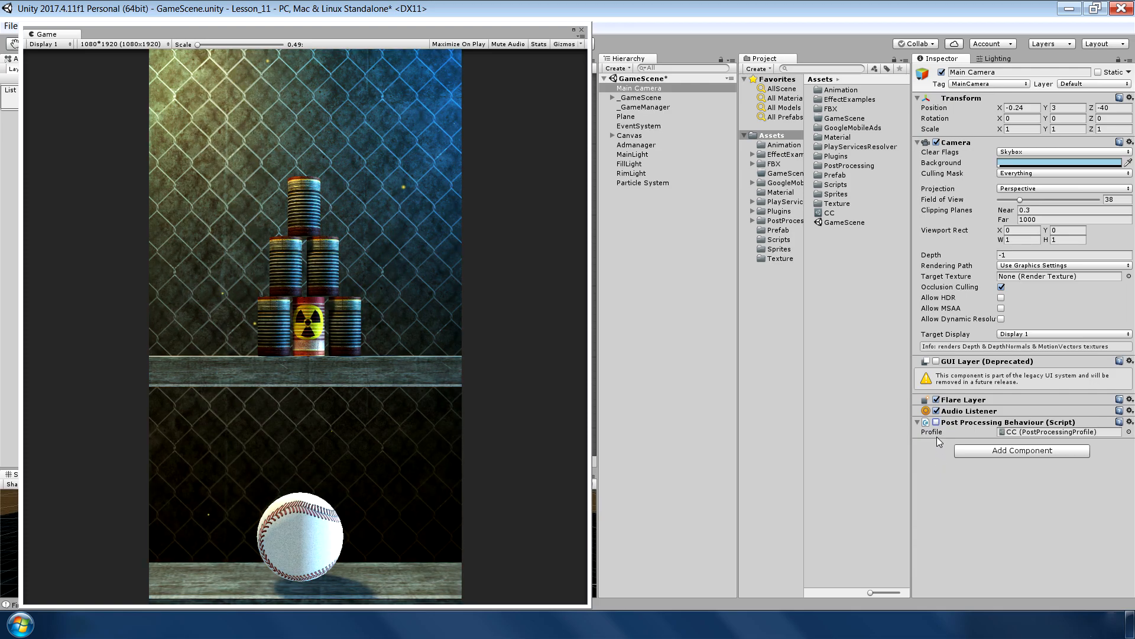
Select the GameUI object under Canvas so its overlay shows in the Game view.
left_click(640, 144)
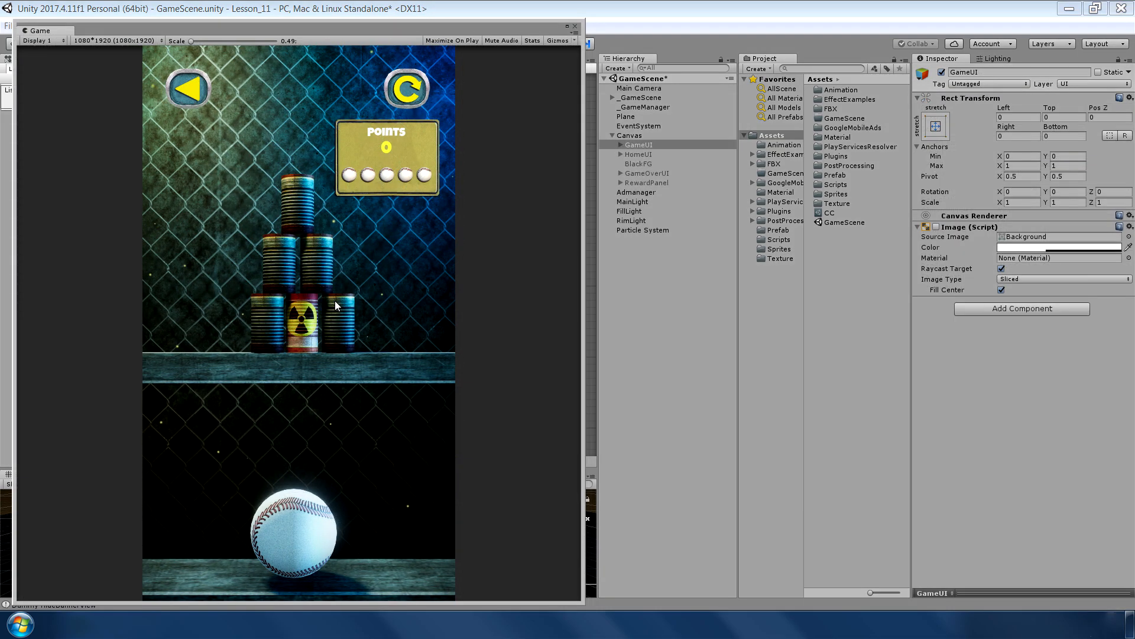